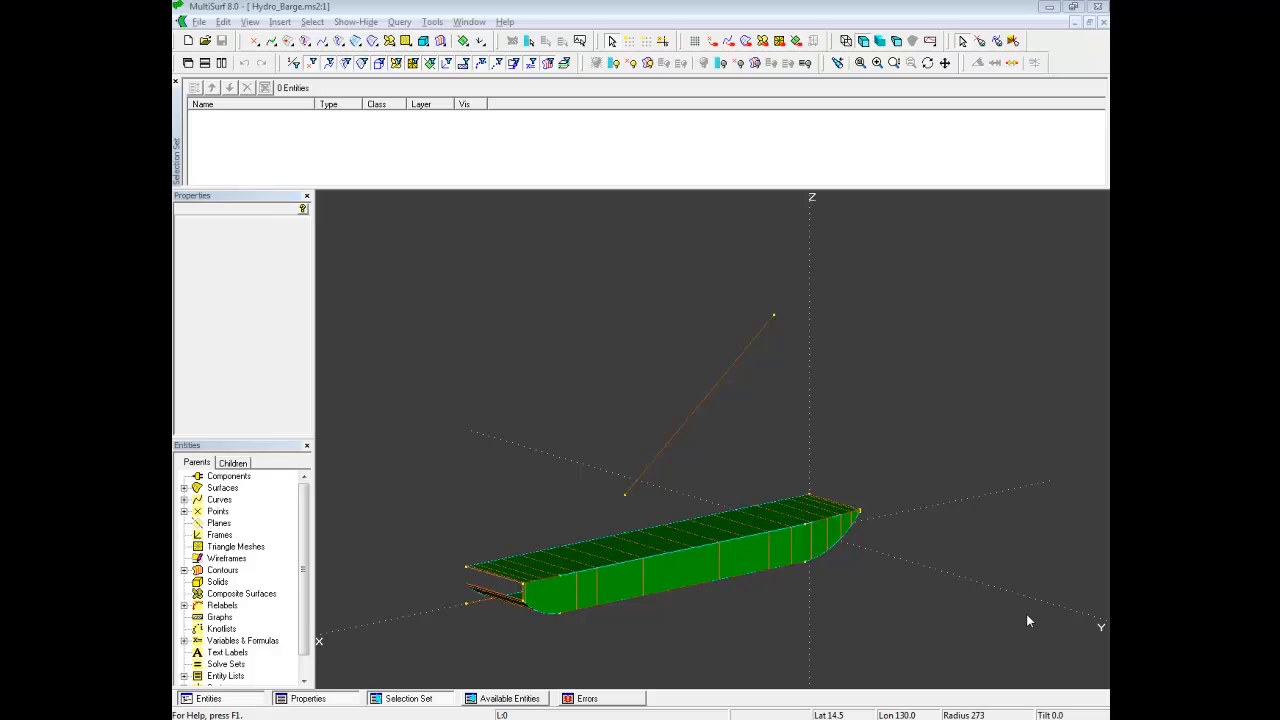
mouse_move(433, 553)
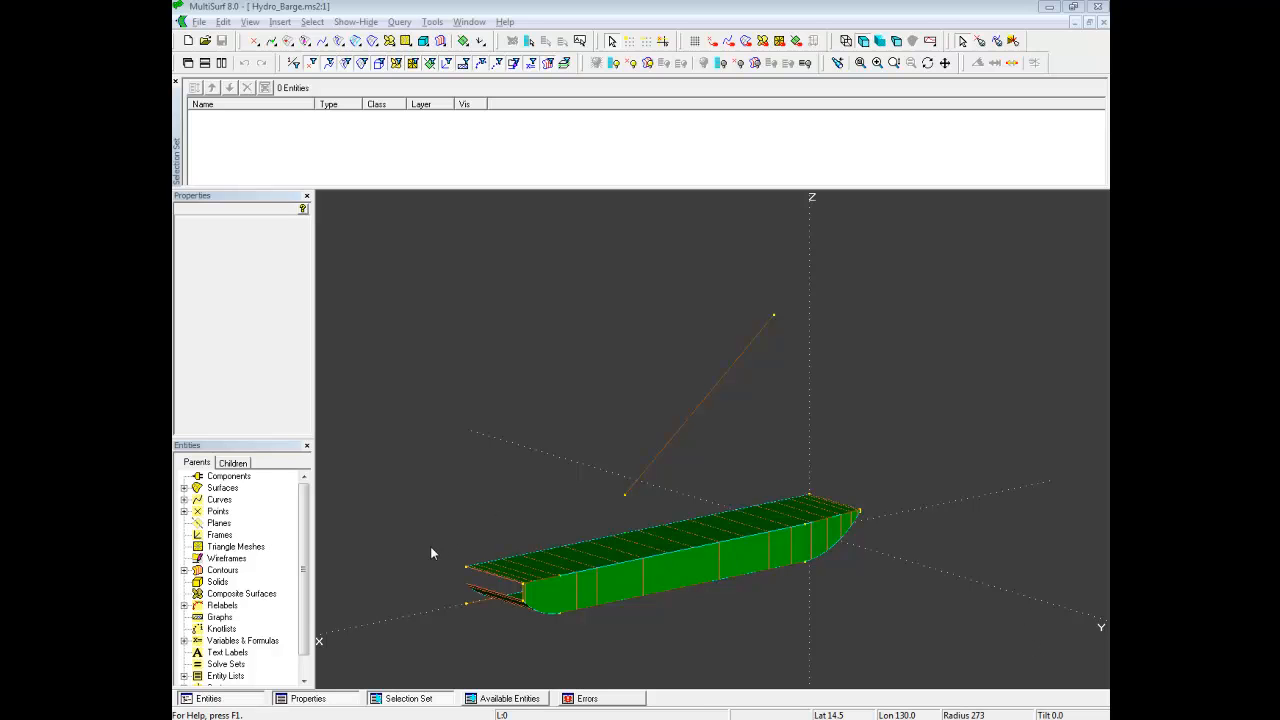
mouse_move(191, 681)
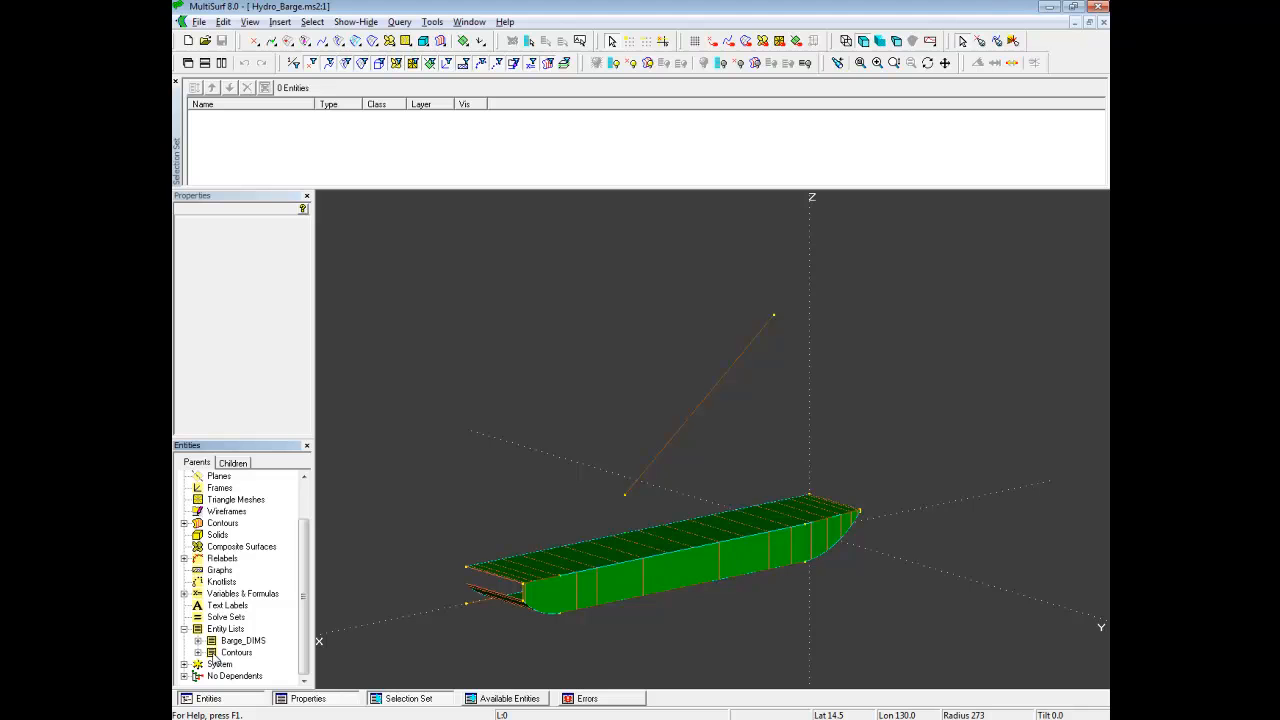
mouse_move(586, 621)
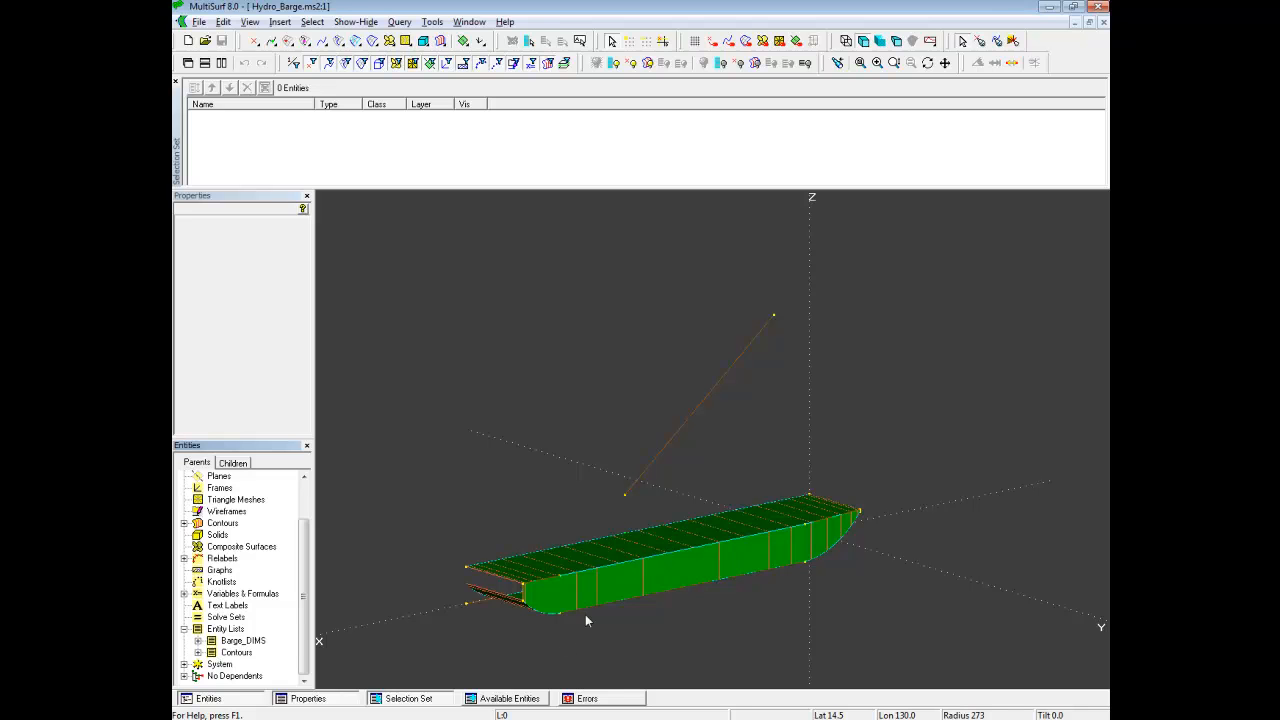
mouse_move(605, 590)
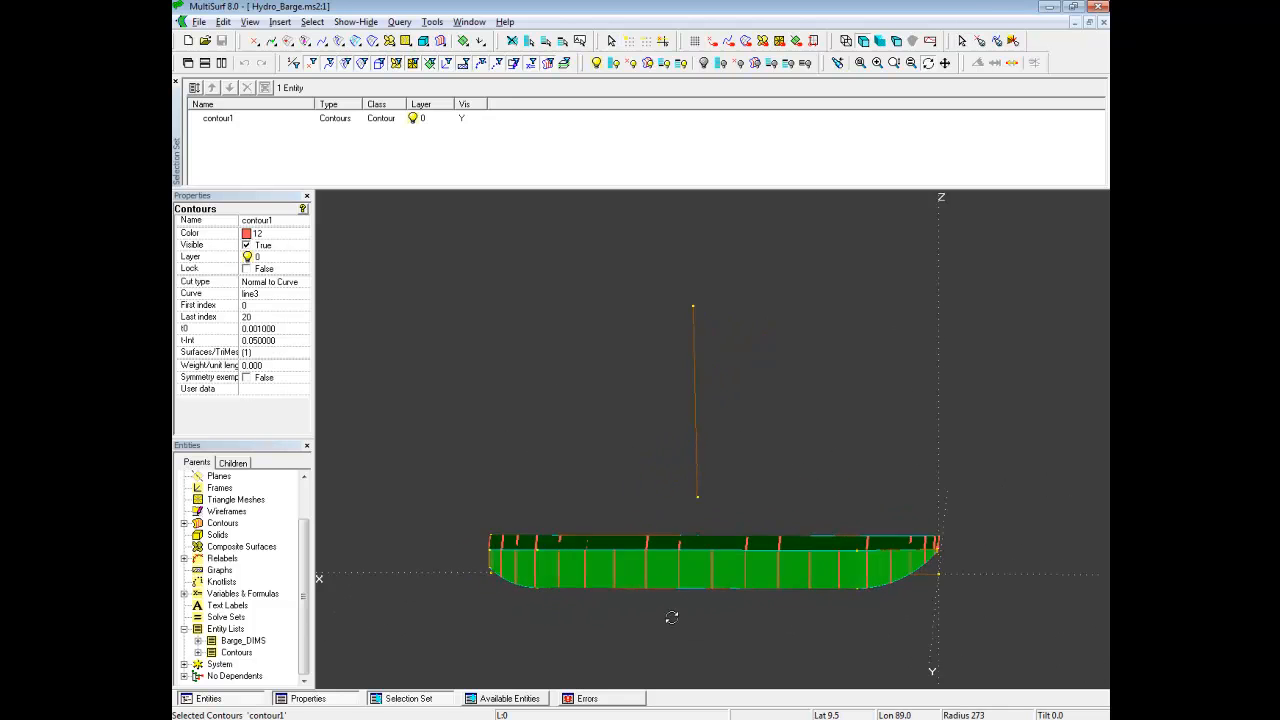
Browse from the Load Component dialog up to C:\ and into the Components folder.
drag(672, 500, 558, 410)
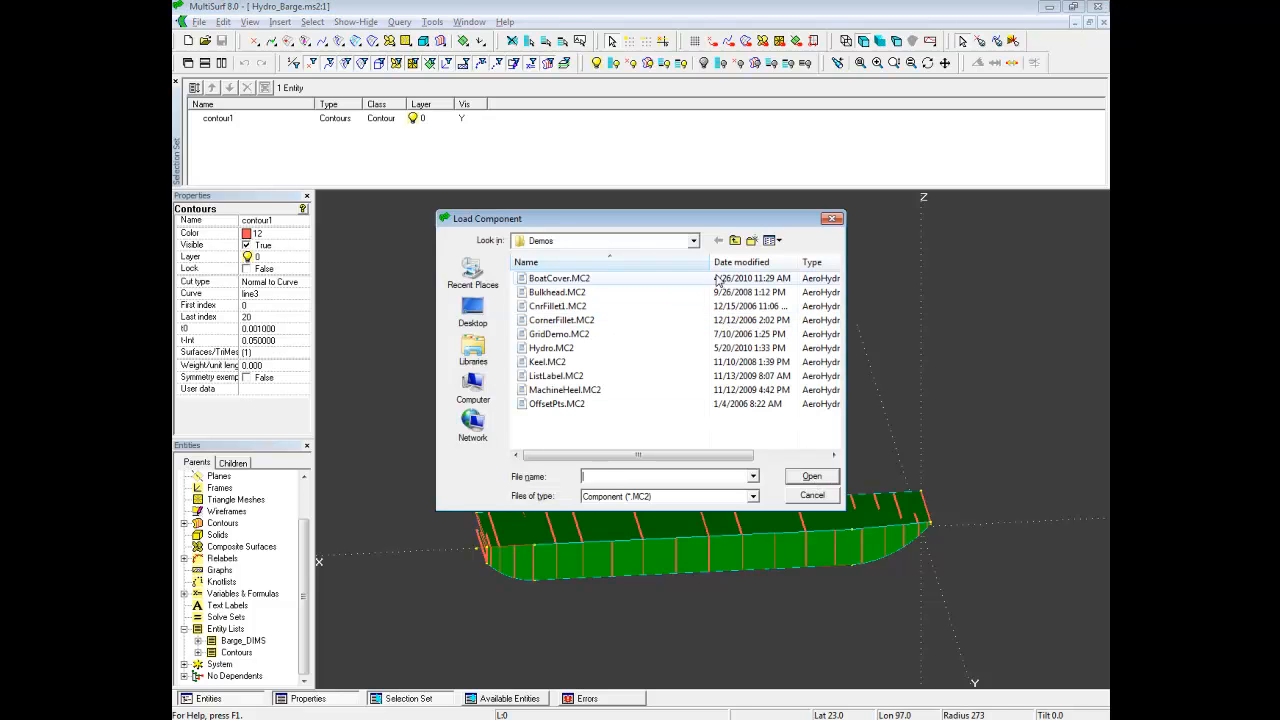
click(735, 240)
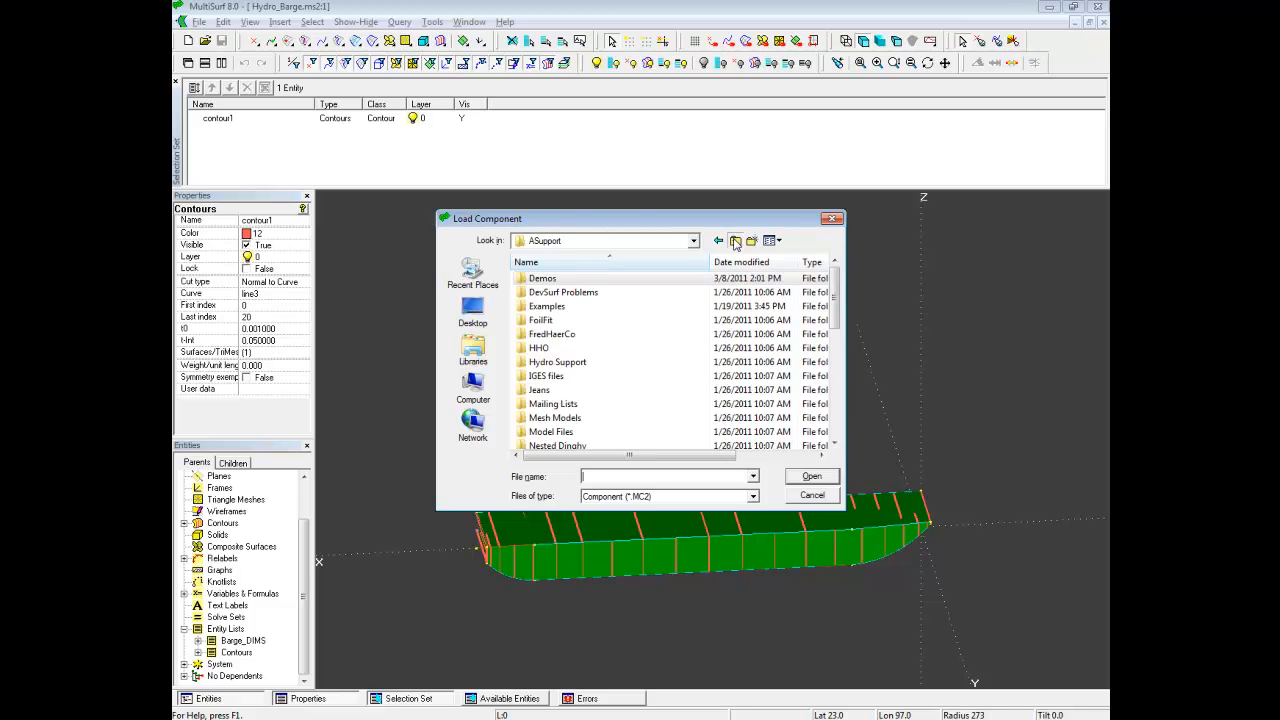
click(735, 240)
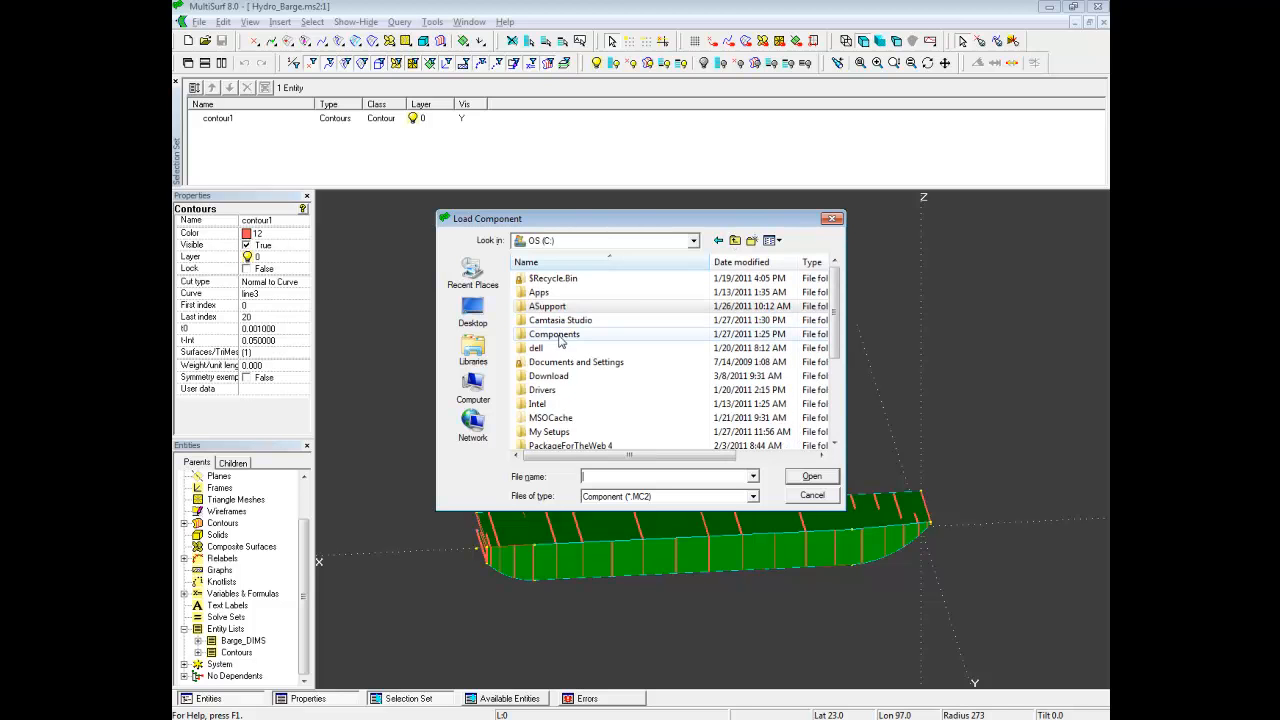
double_click(554, 334)
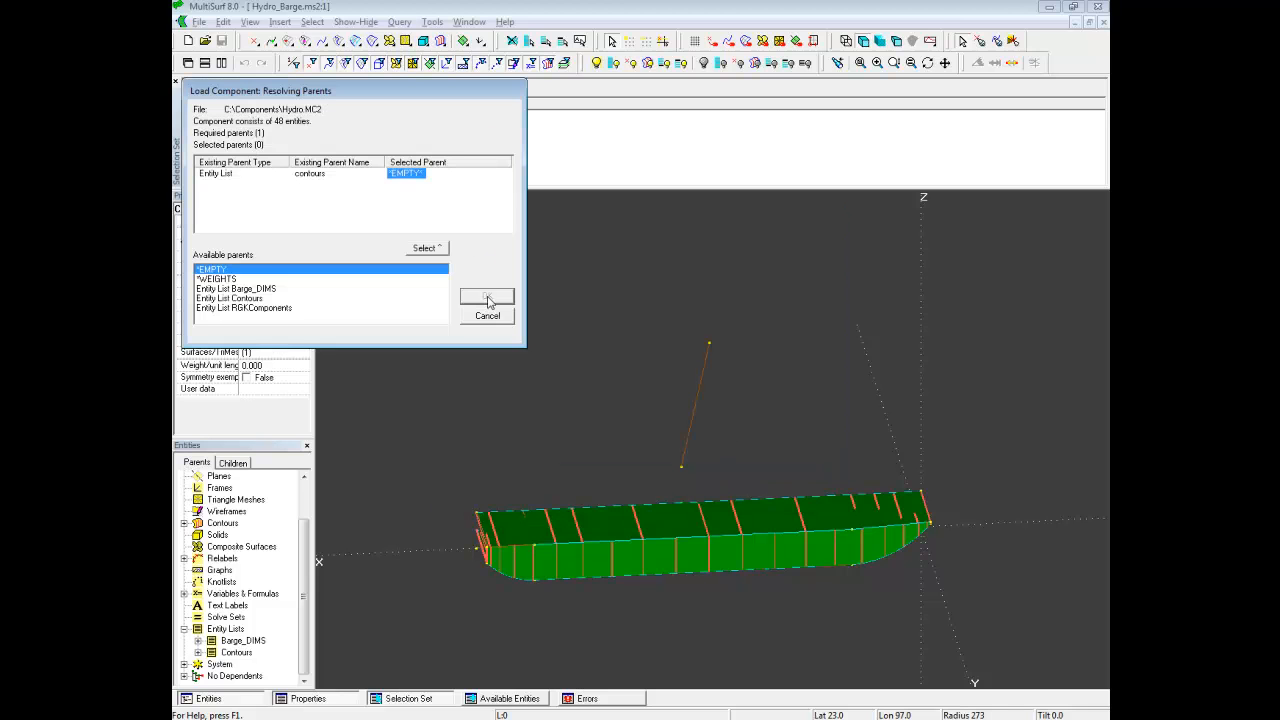
Load Hydro.MC2, accepting its parents and choosing no name prefix for its entities.
click(487, 301)
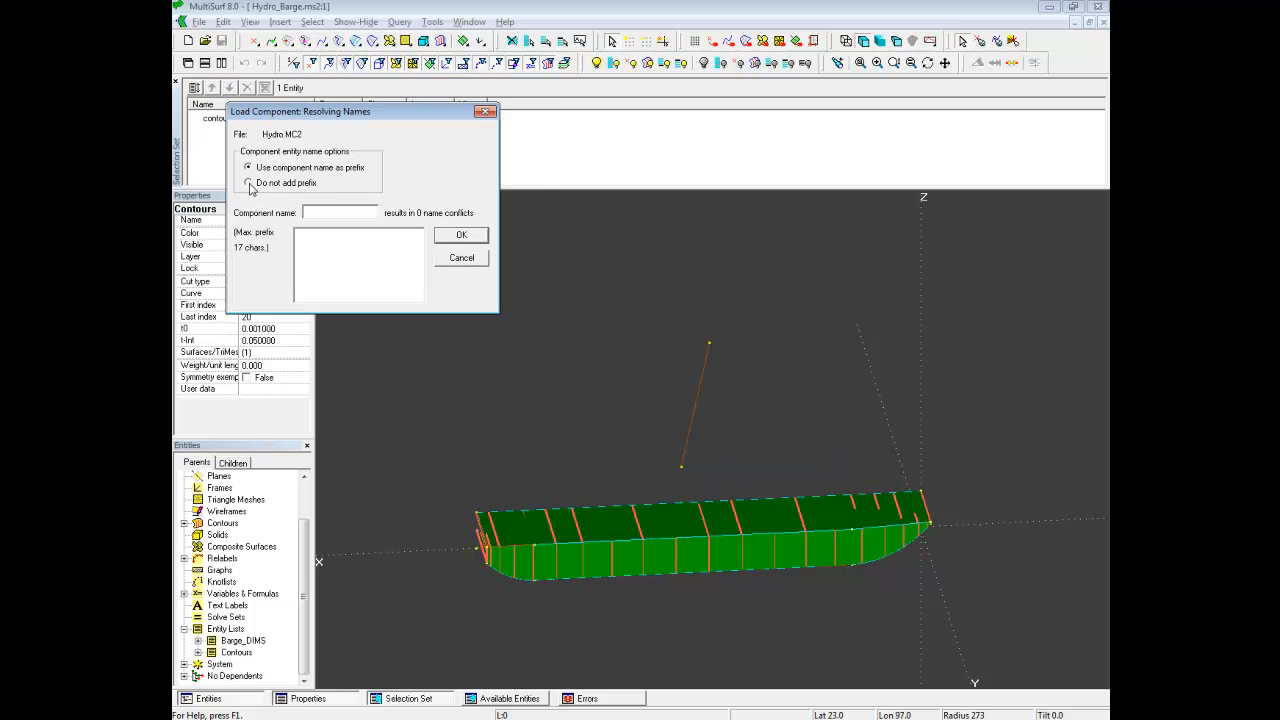
click(249, 182)
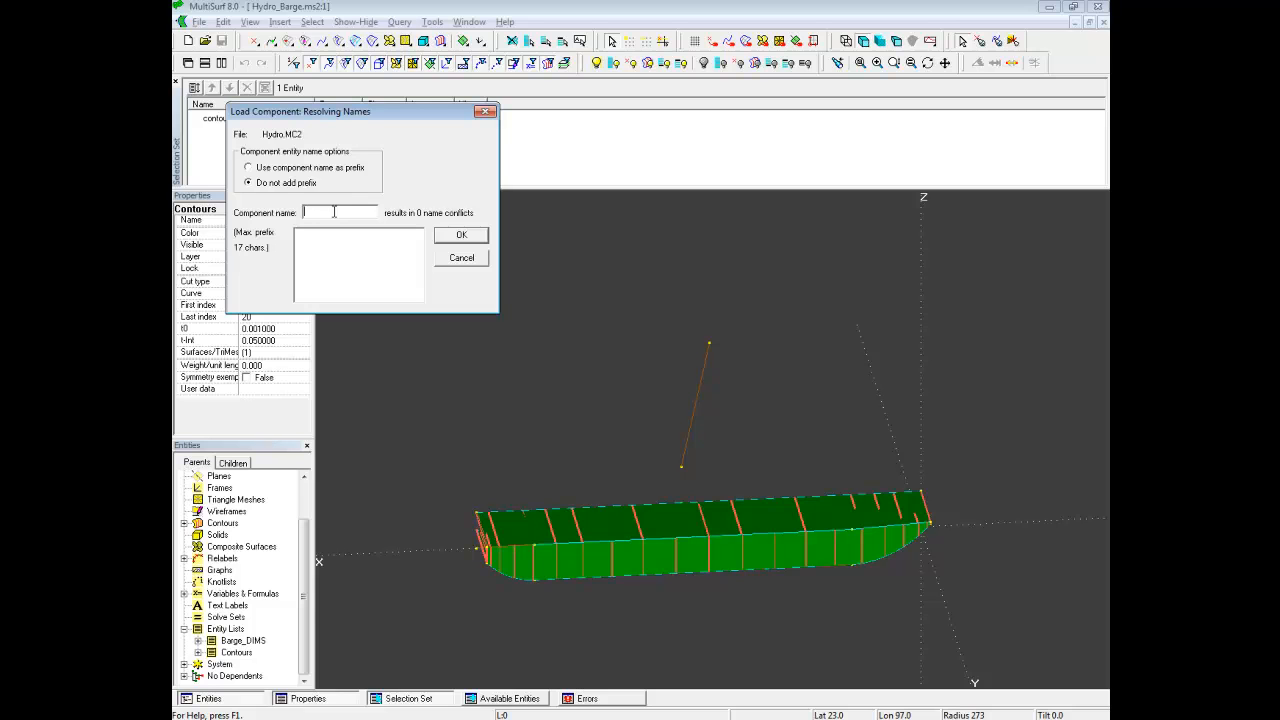
text(Hyd)
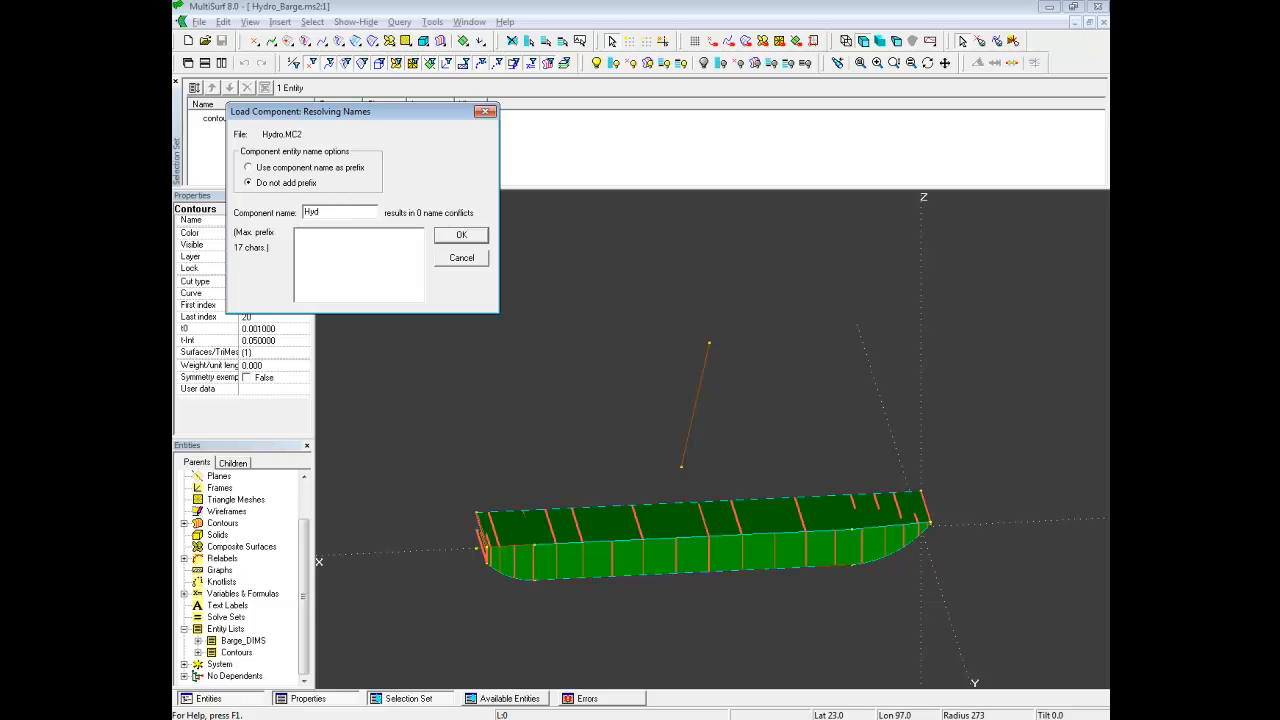
click(461, 234)
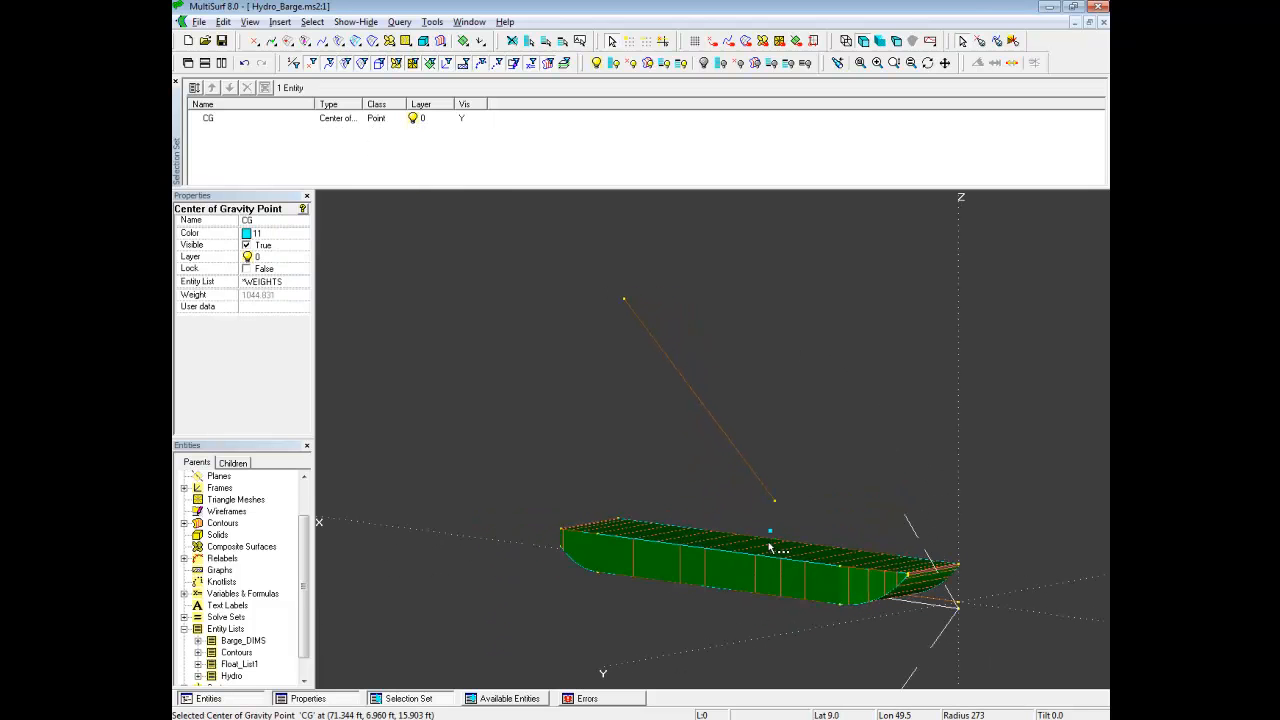
mouse_move(771, 538)
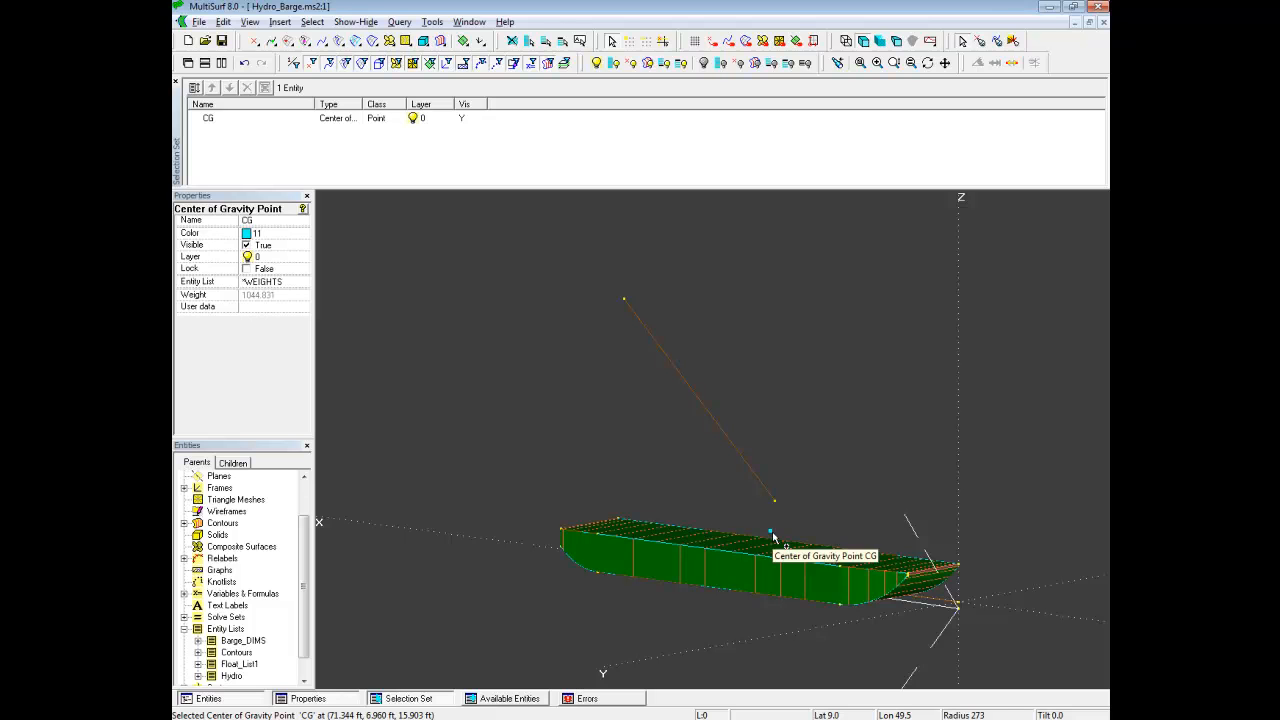
mouse_move(785, 548)
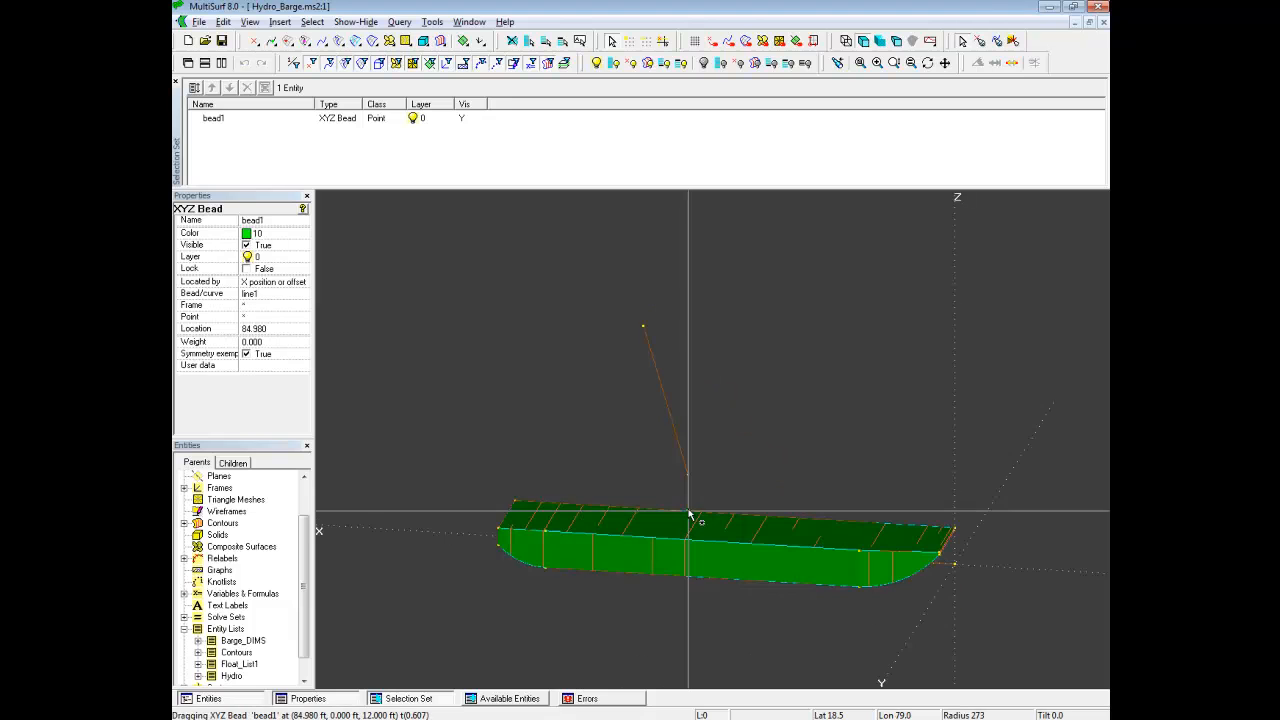
drag(690, 515, 758, 460)
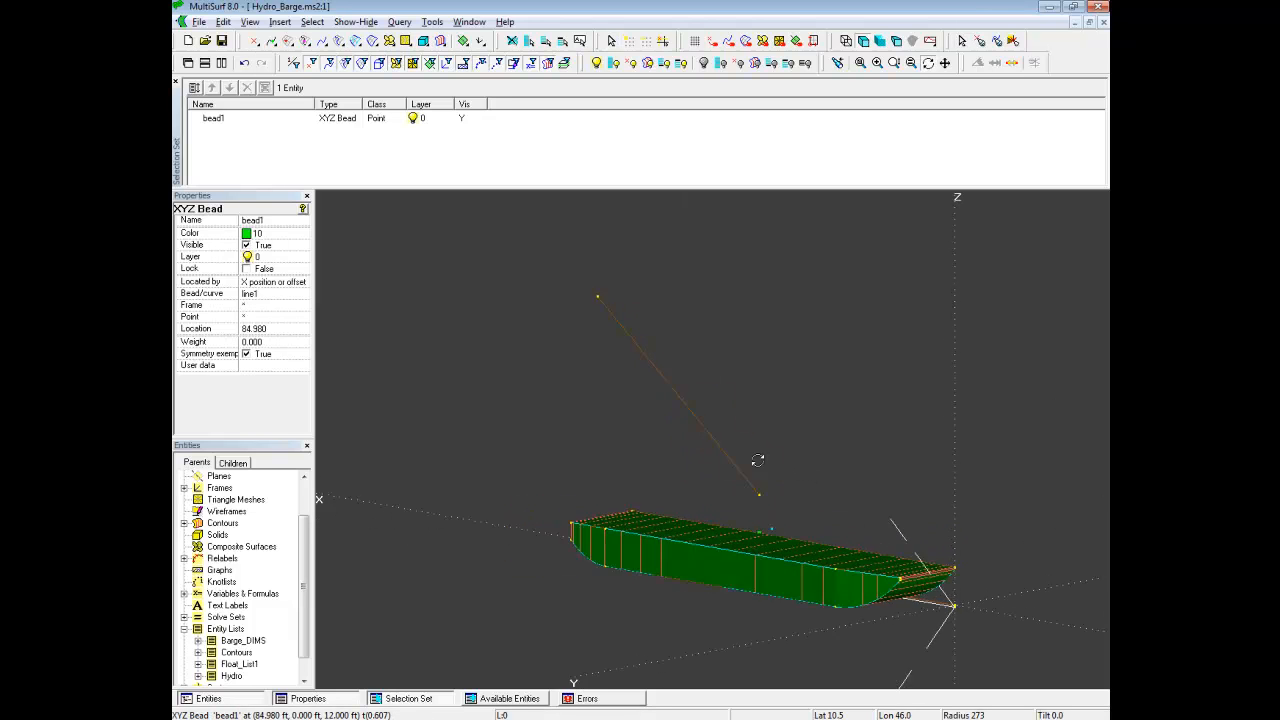
drag(757, 460, 422, 570)
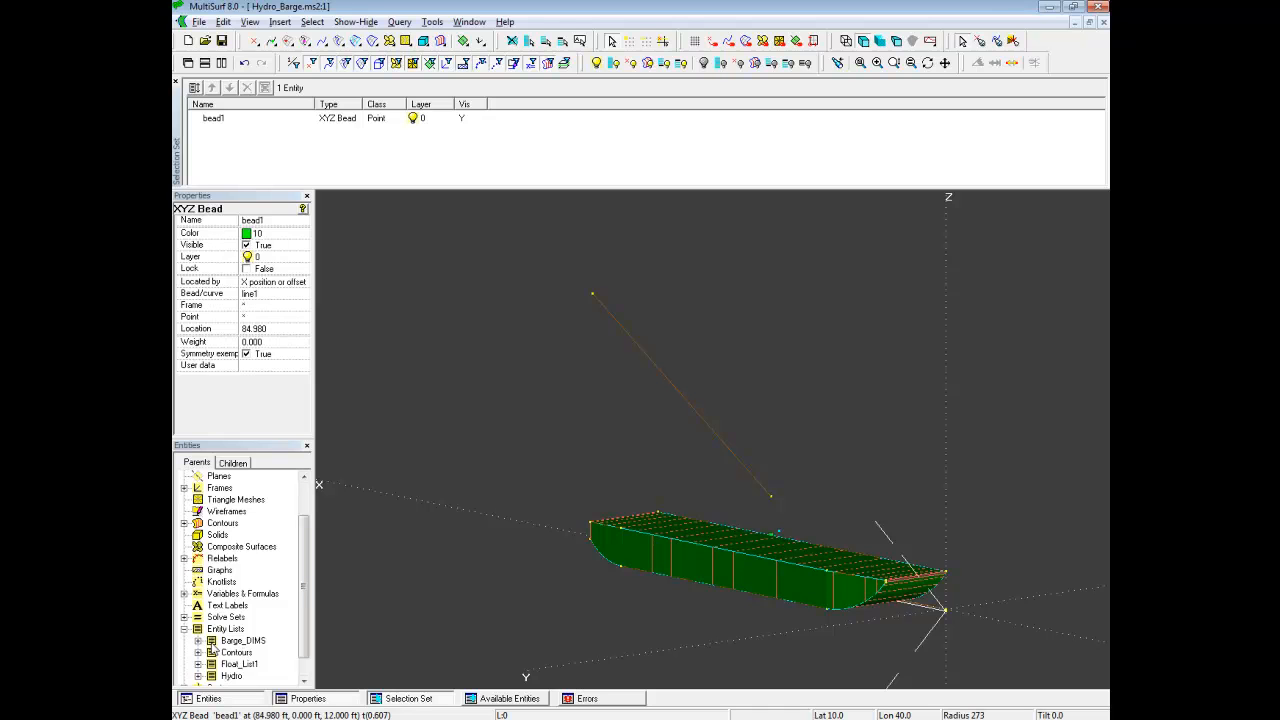
click(242, 640)
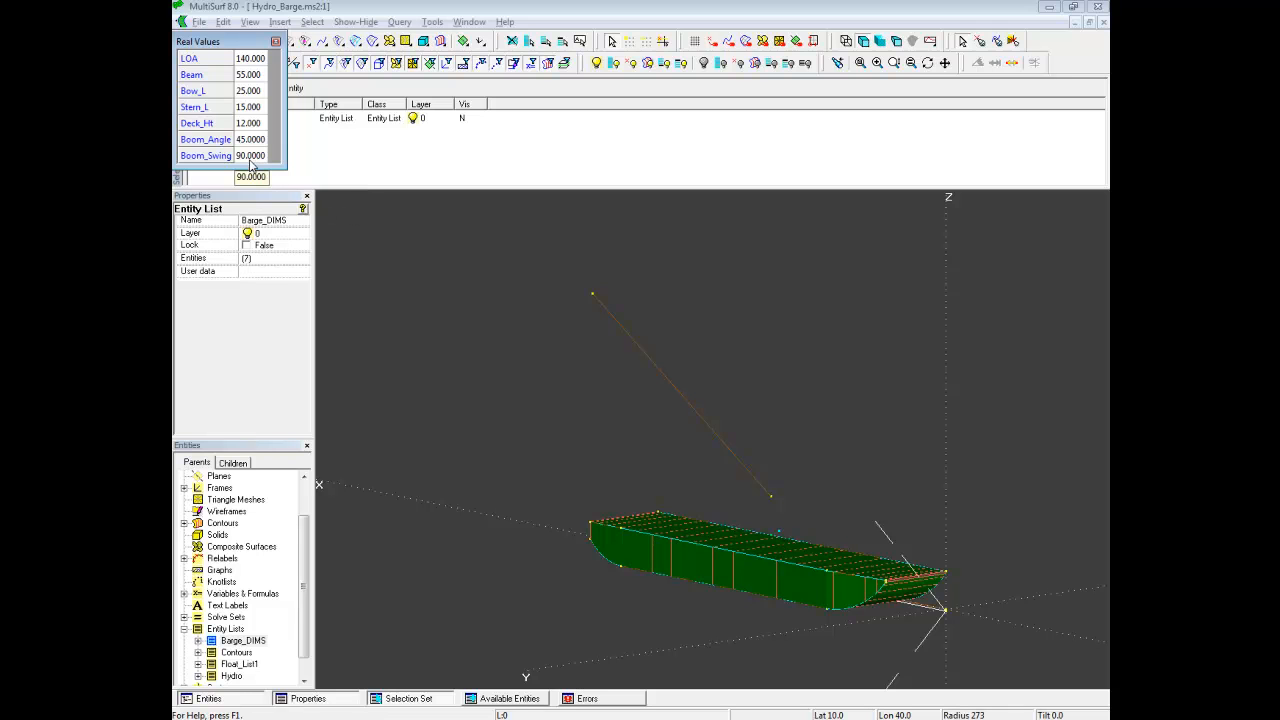
Set Boom_Angle to 80 in Barge_DIMS Real Values and select the Hydro entity list.
click(205, 139)
text(80.0000)
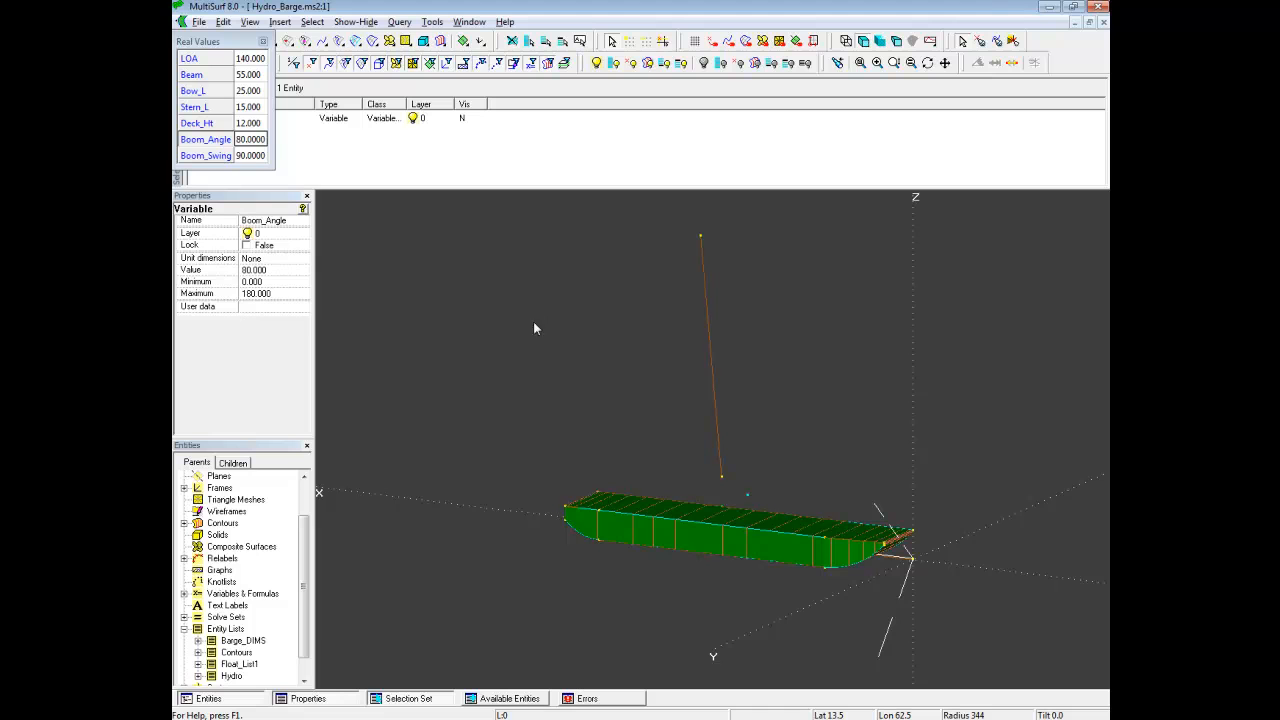
mouse_move(365, 565)
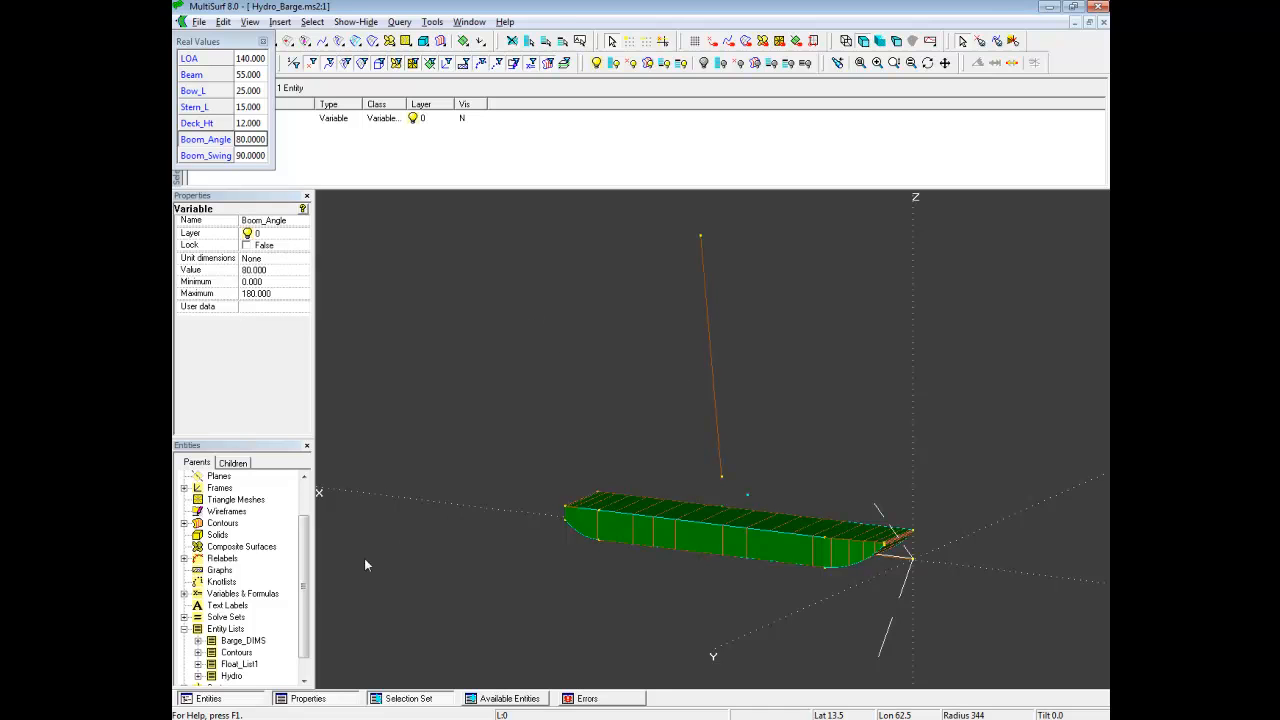
scroll(down, 3)
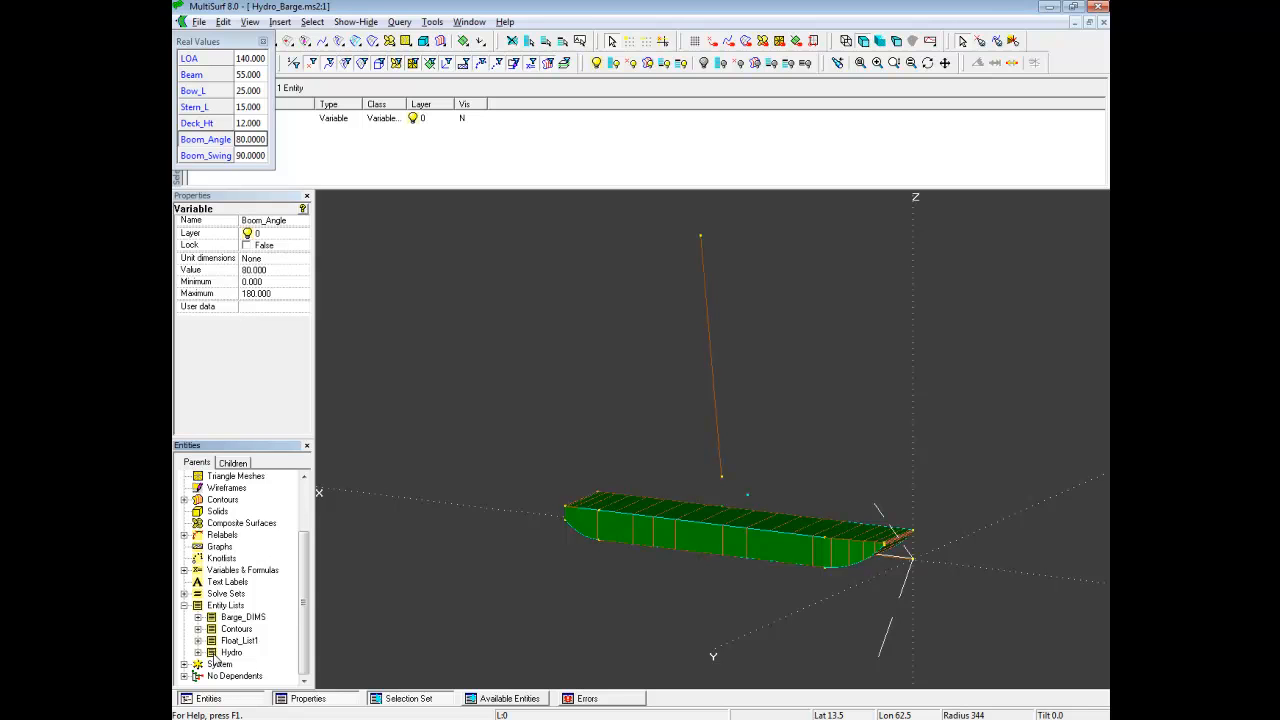
click(231, 652)
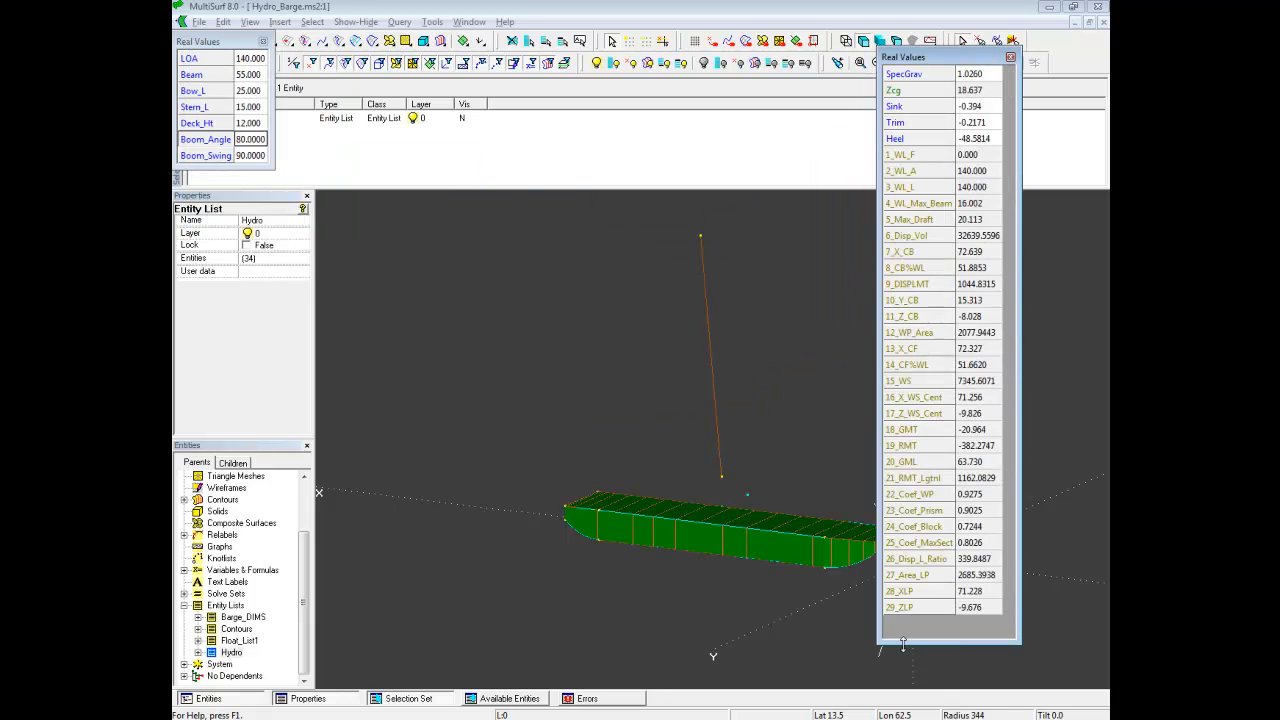
mouse_move(918, 172)
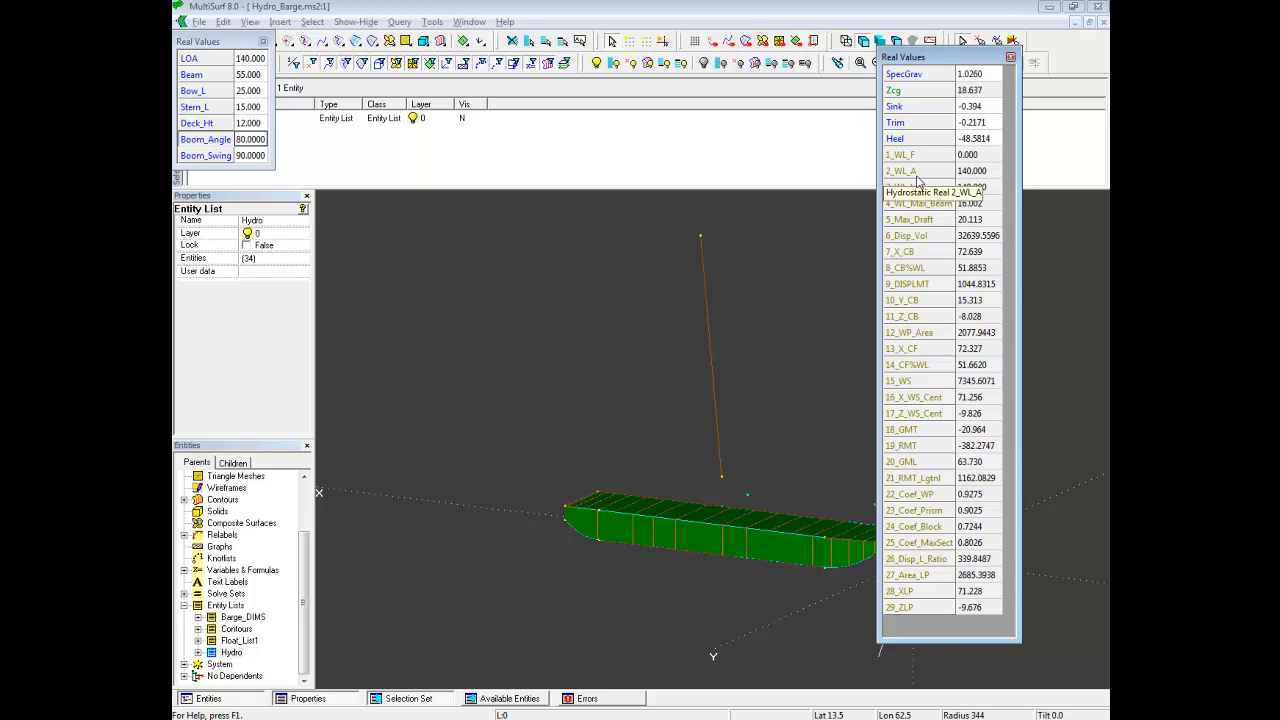
mouse_move(917, 156)
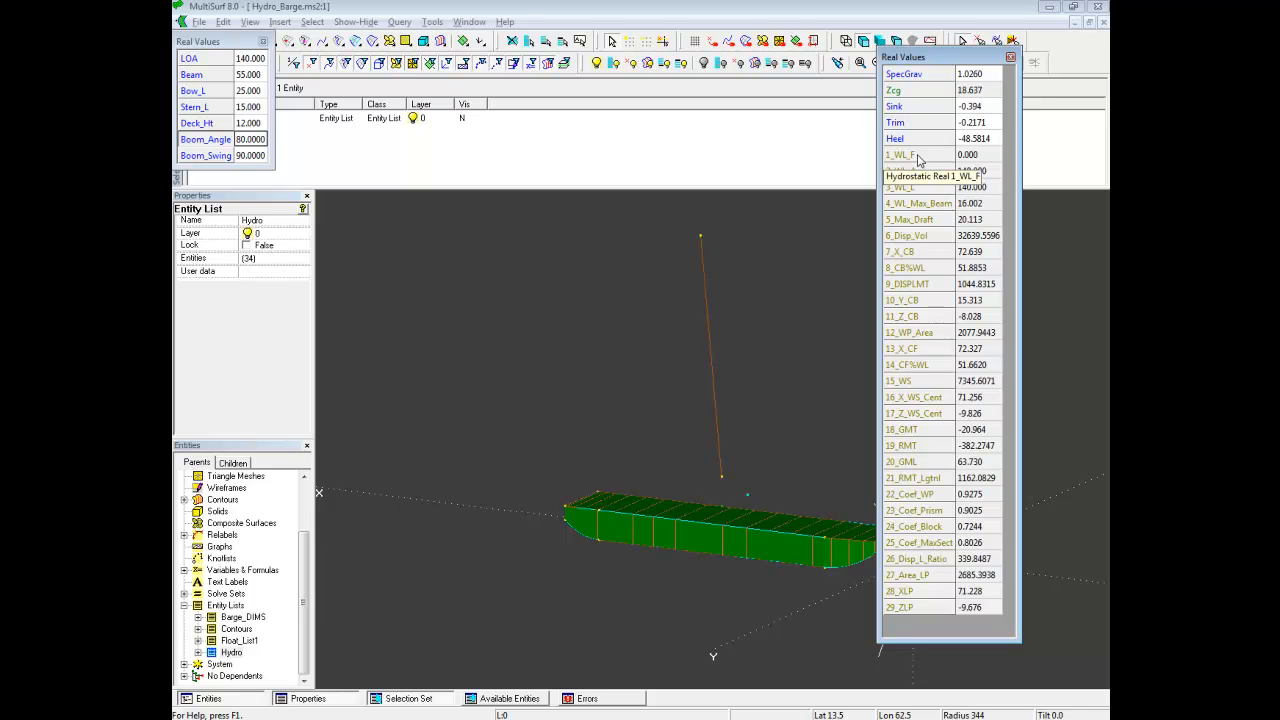
mouse_move(955, 203)
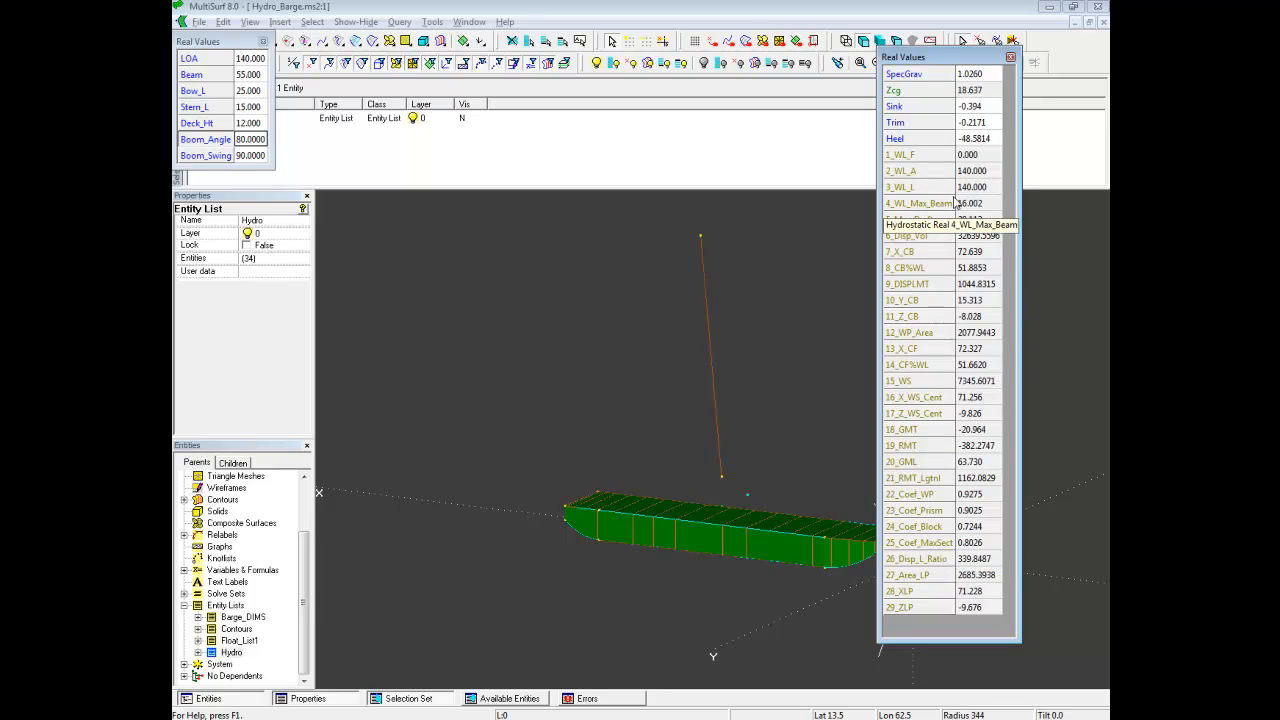
Pick the Trim value (-0.217, limits -5 to 5) from the hydrostatic results.
click(972, 122)
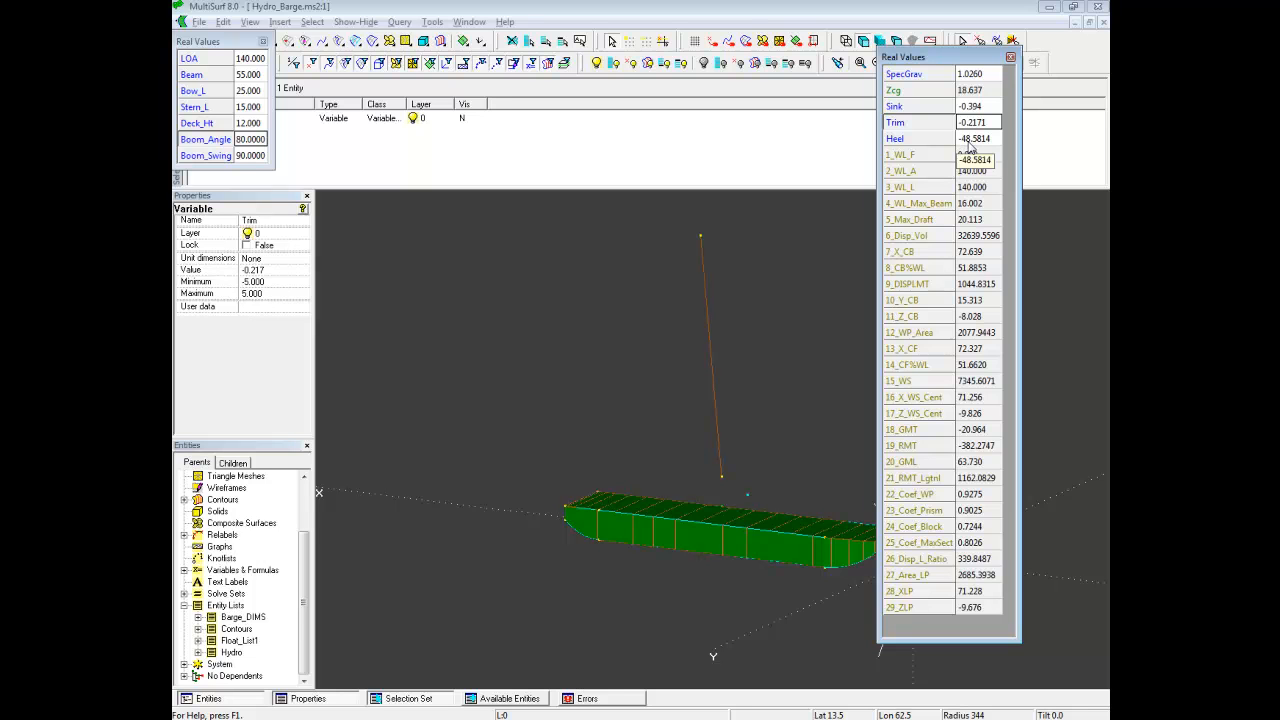
Dismiss the singular-equations error and let sink, trim and heel re-solve, checking boom tip weight G7.
click(893, 138)
text(0.0000)
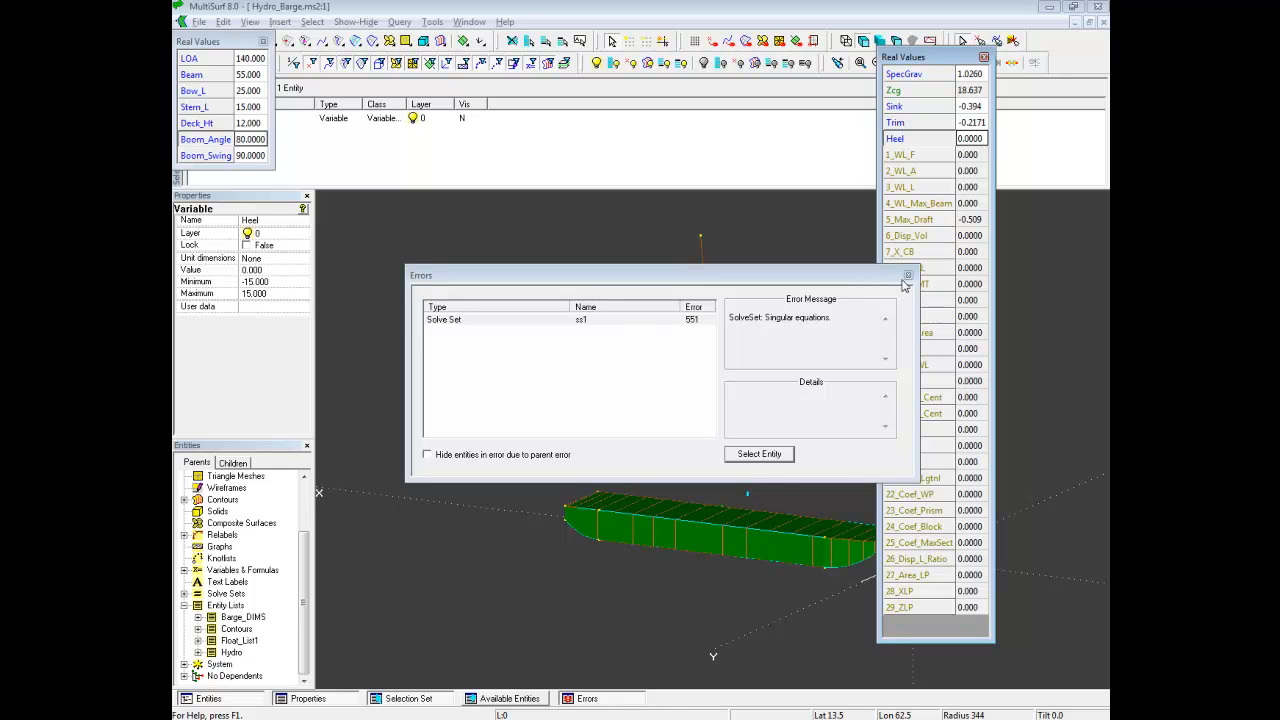
click(908, 275)
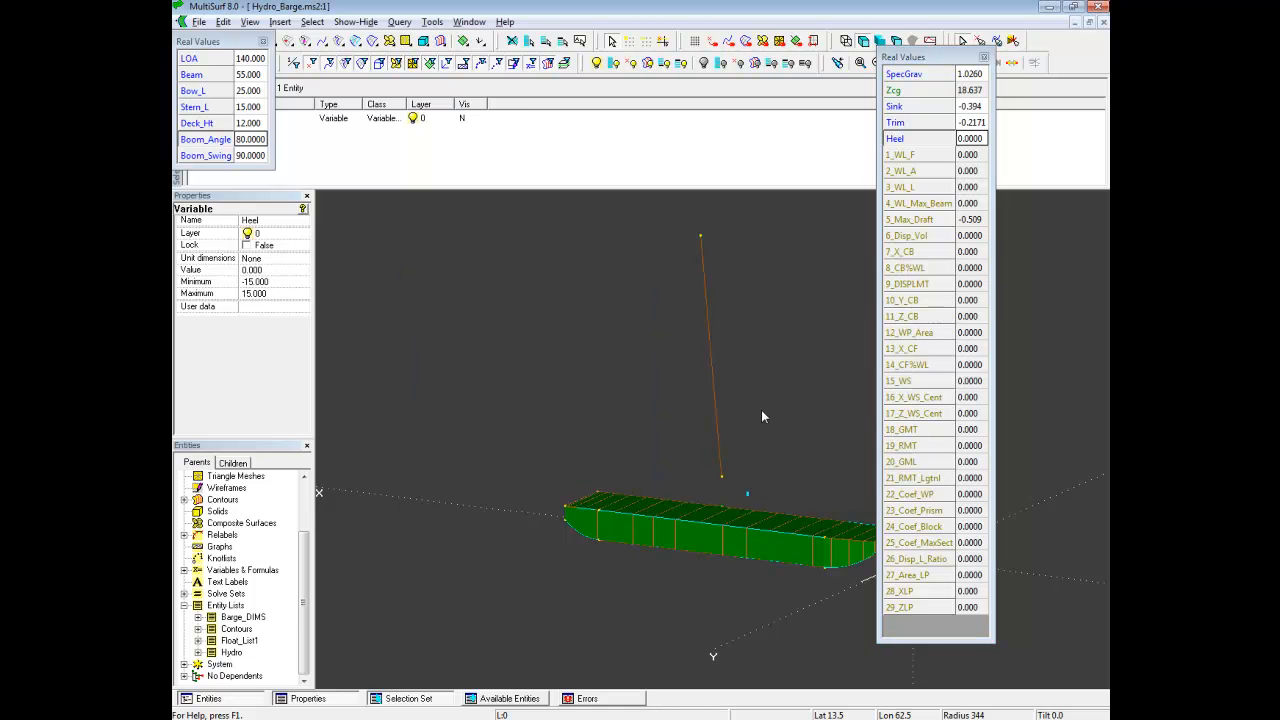
click(709, 237)
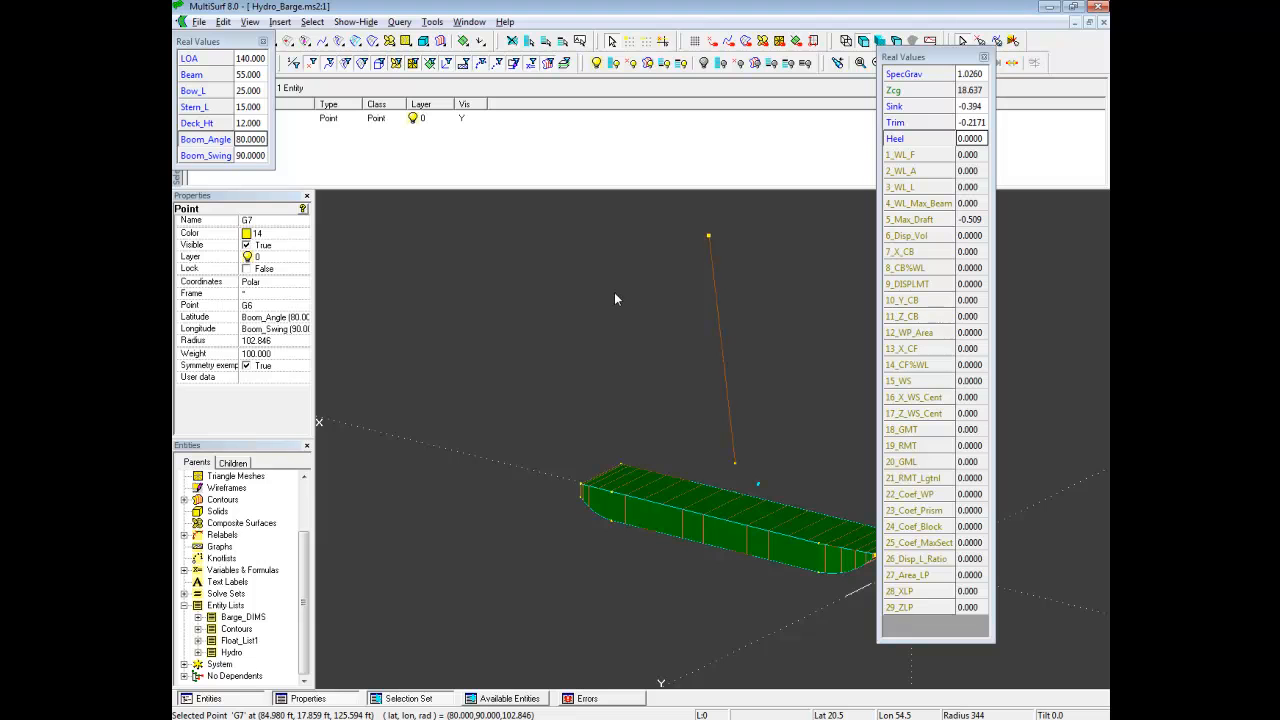
drag(616, 300, 736, 391)
text(0.0300)
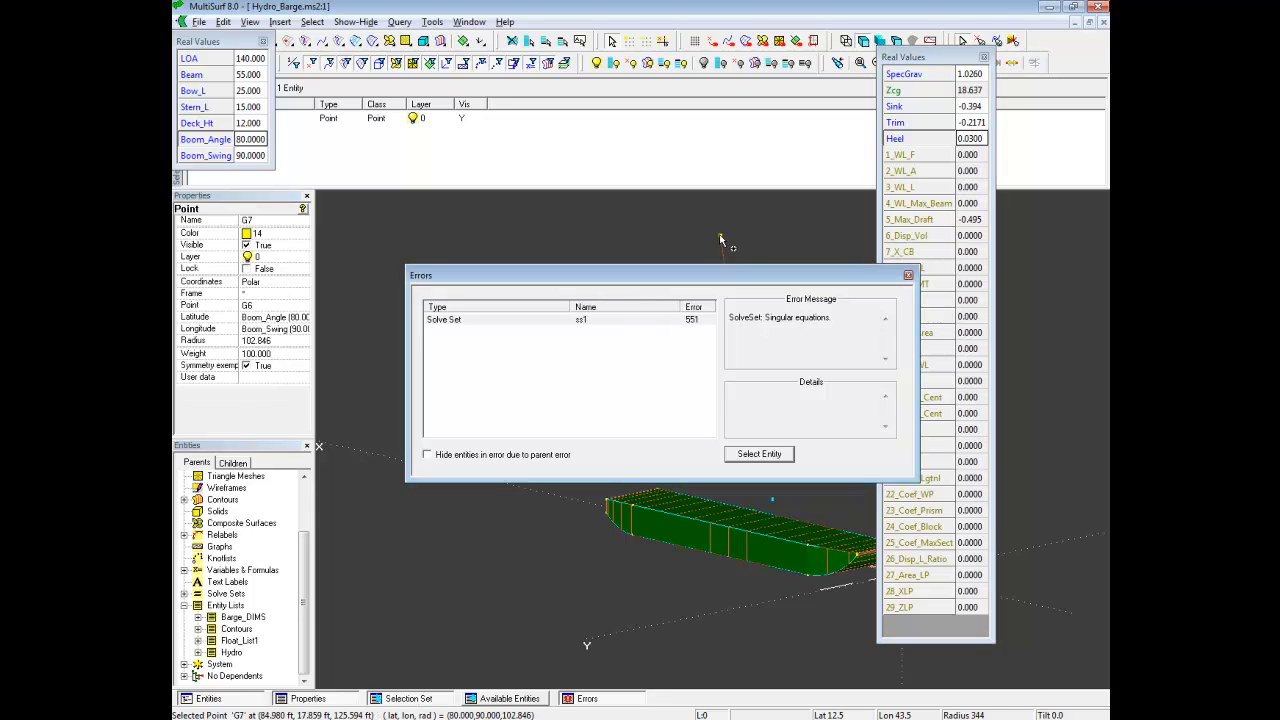
double_click(255, 353)
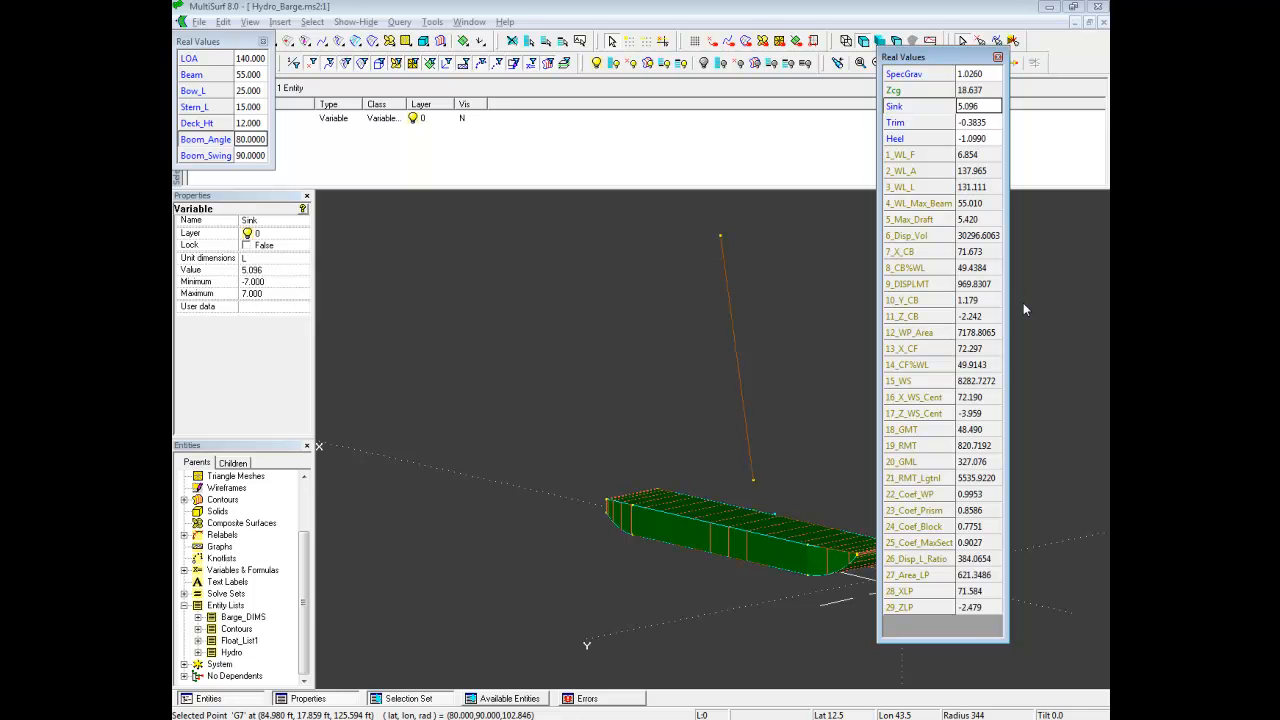
mouse_move(1055, 293)
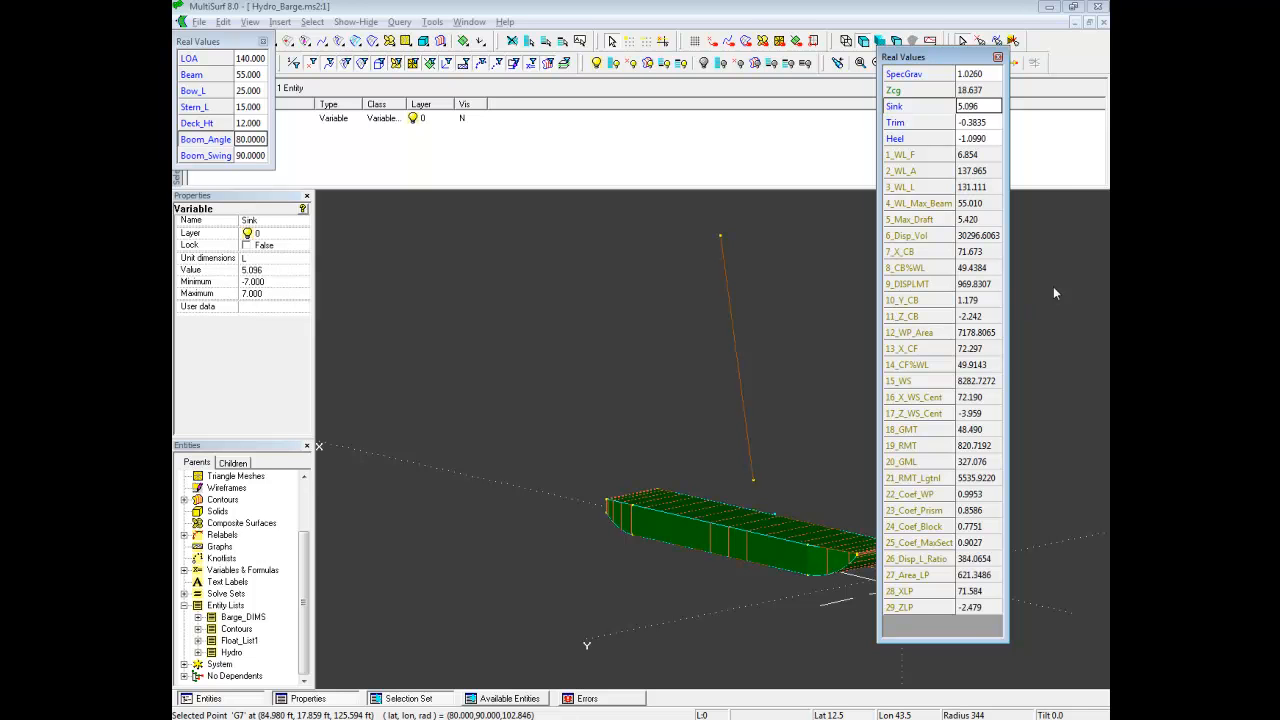
mouse_move(1040, 183)
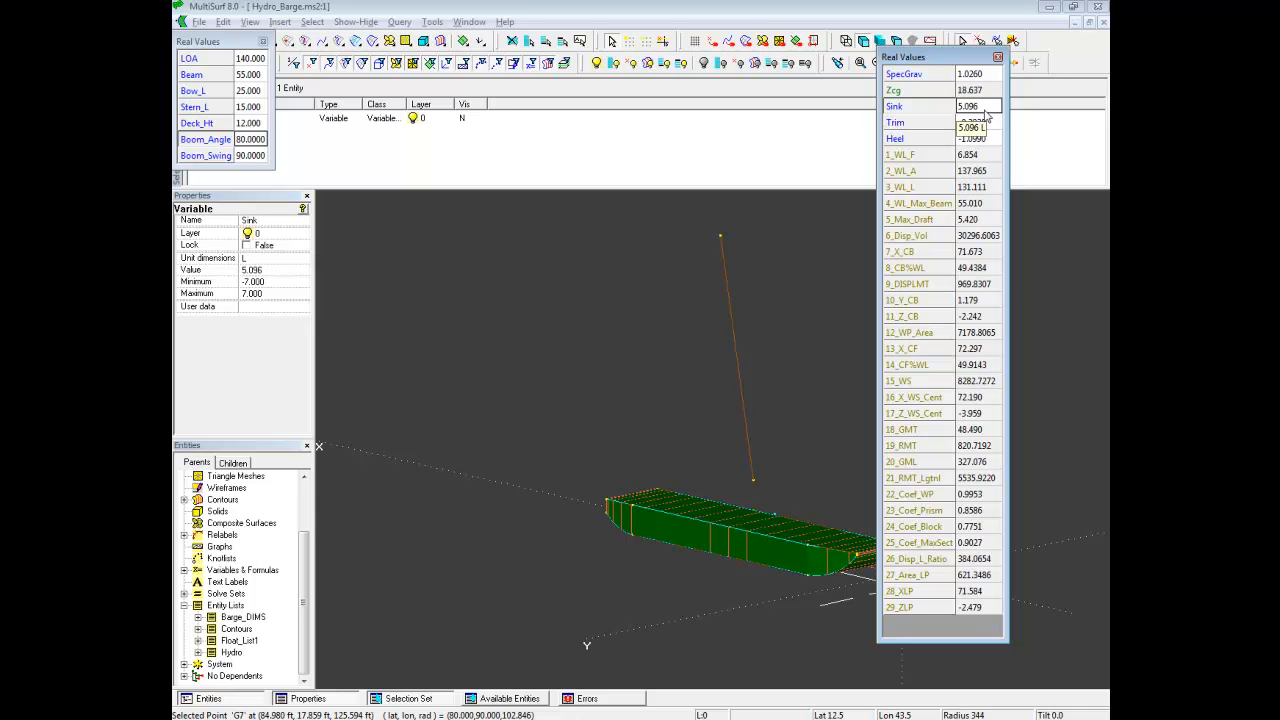
click(970, 122)
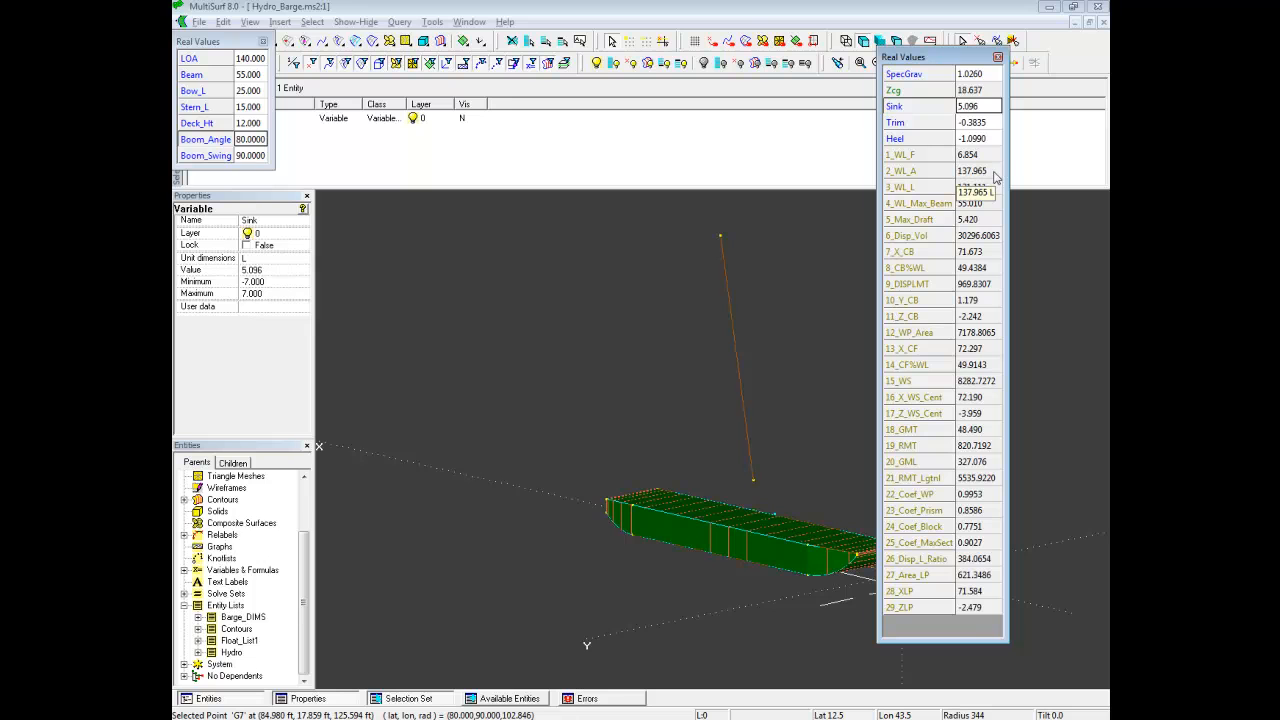
mouse_move(997, 176)
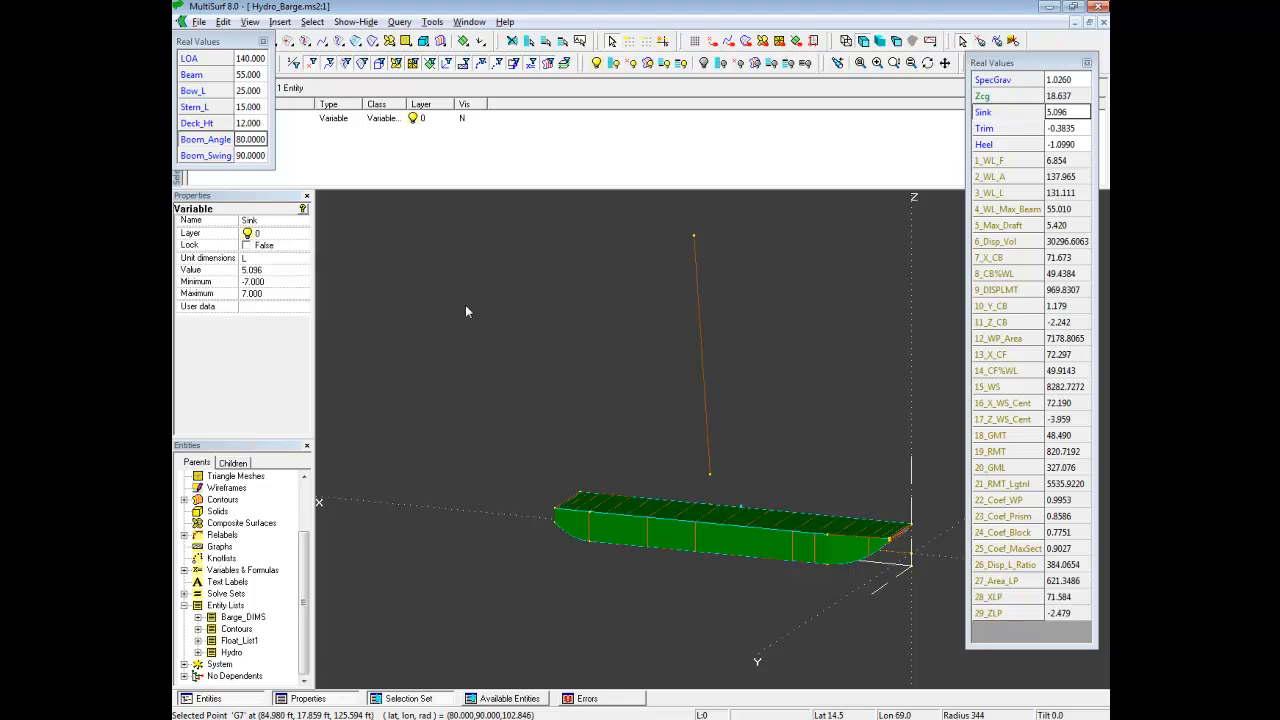
mouse_move(703, 372)
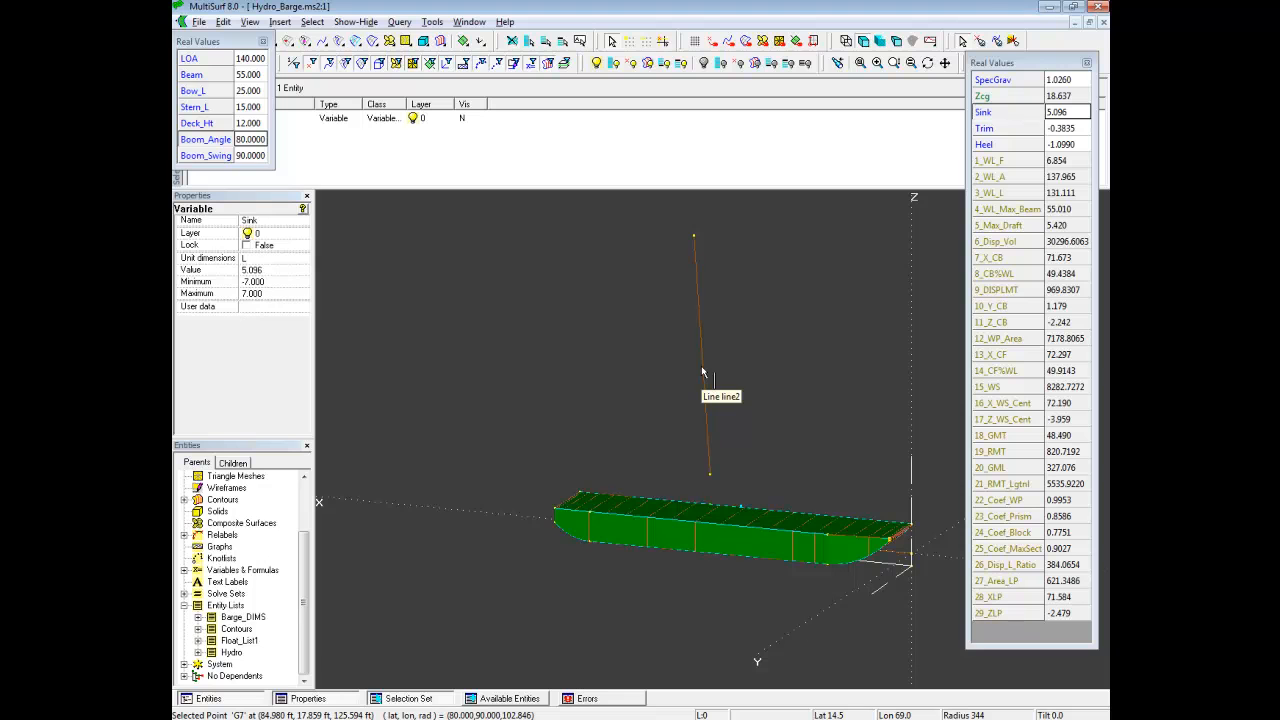
mouse_move(703, 374)
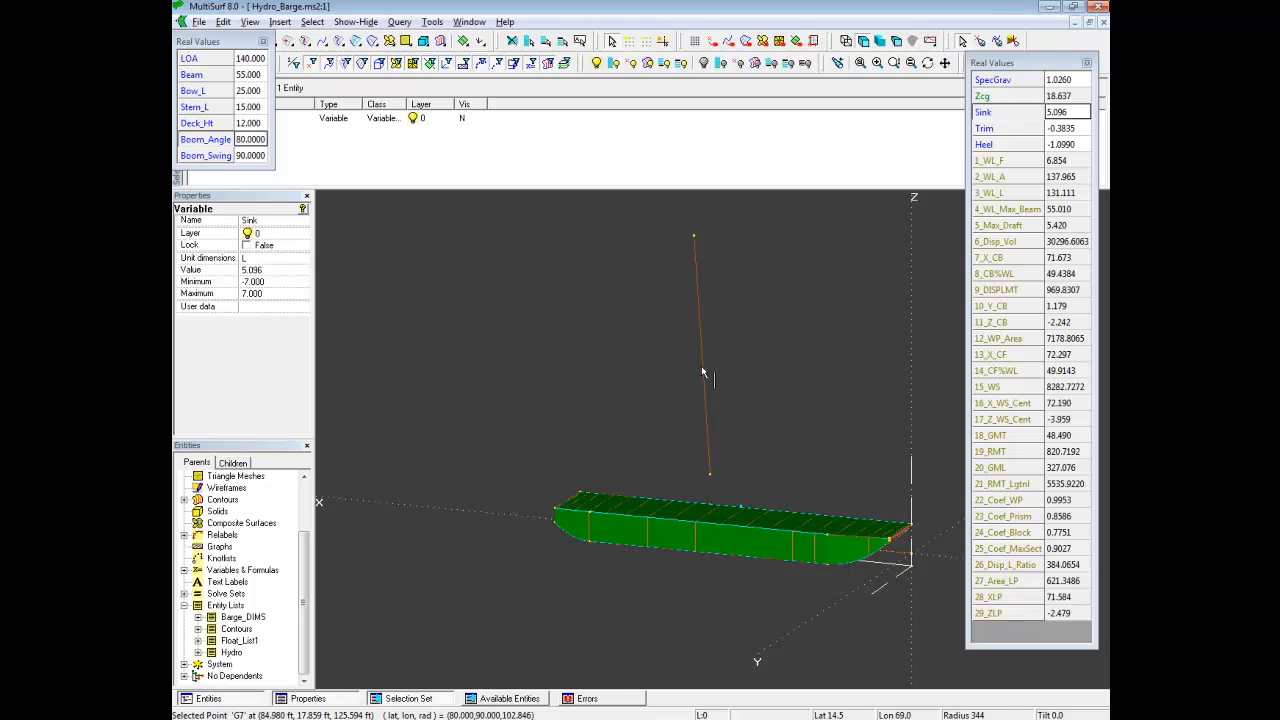
mouse_move(795, 349)
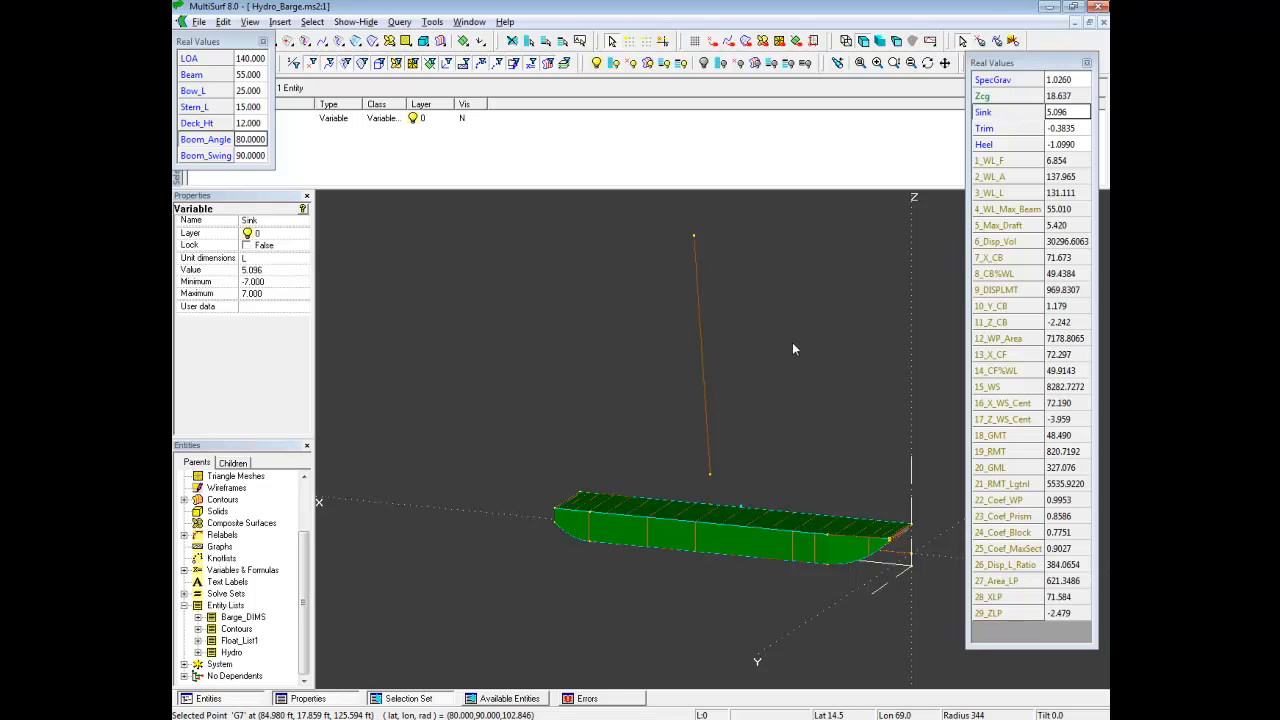
Create a Copy Surface of the hull placed by frame1, rolled and pitched by Heel and Trim.
drag(795, 349, 769, 347)
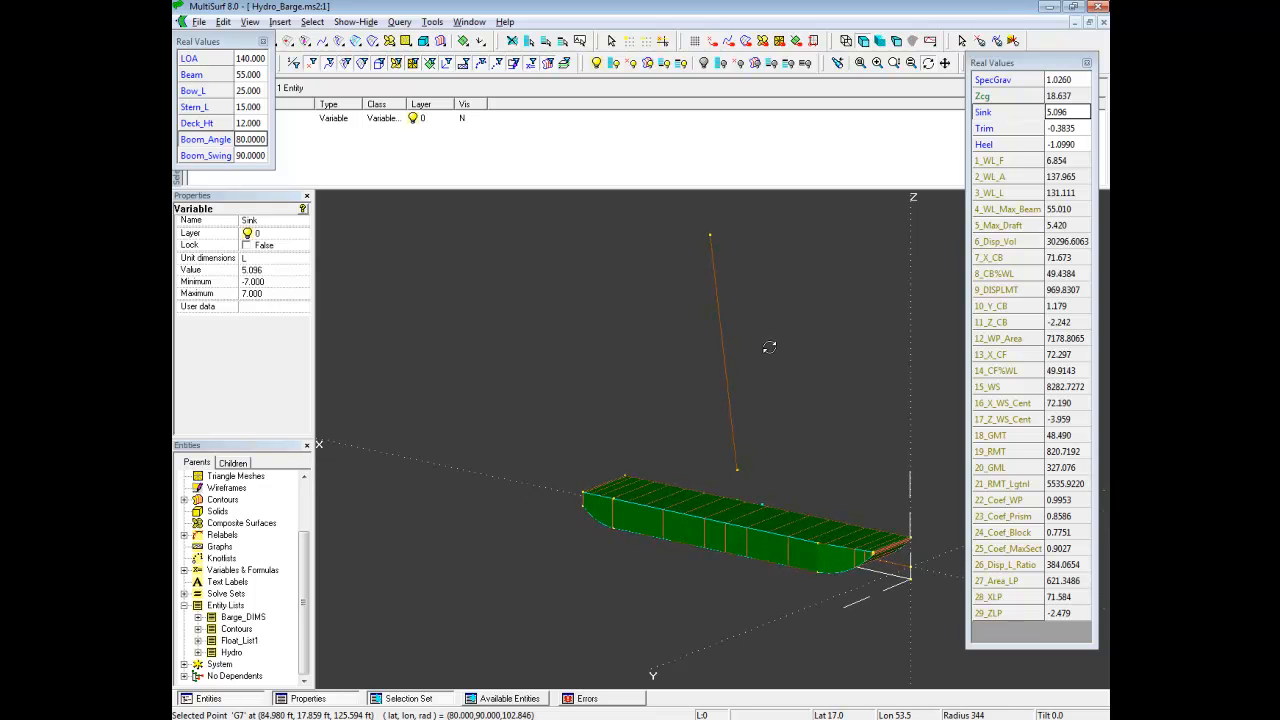
mouse_move(763, 613)
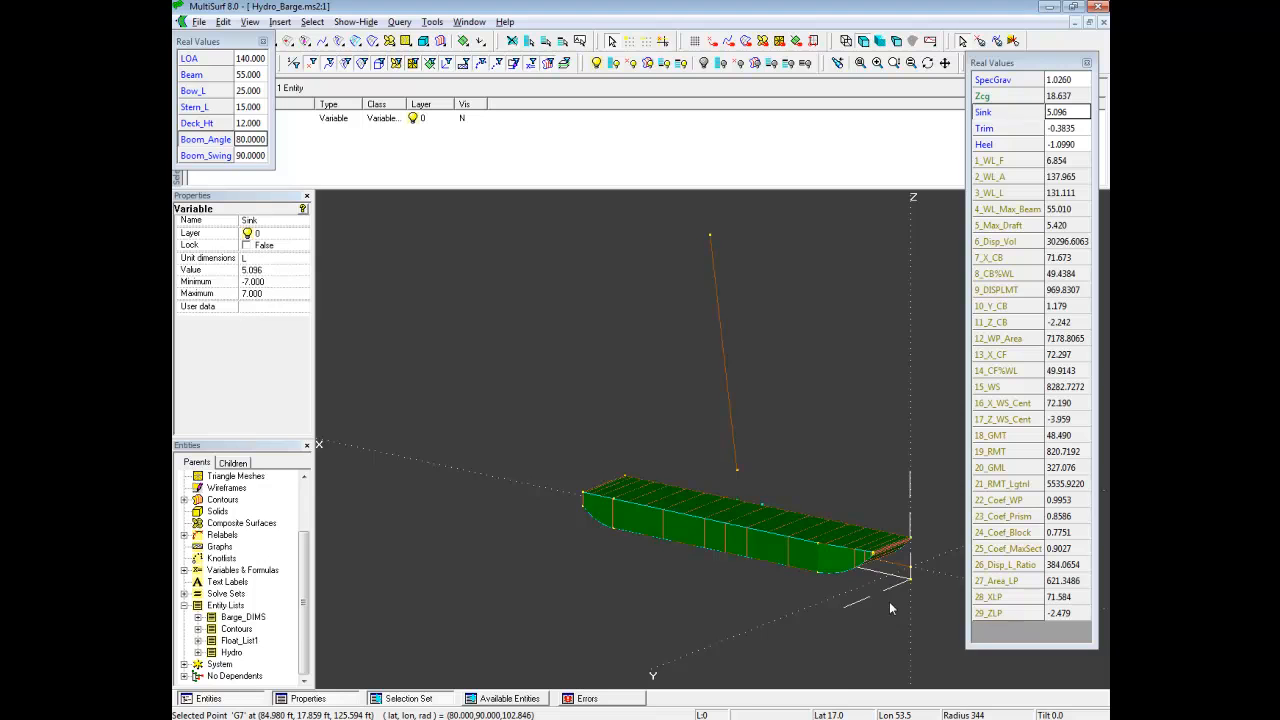
mouse_move(898, 593)
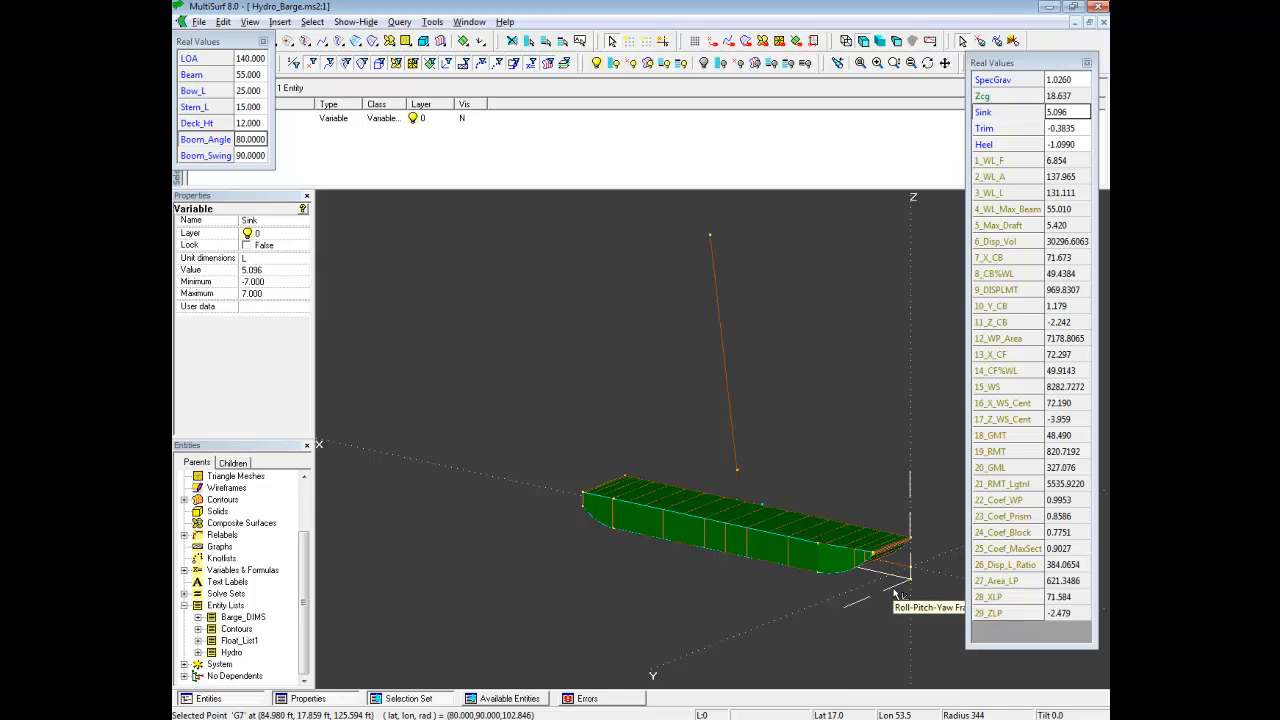
mouse_move(694, 565)
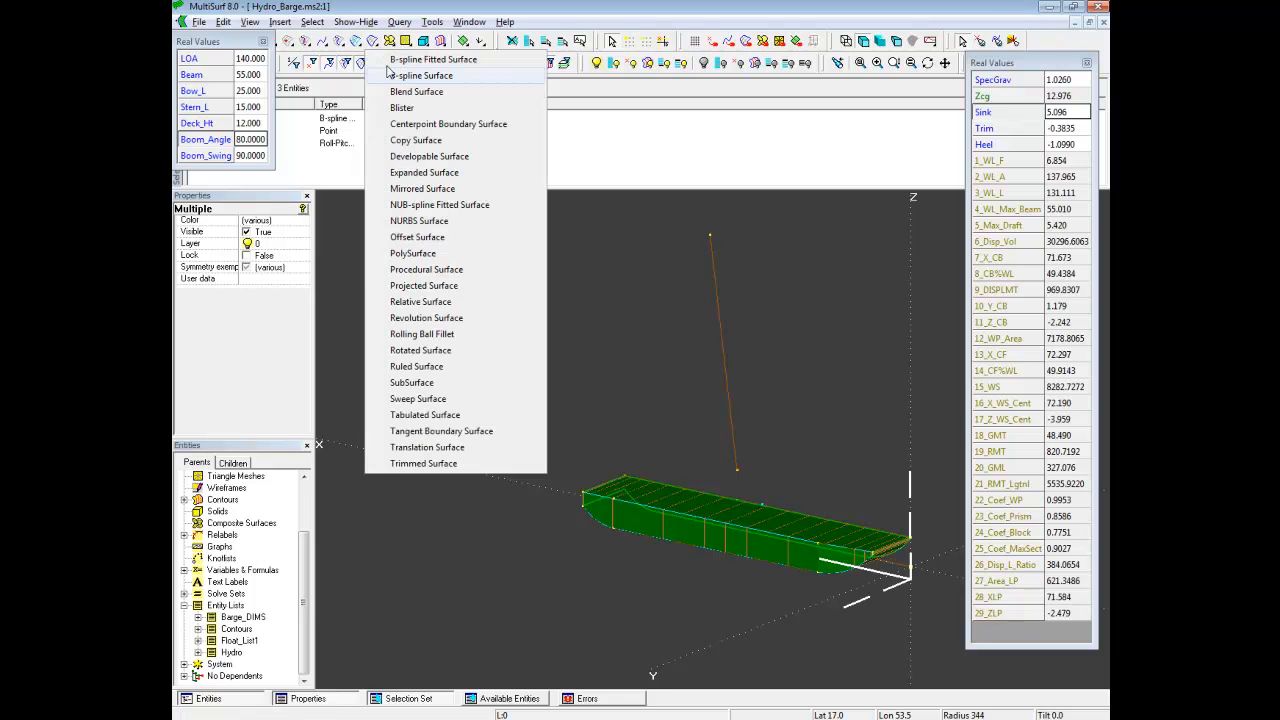
click(415, 140)
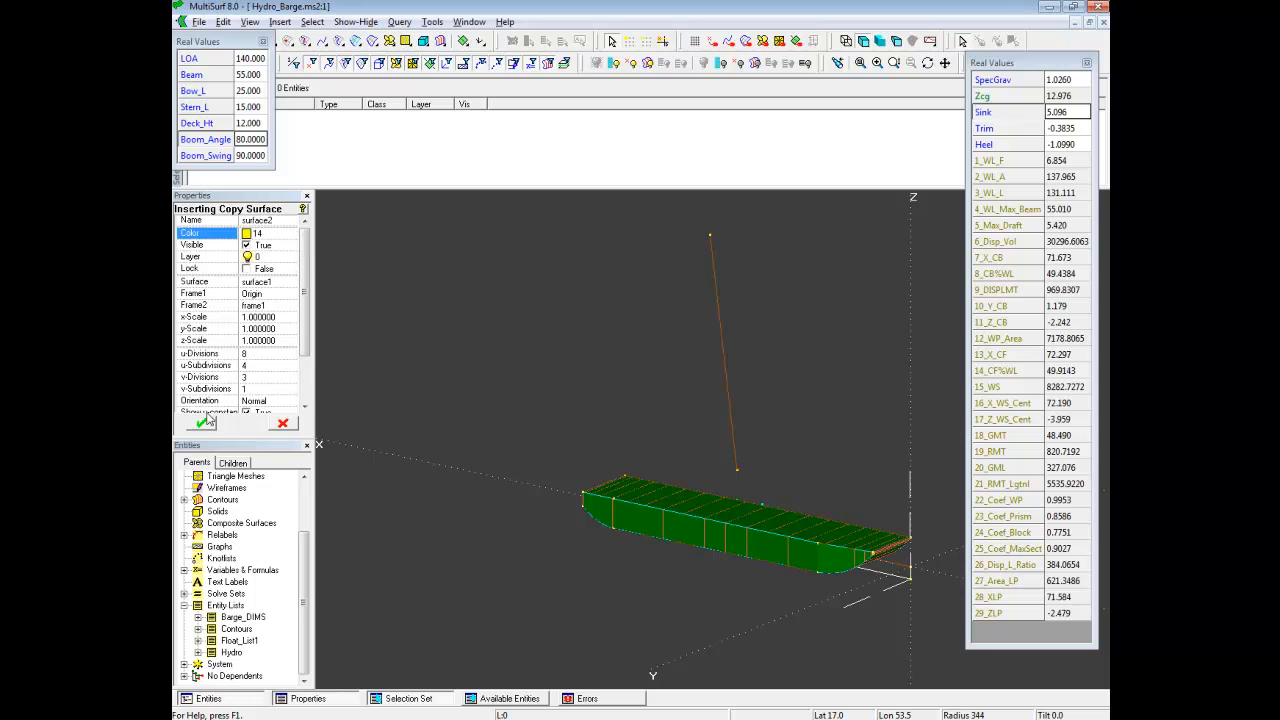
click(202, 422)
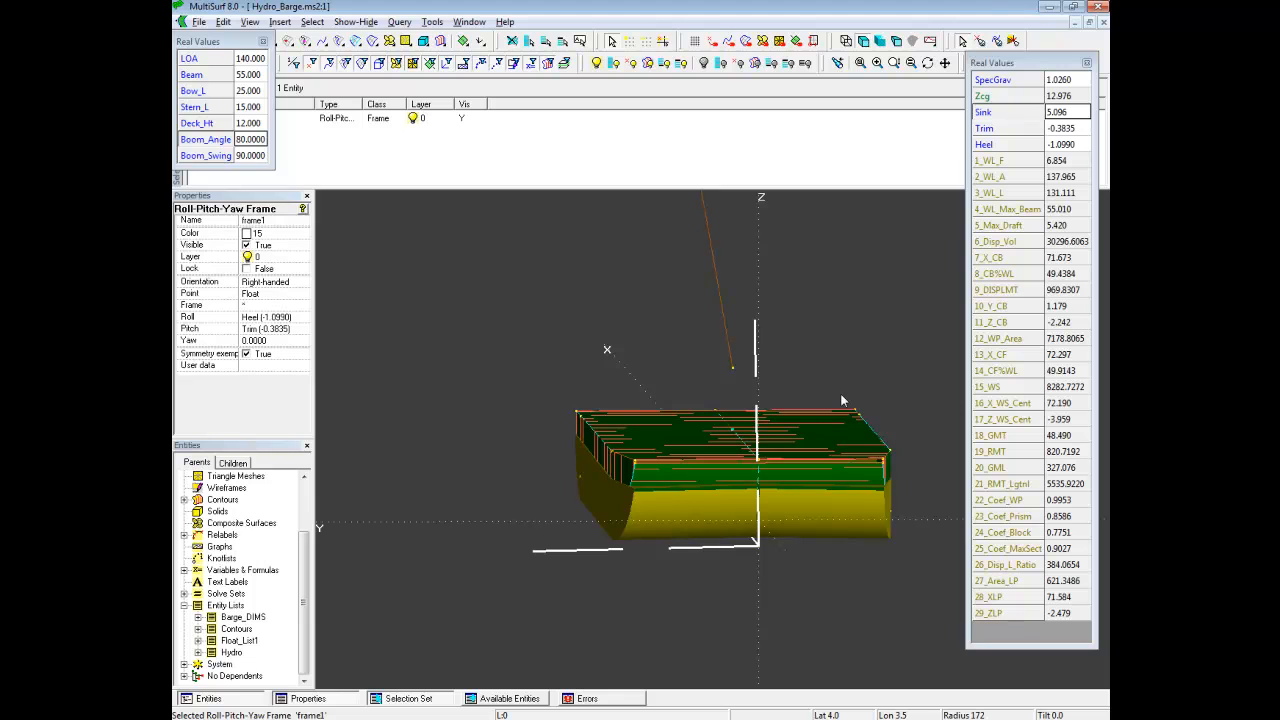
mouse_move(814, 533)
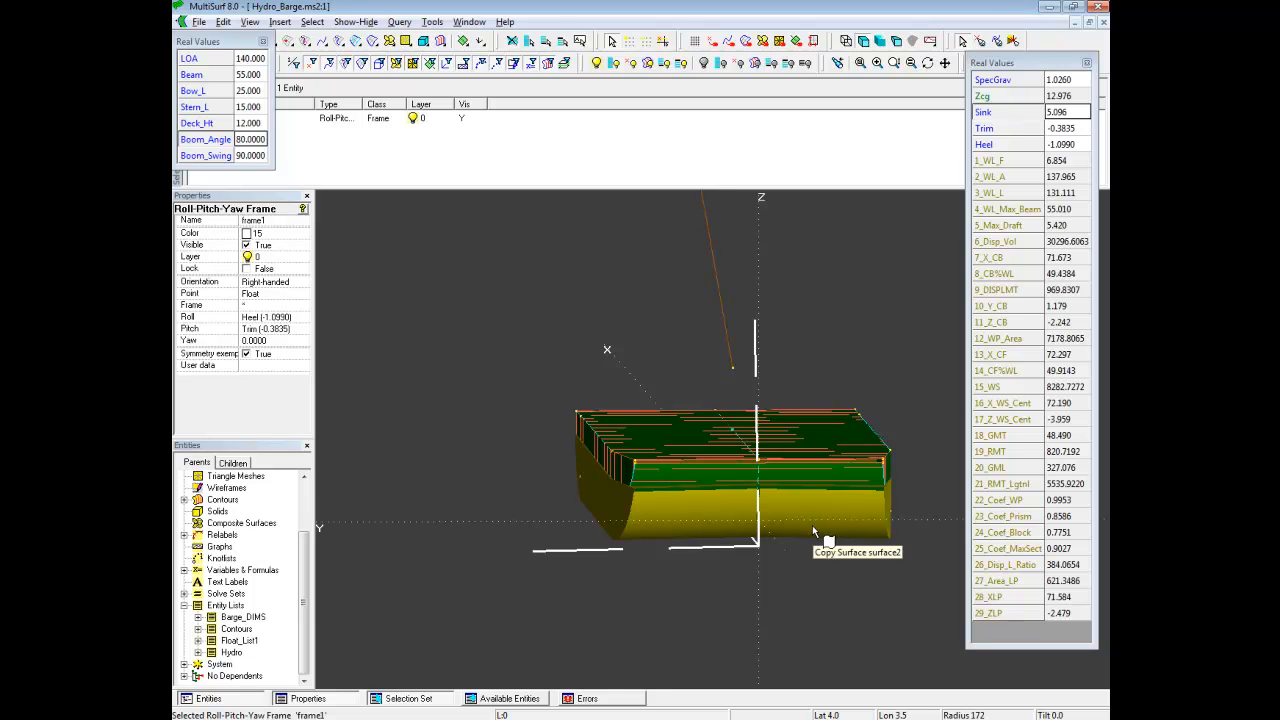
click(829, 538)
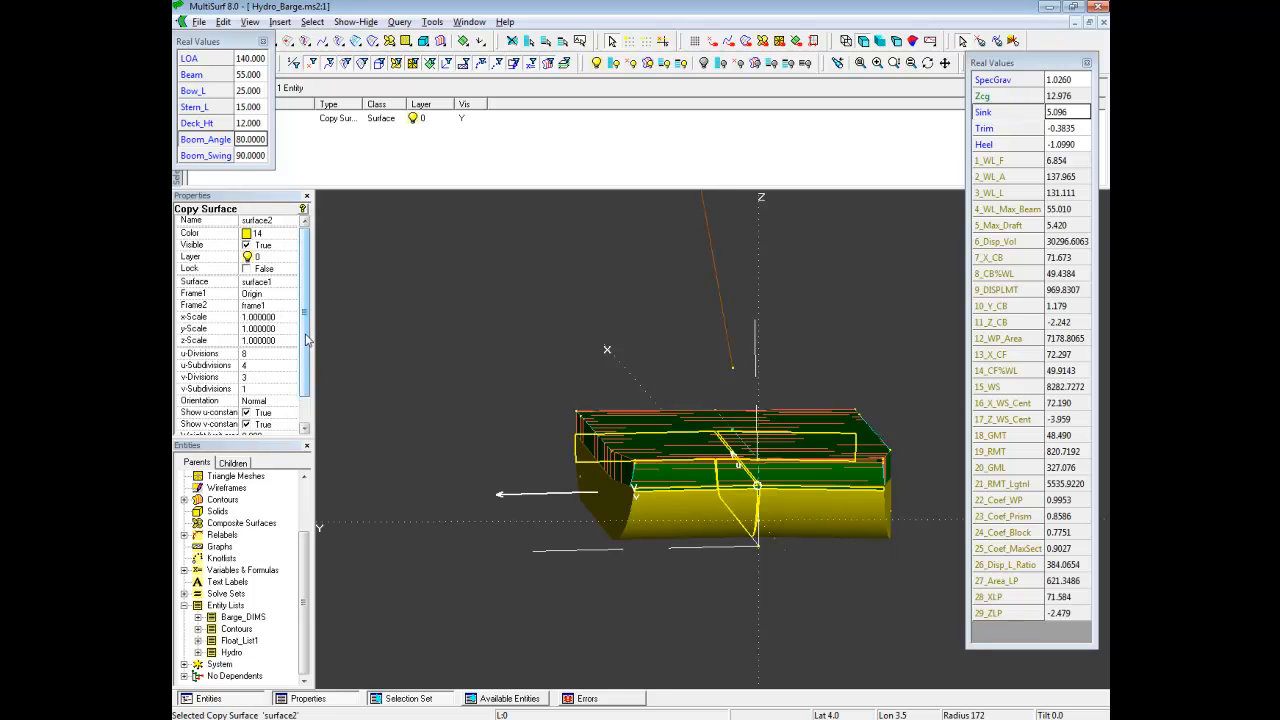
scroll(down, 3)
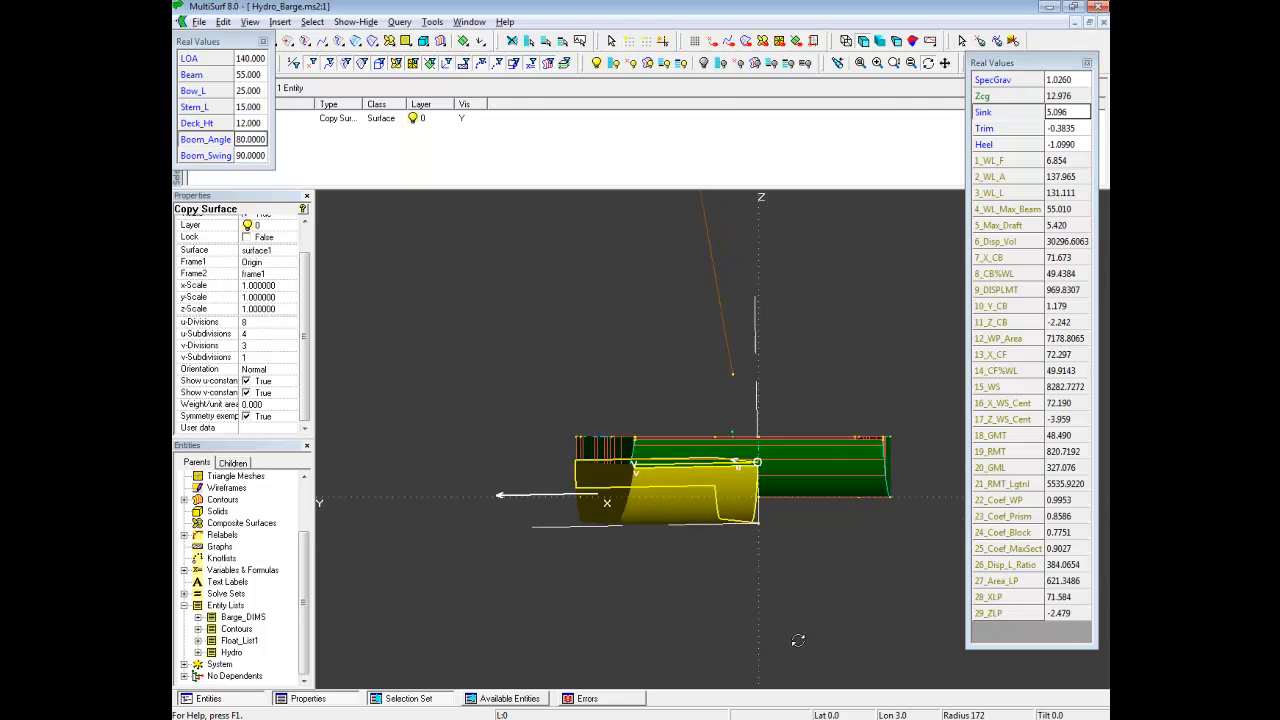
drag(700, 480, 720, 500)
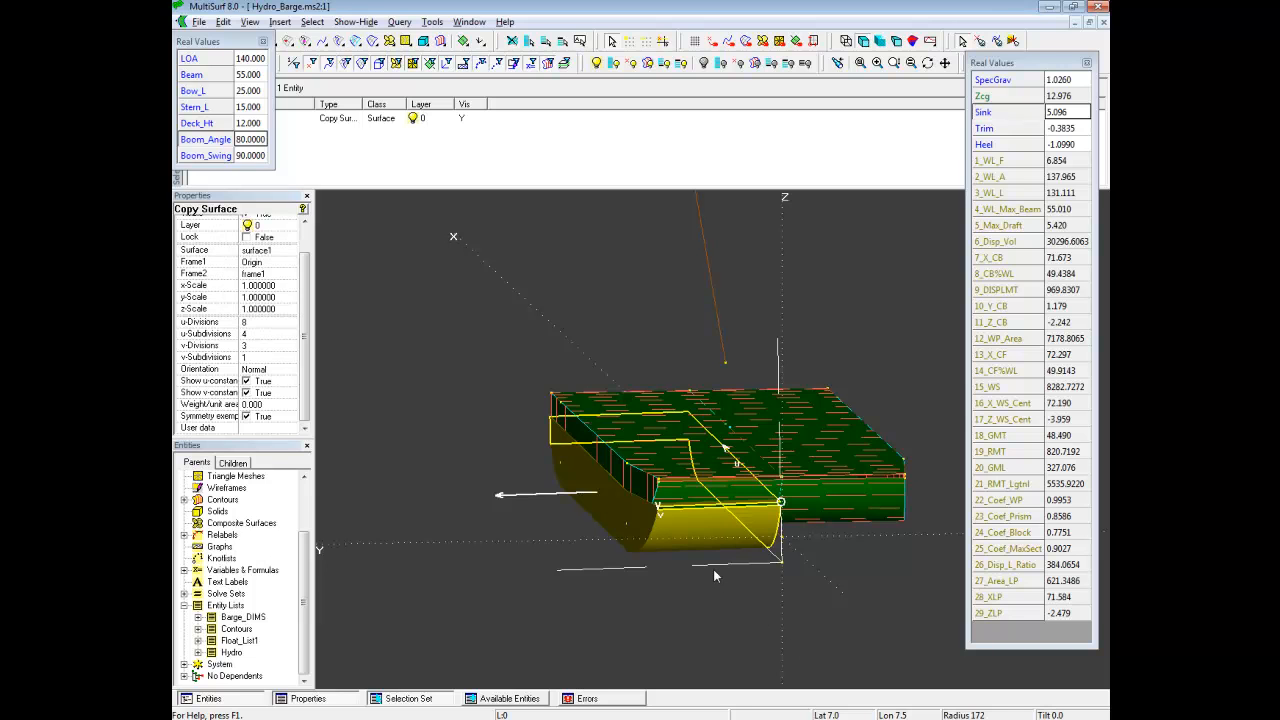
mouse_move(738, 588)
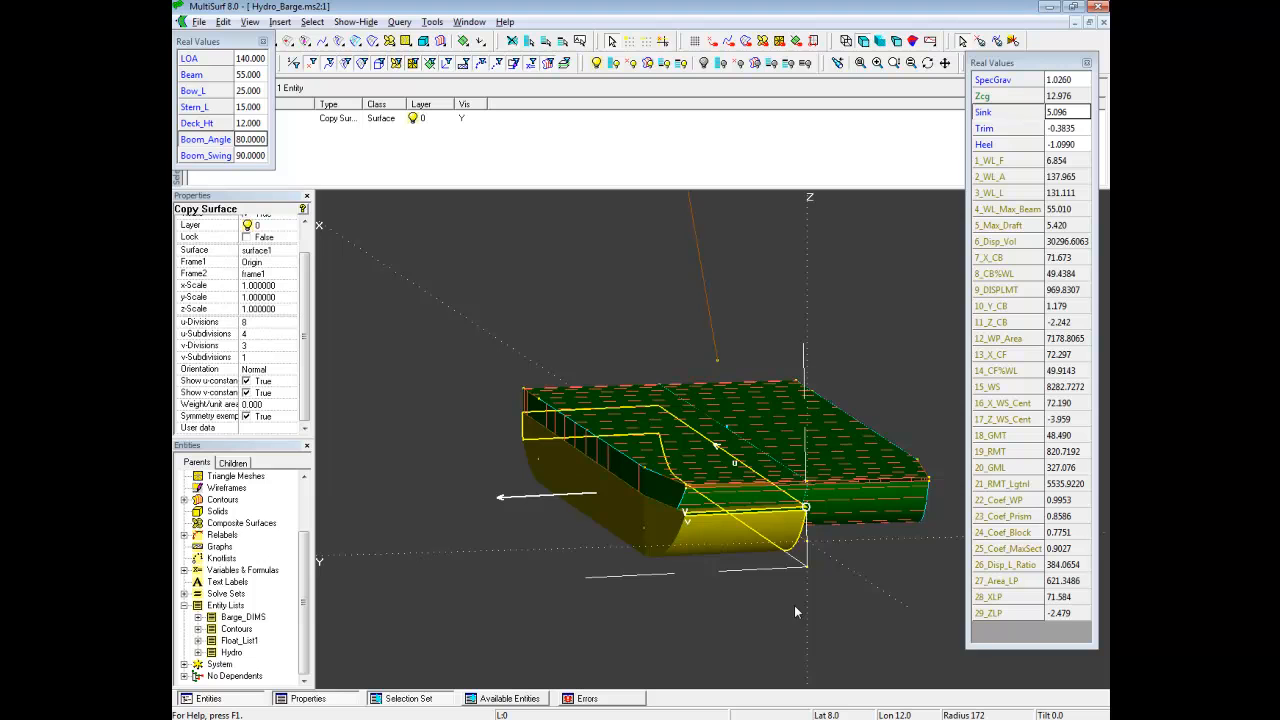
mouse_move(808, 609)
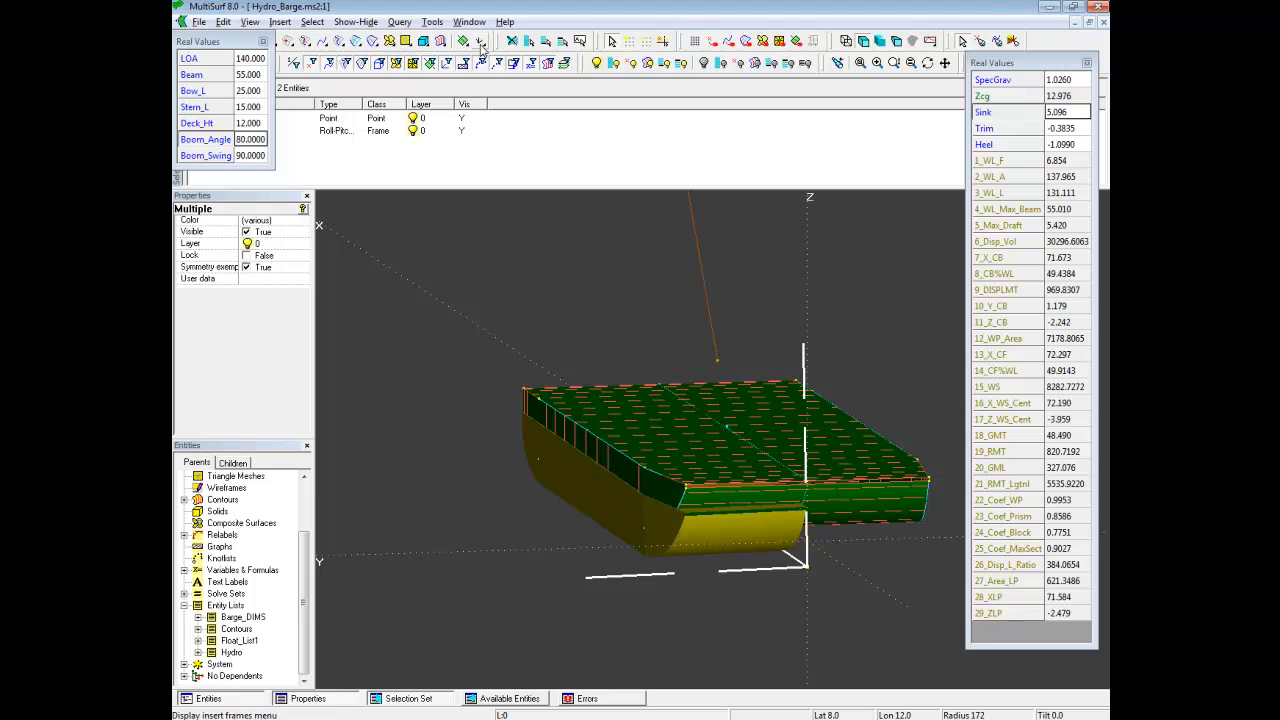
Insert roll-pitch-yaw frame2 on Float and frame1, rolled 90 and symmetry exempt.
click(481, 41)
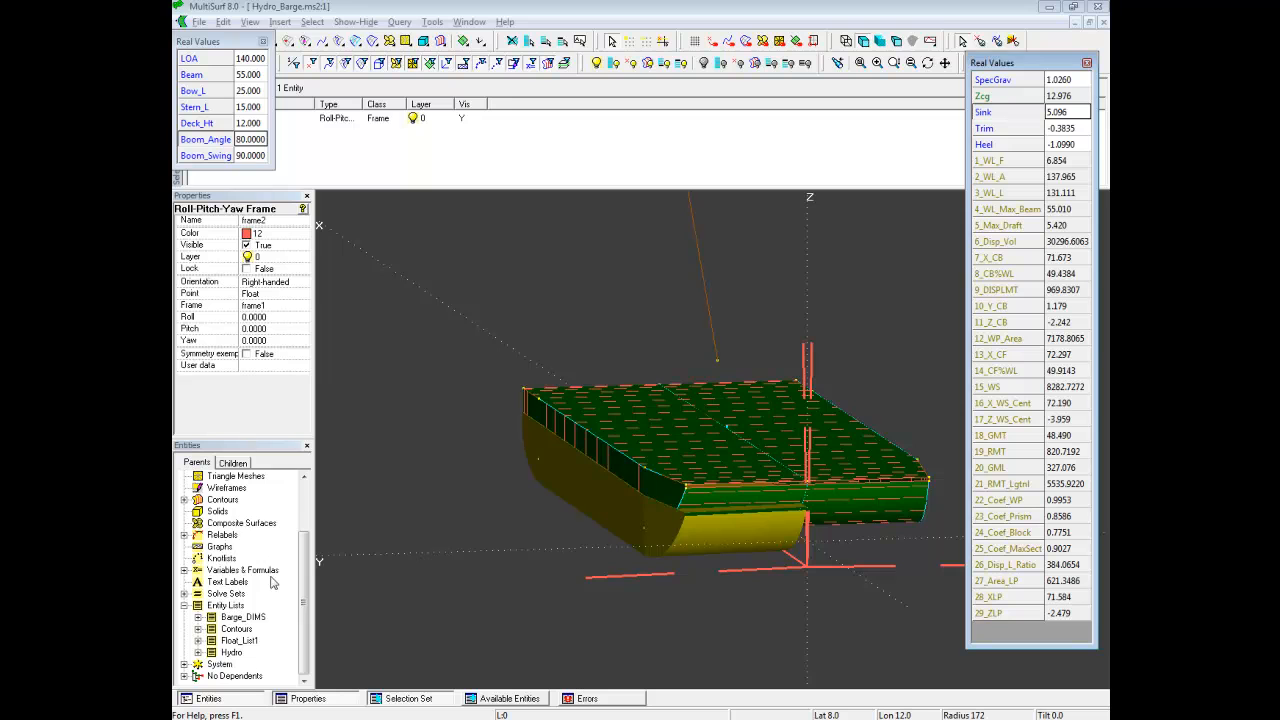
mouse_move(253, 363)
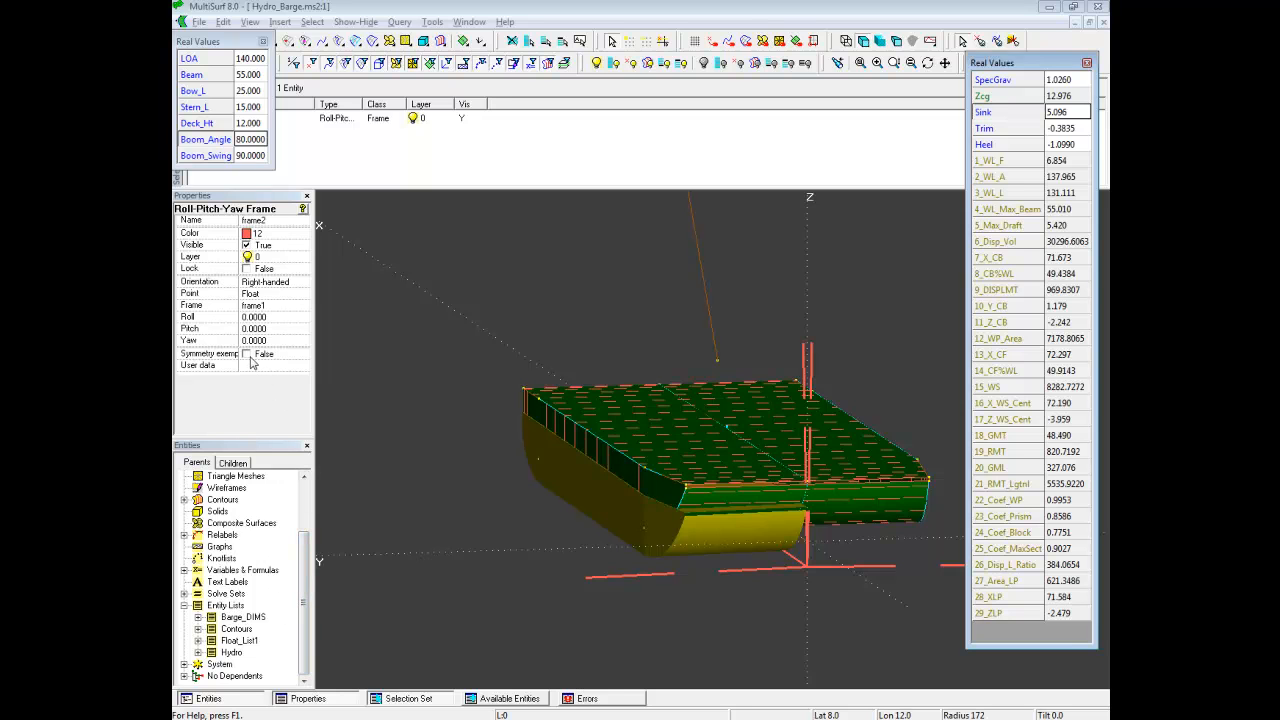
click(246, 353)
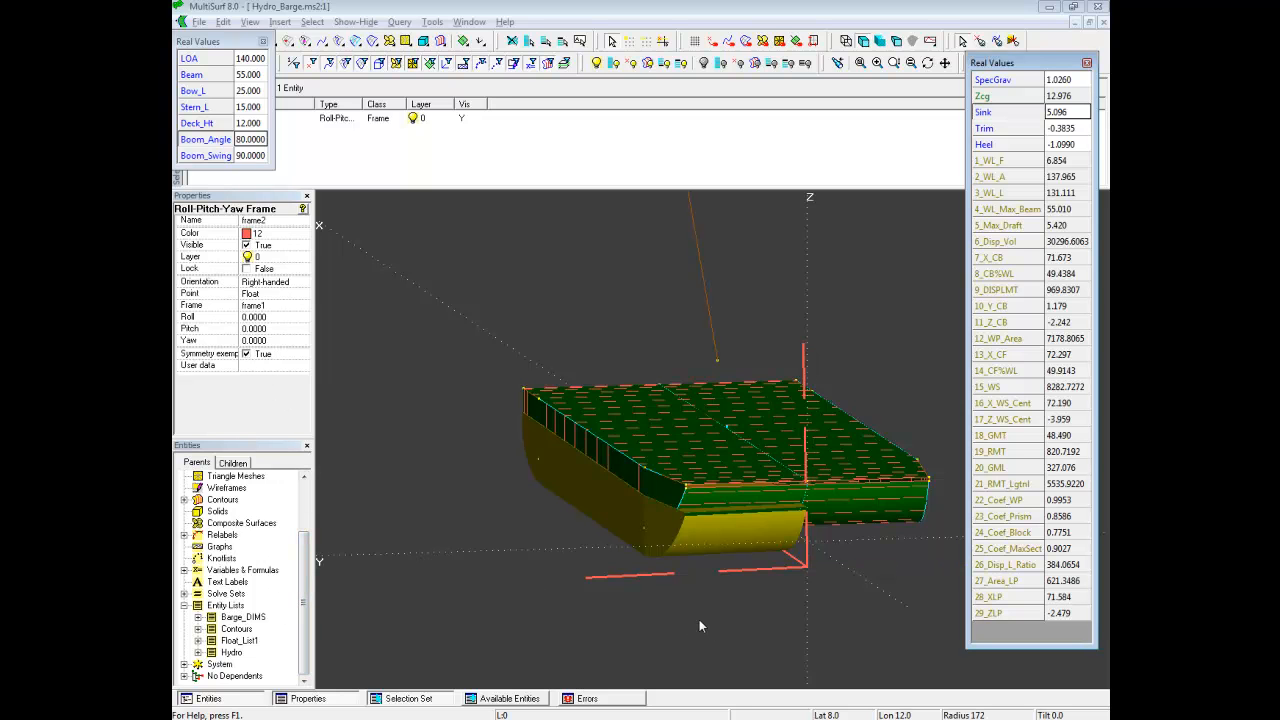
mouse_move(357, 333)
text(90)
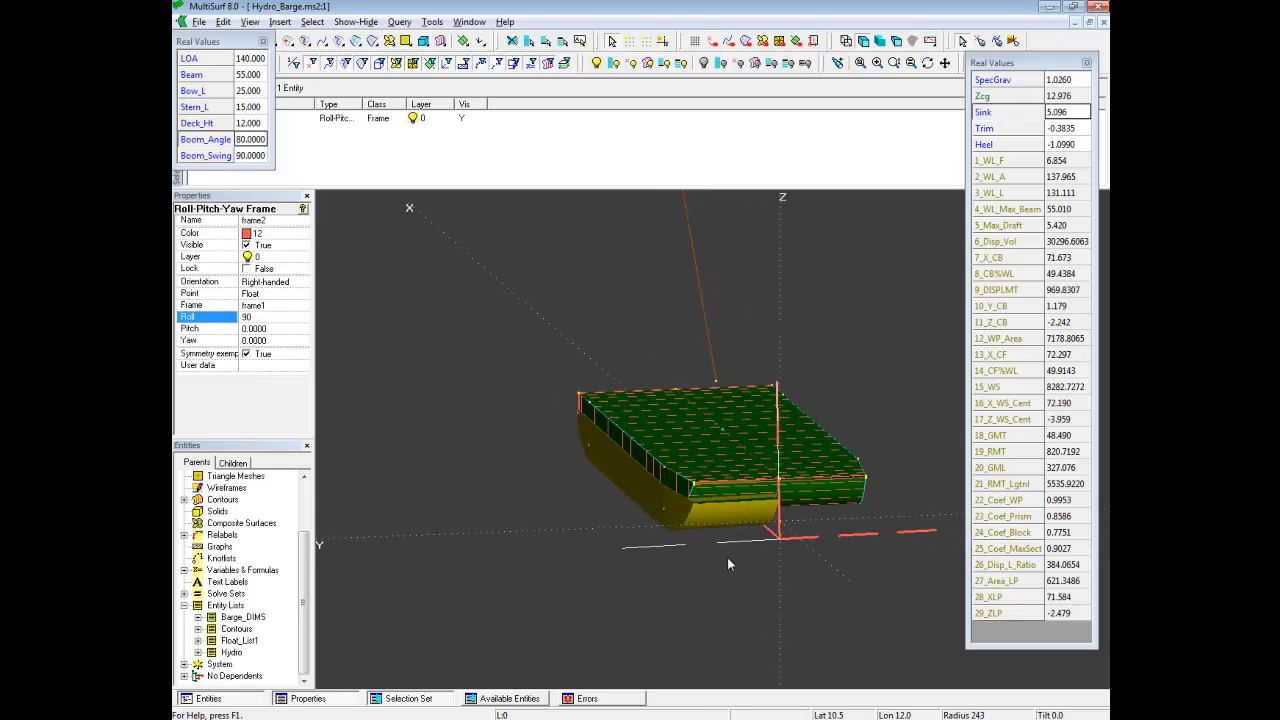
mouse_move(715, 535)
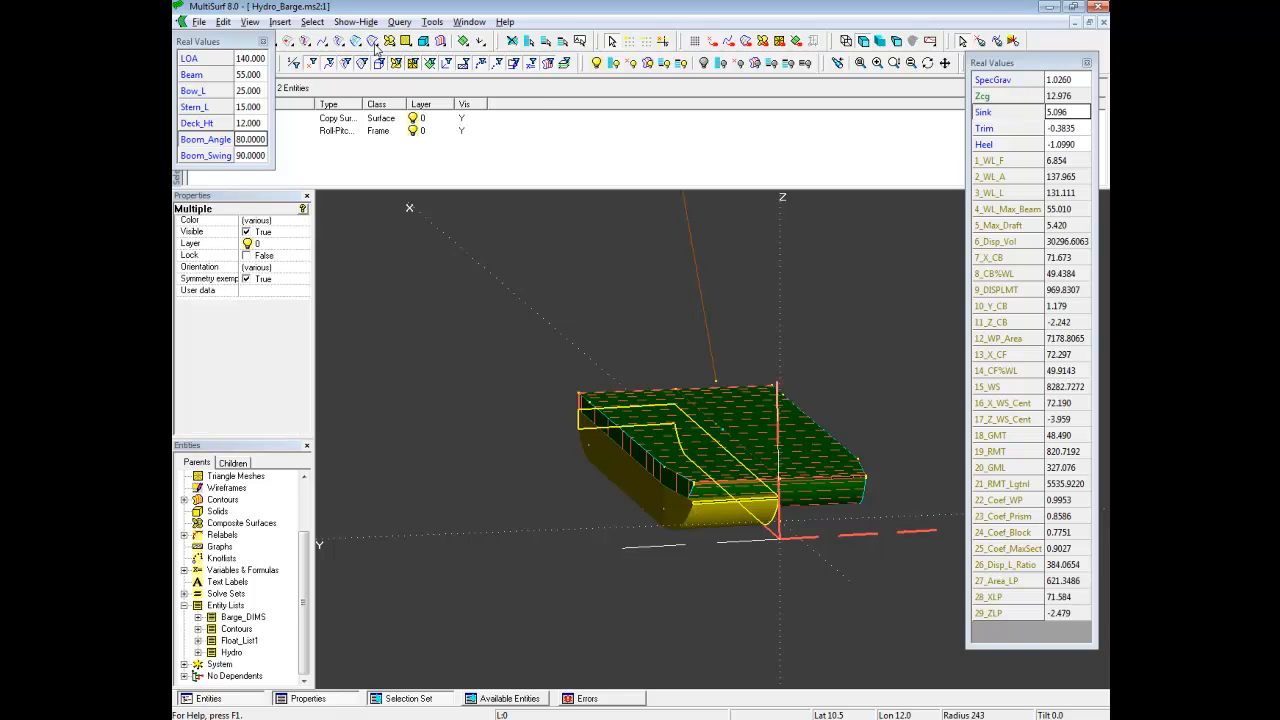
click(378, 62)
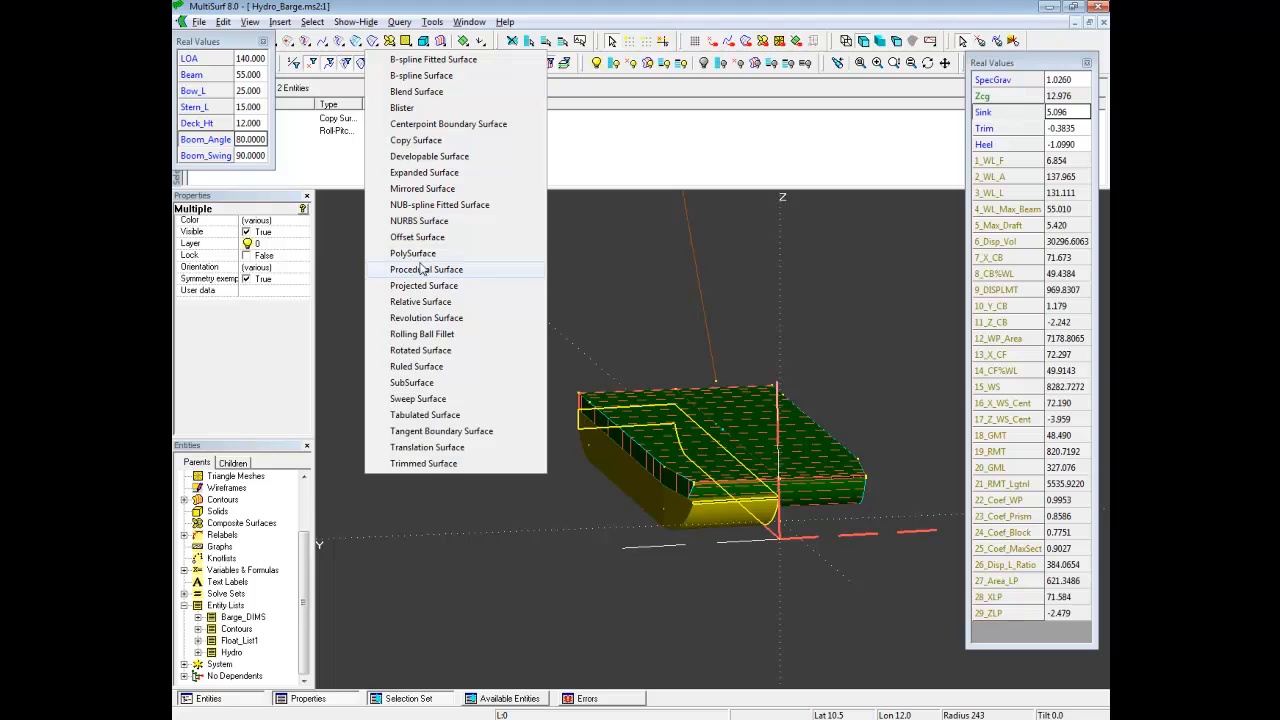
click(422, 188)
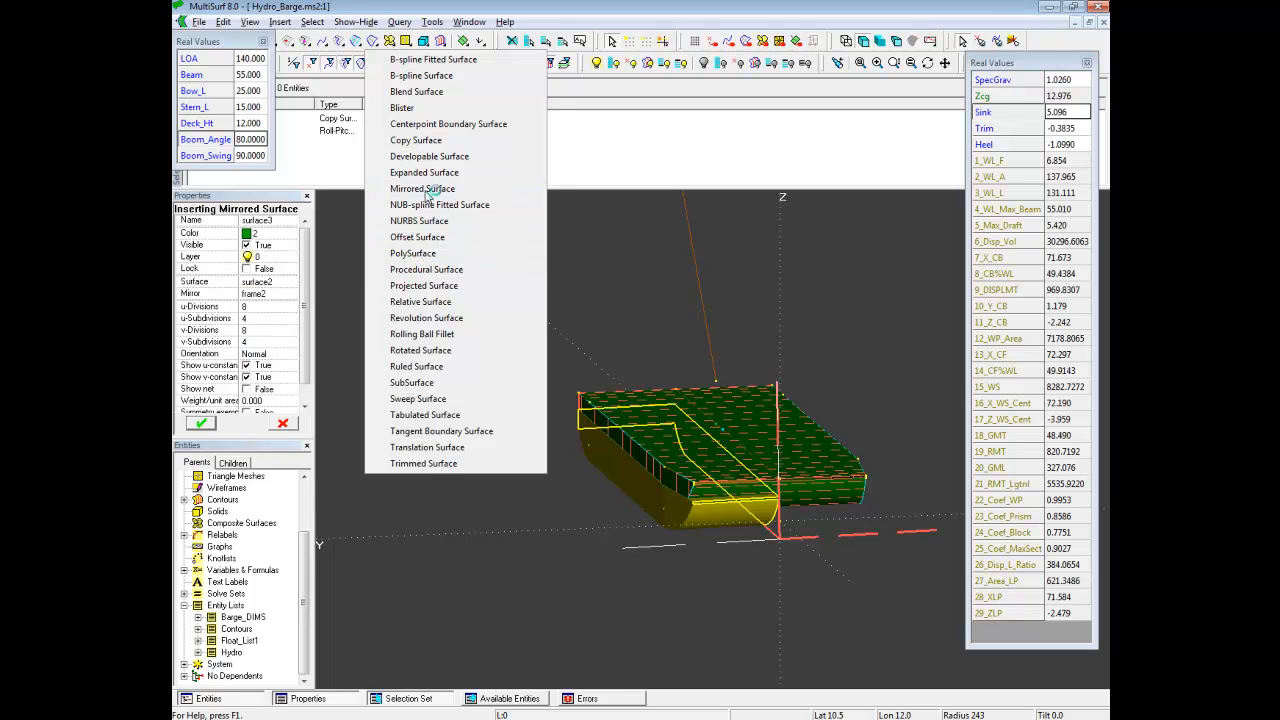
click(422, 188)
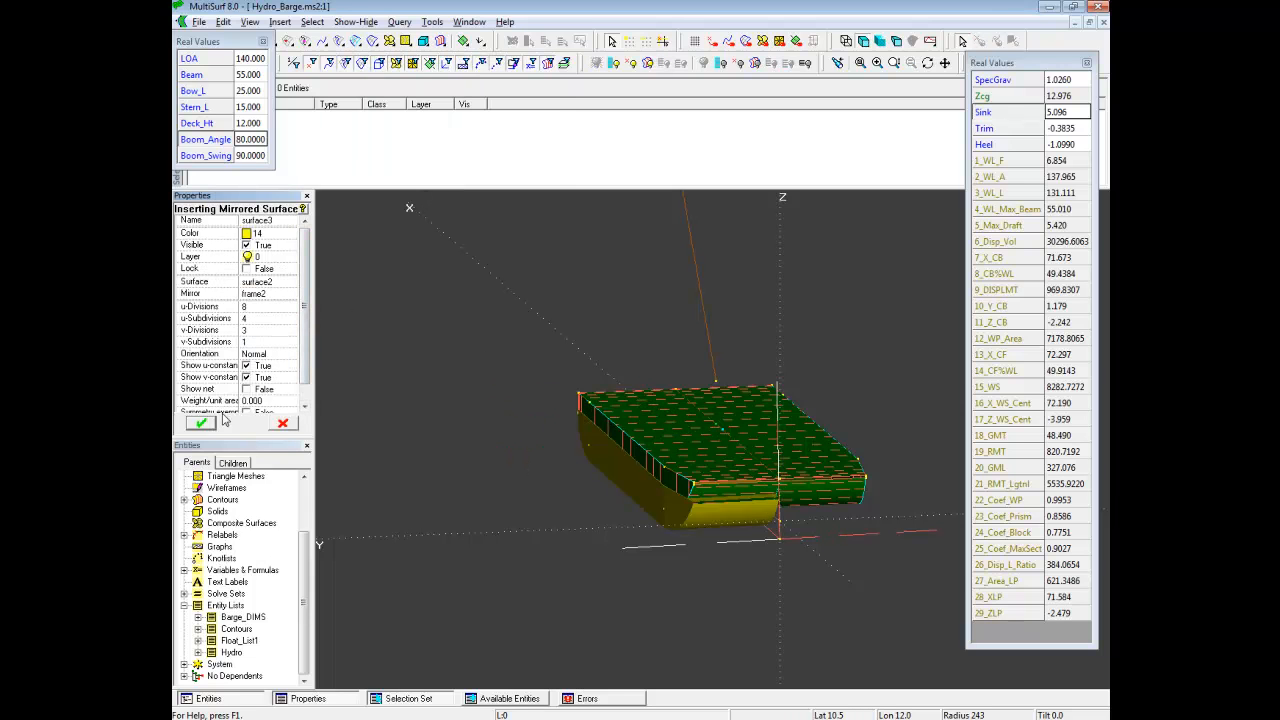
click(201, 422)
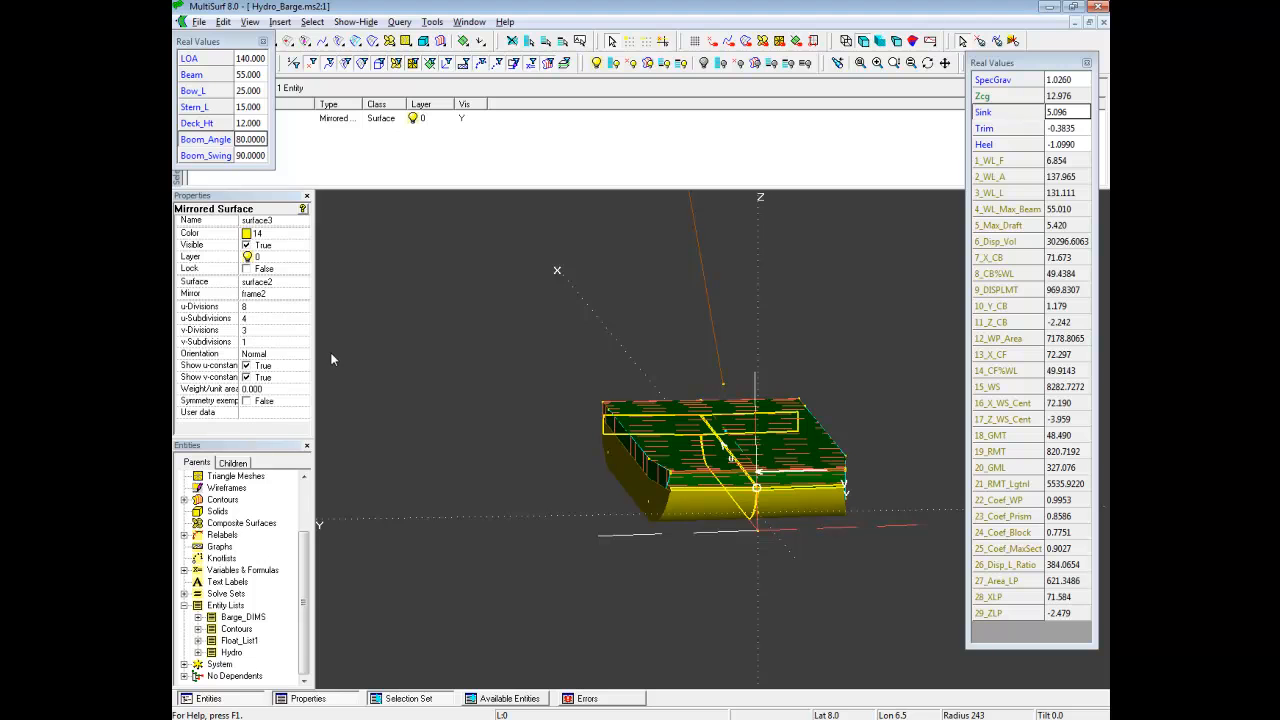
mouse_move(248, 408)
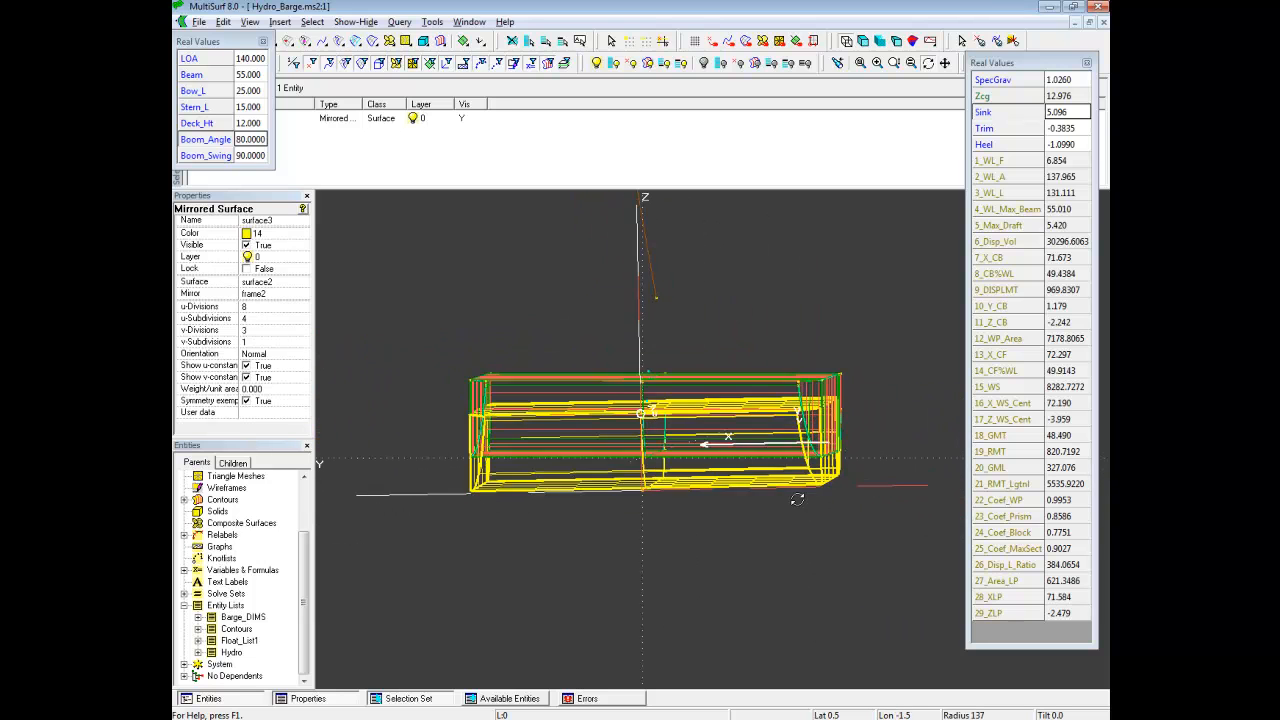
scroll(down, 3)
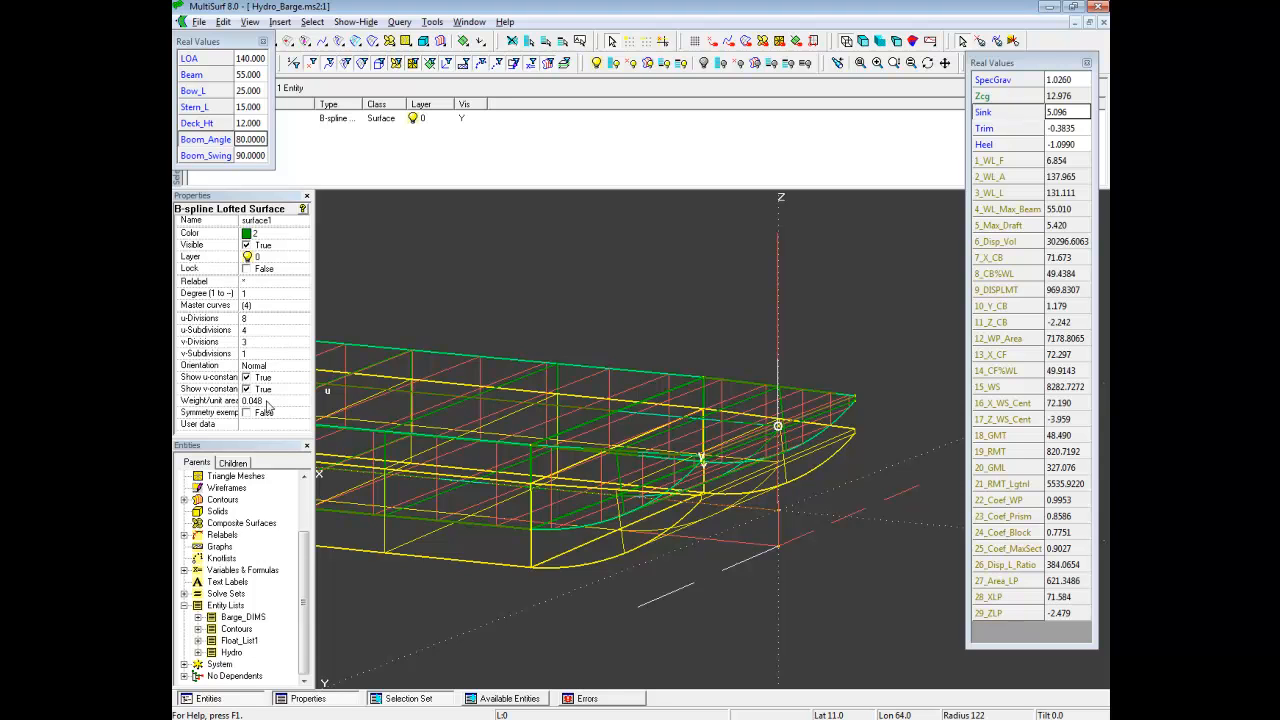
mouse_move(293, 410)
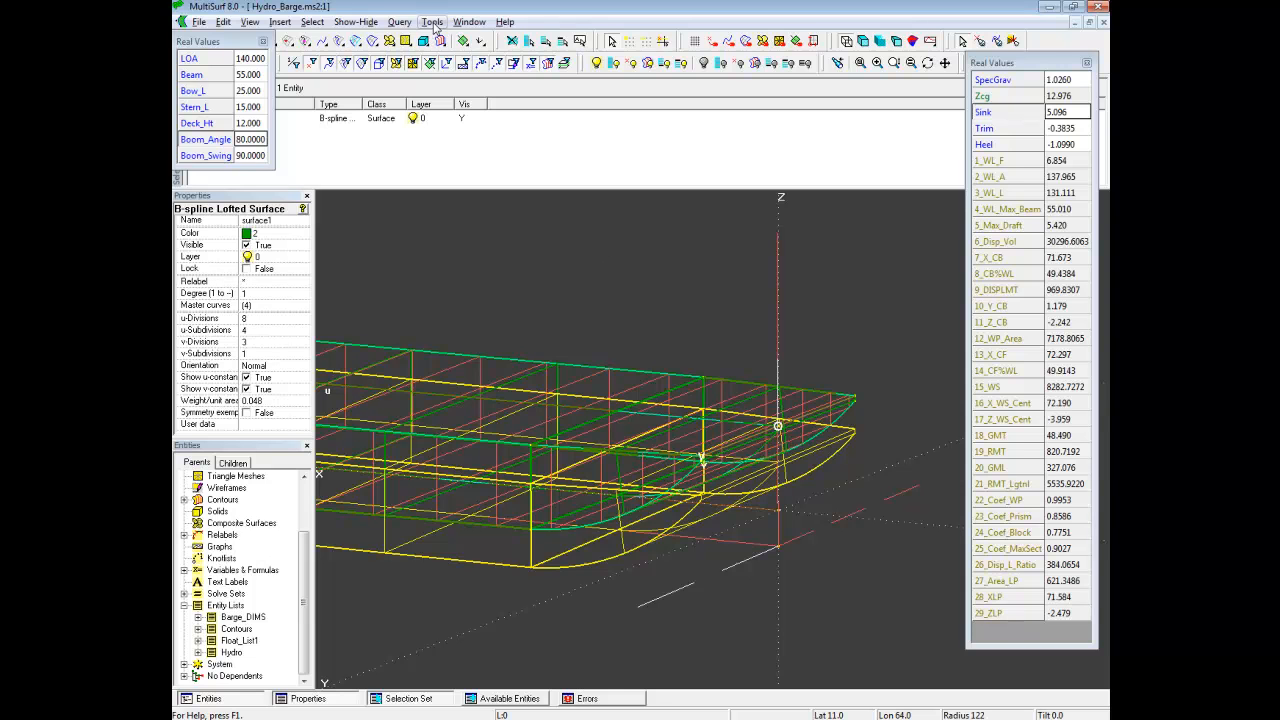
Generate the Weight Schedule report for the entire model via the Tools menu.
click(432, 21)
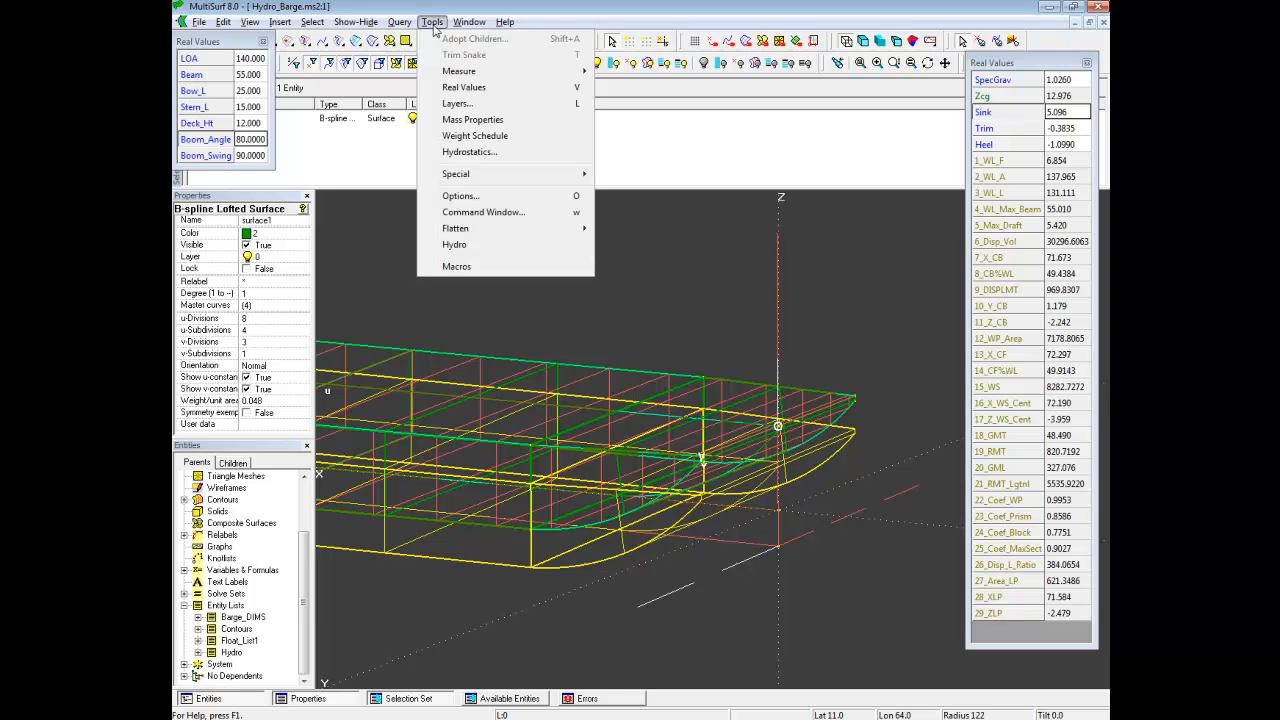
click(475, 135)
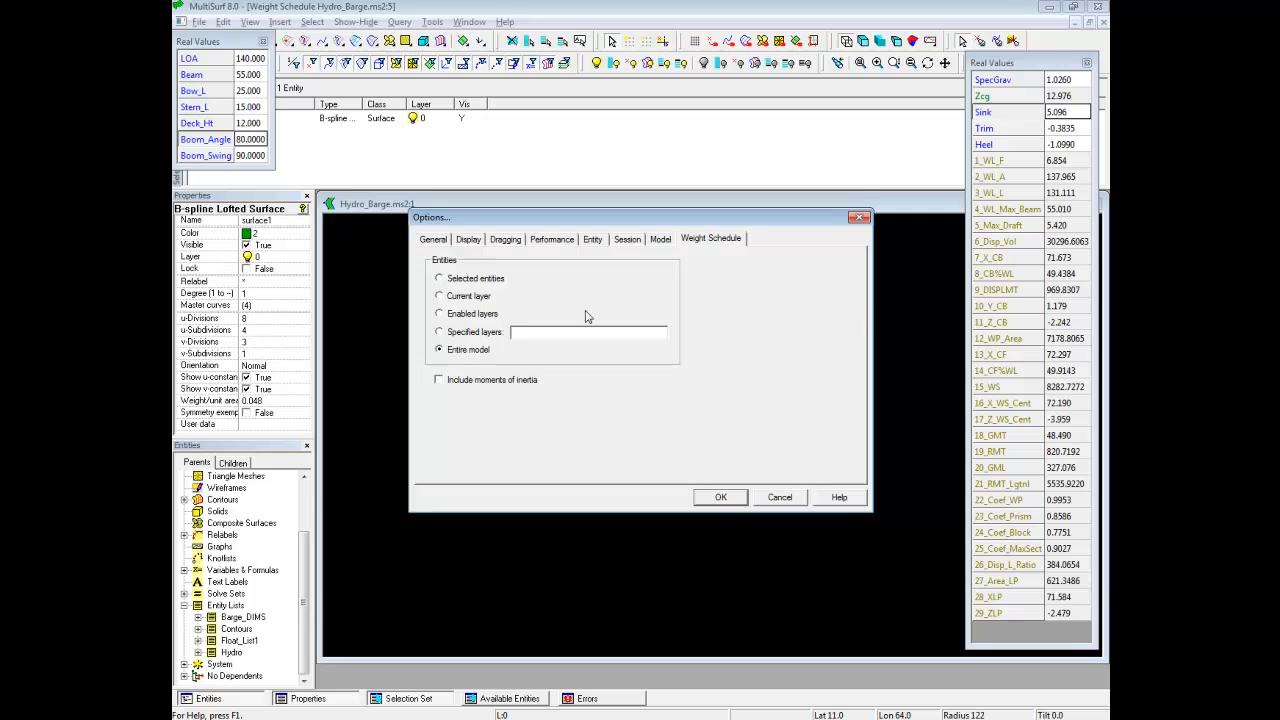
click(720, 497)
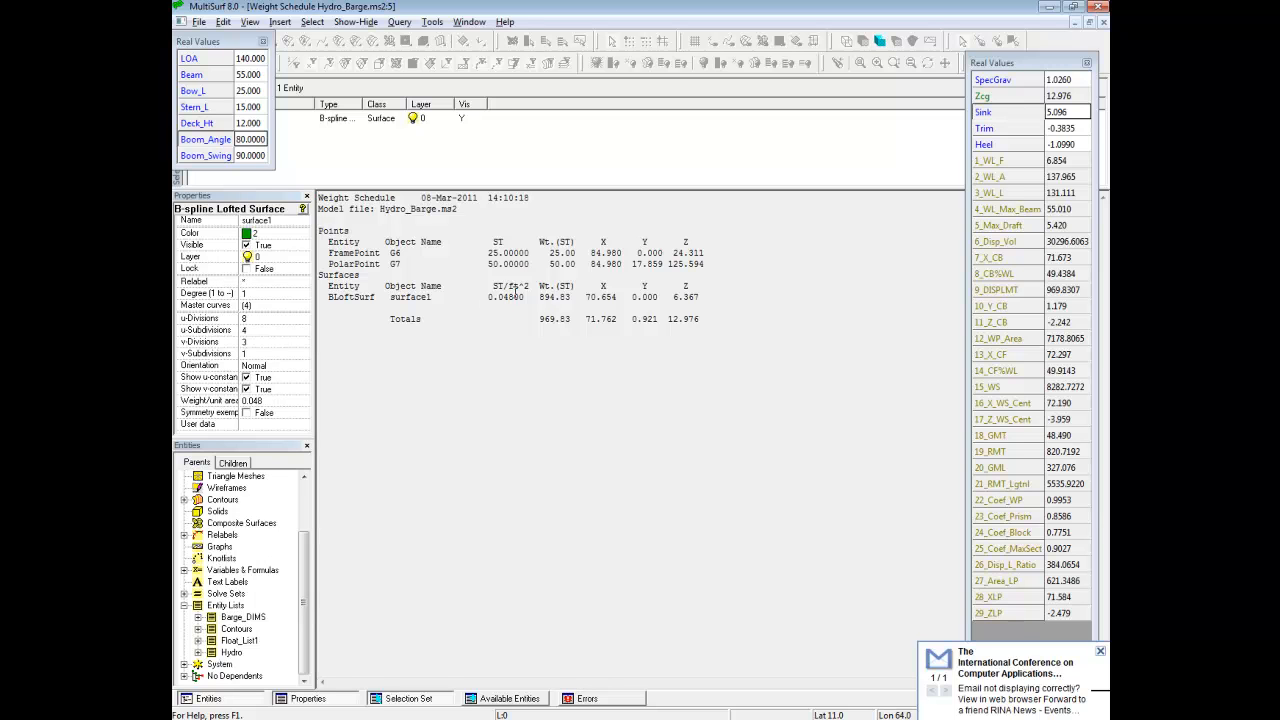
click(1100, 651)
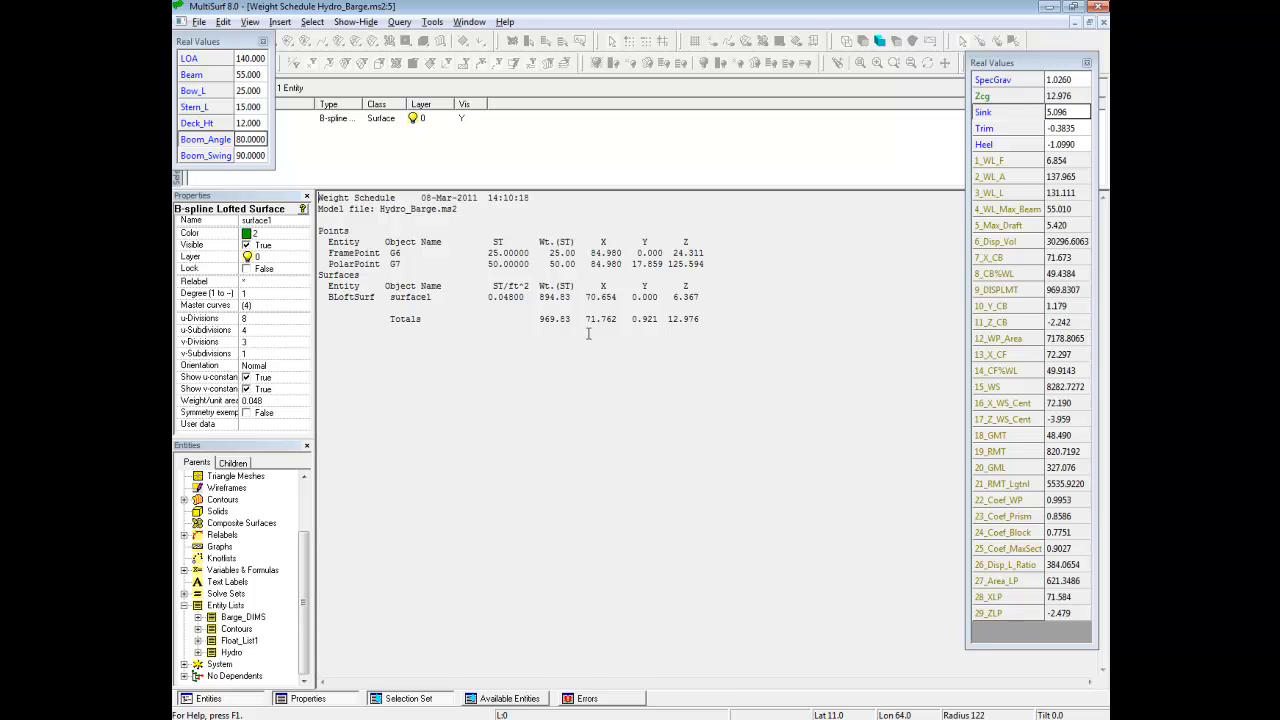
mouse_move(644, 322)
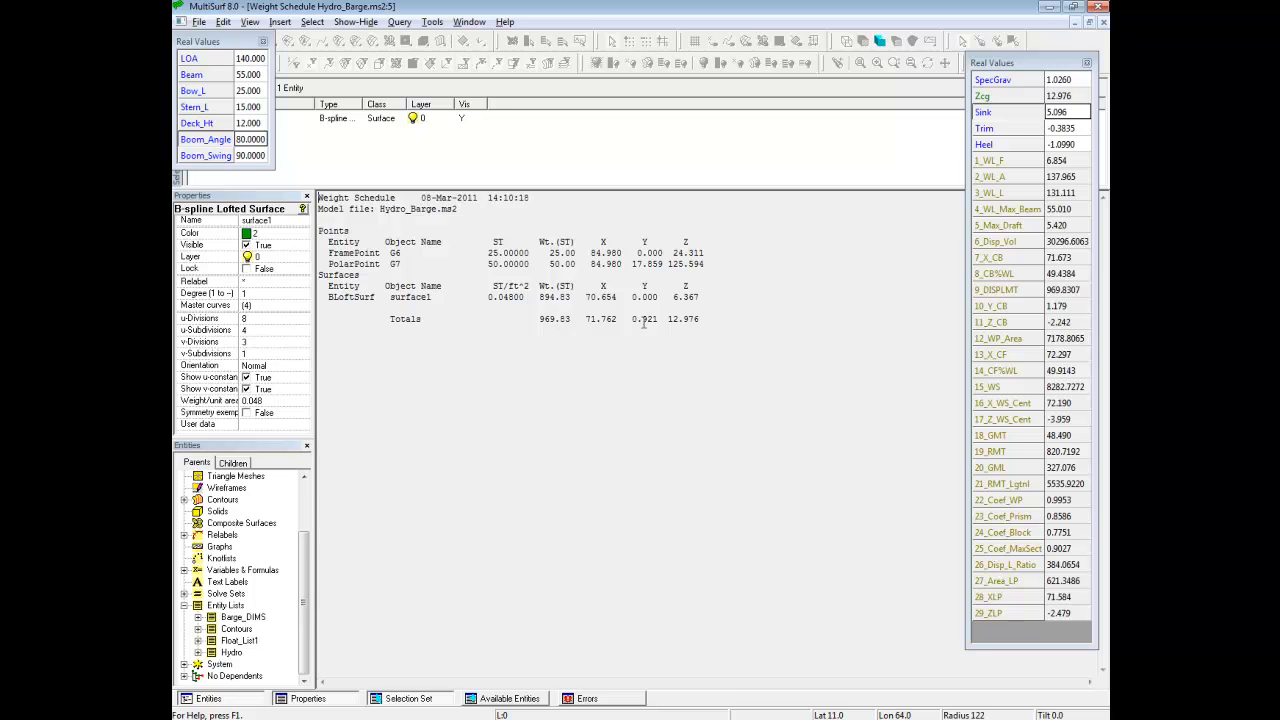
mouse_move(674, 303)
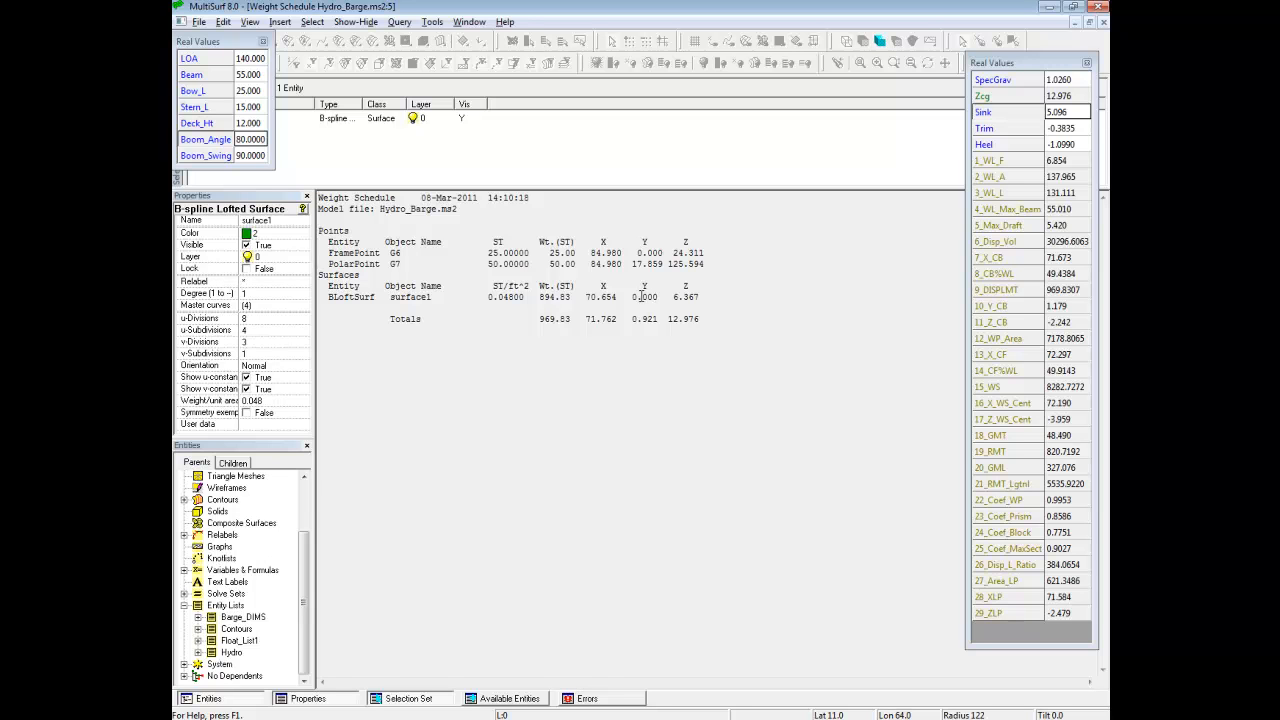
mouse_move(644, 327)
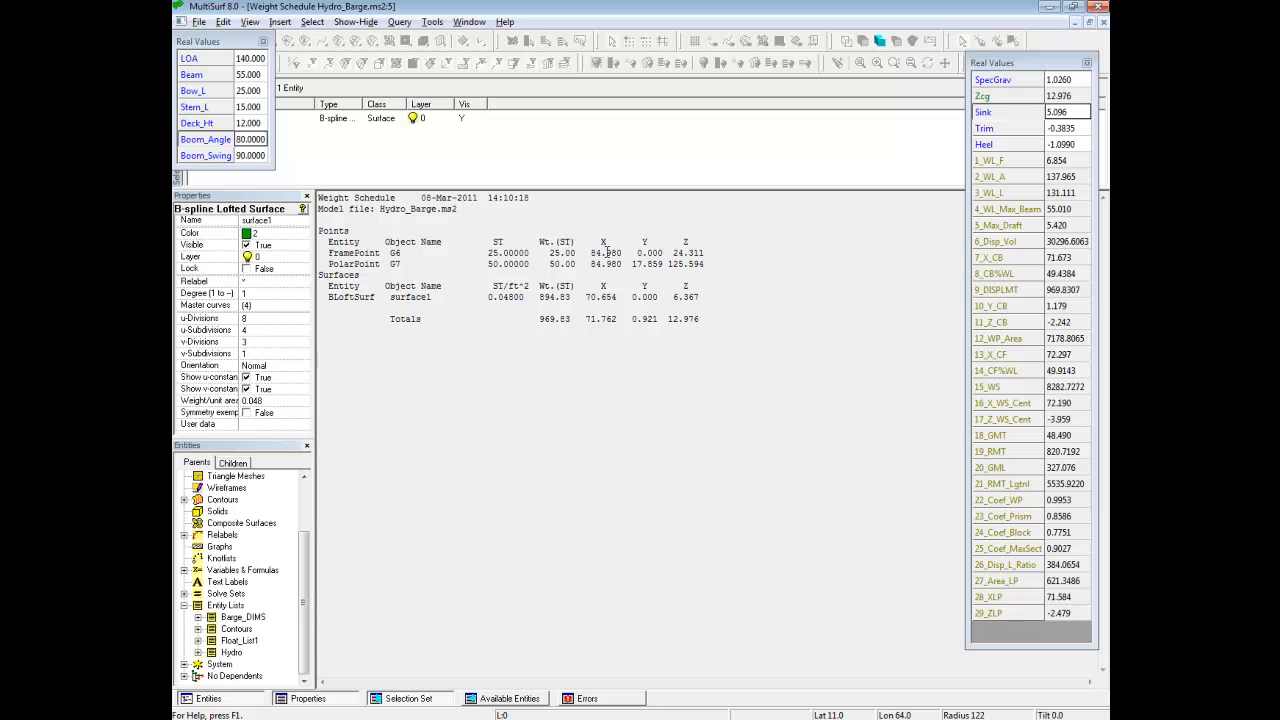
mouse_move(418, 268)
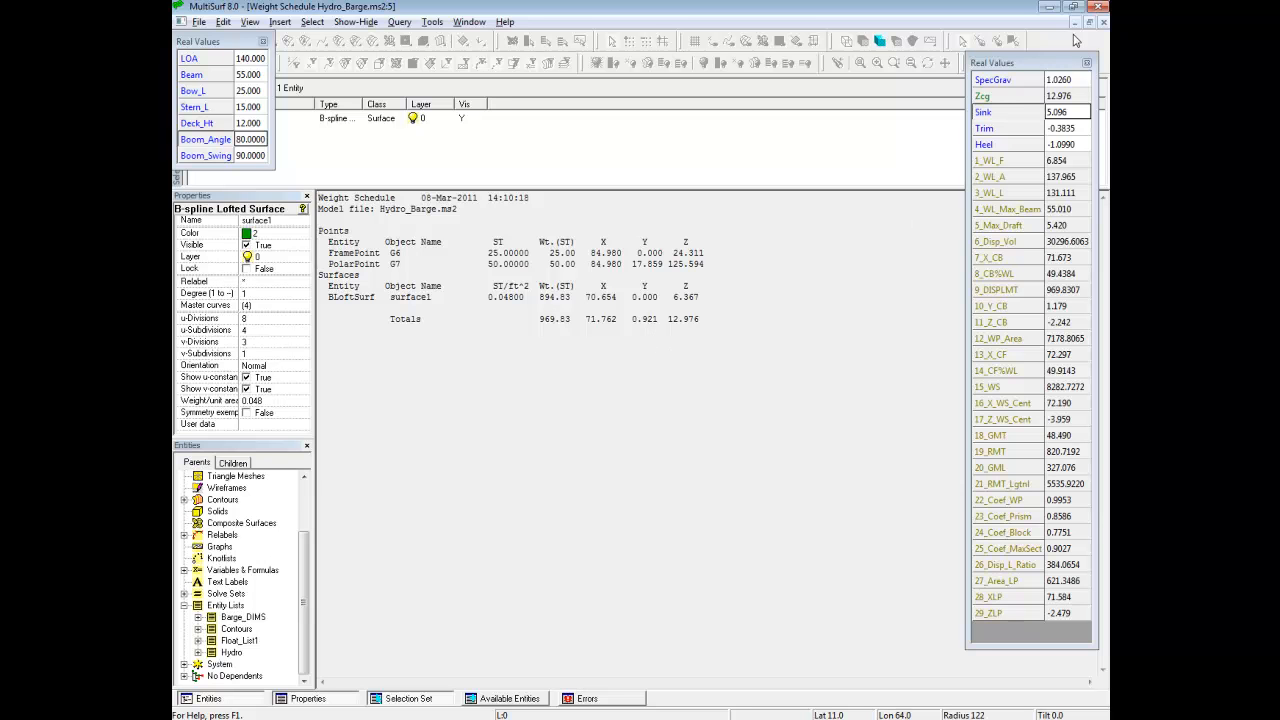
mouse_move(1104, 23)
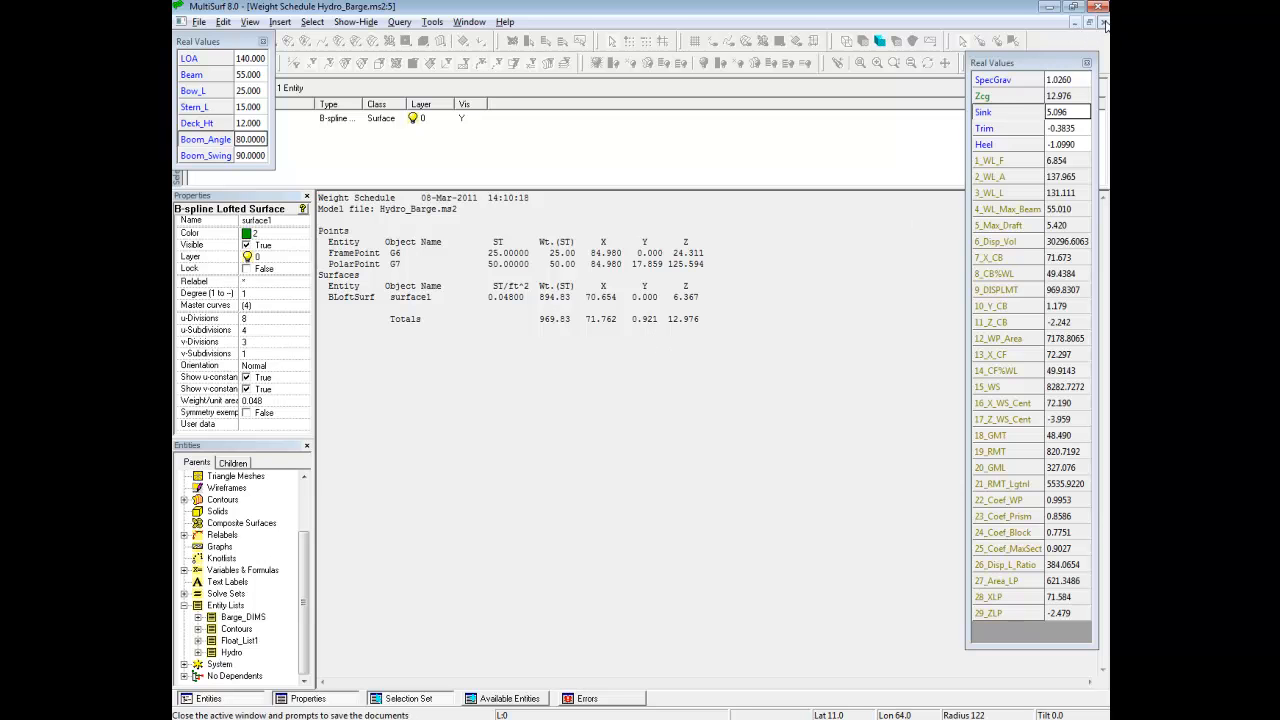
Close the weight schedule, set Boom_Angle to 45 and view the re-floated hull from the side.
click(1104, 22)
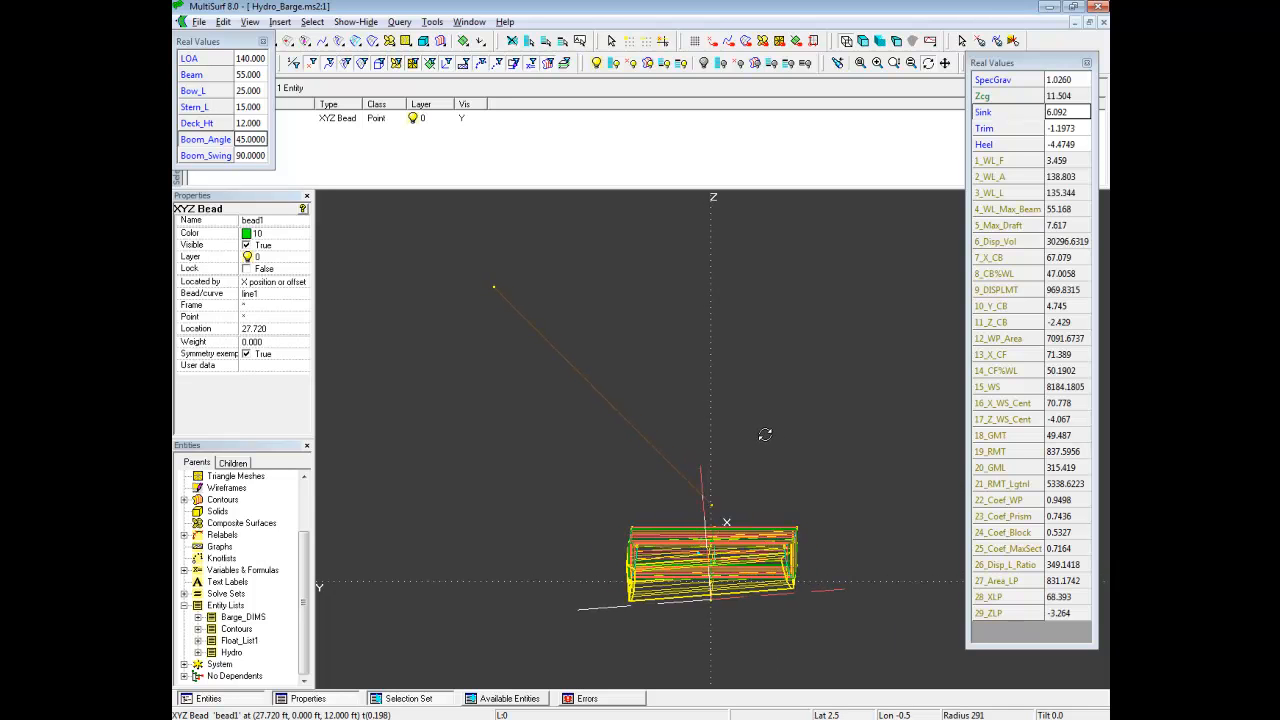
drag(765, 435, 850, 460)
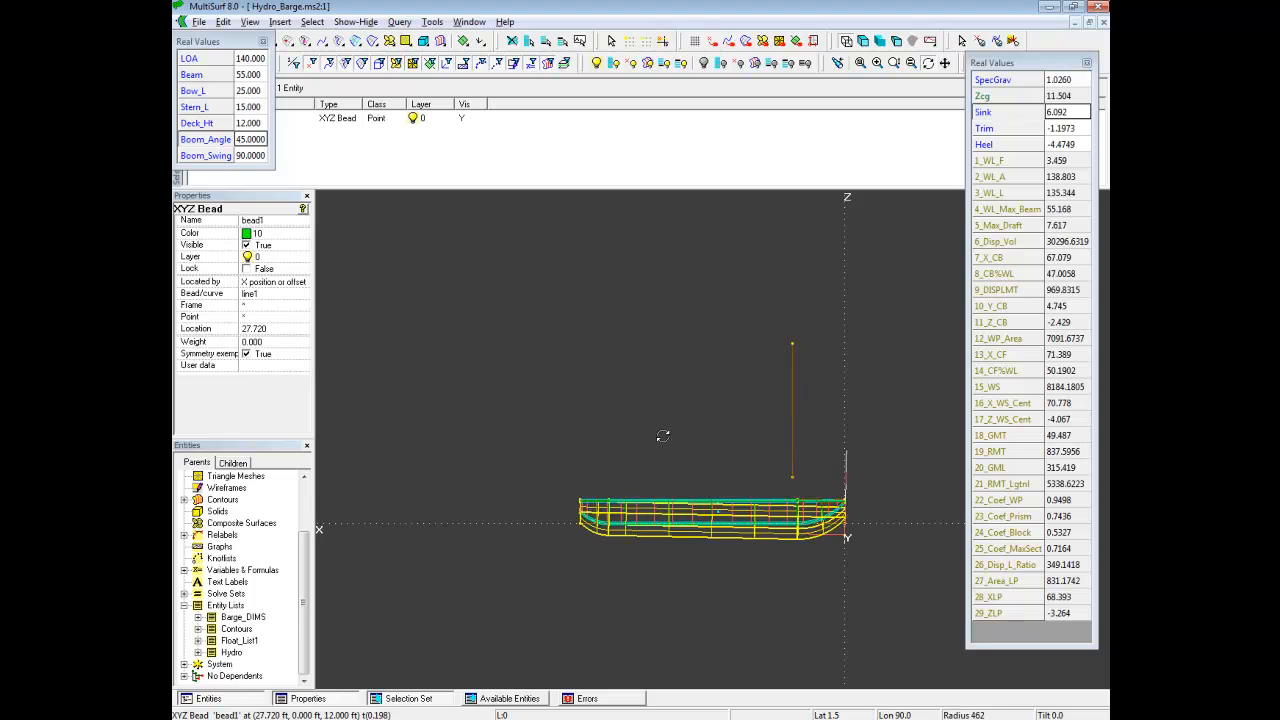
drag(663, 436, 628, 440)
text(200.000)
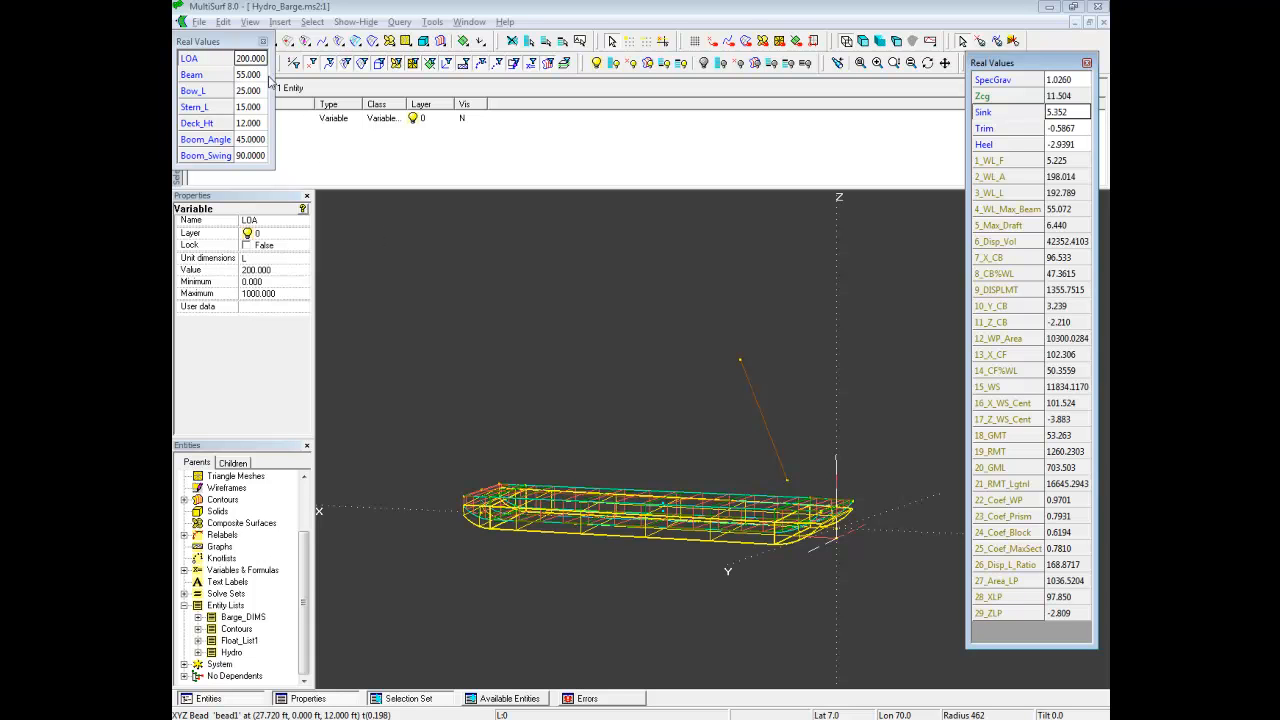
Edit the hull dimensions to Beam 70 and Stern_L 25 in the Real Values window.
click(247, 74)
text(70.000)
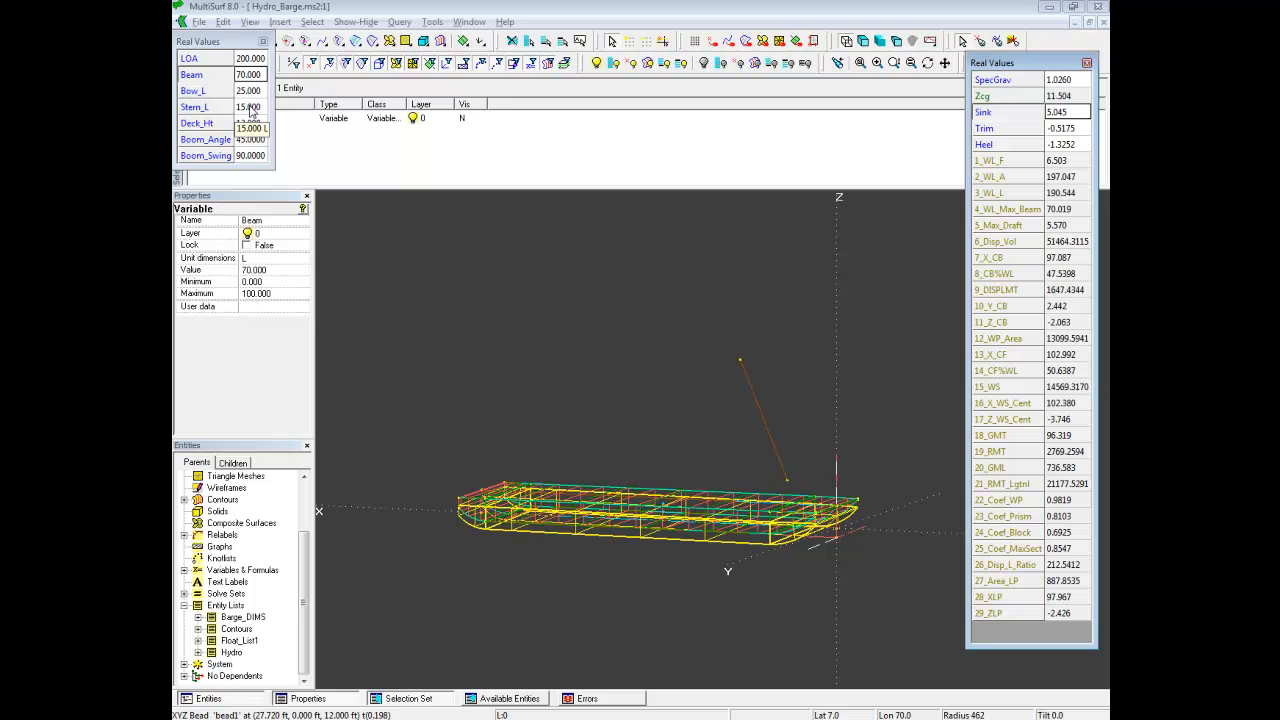
click(195, 107)
text(25.000)
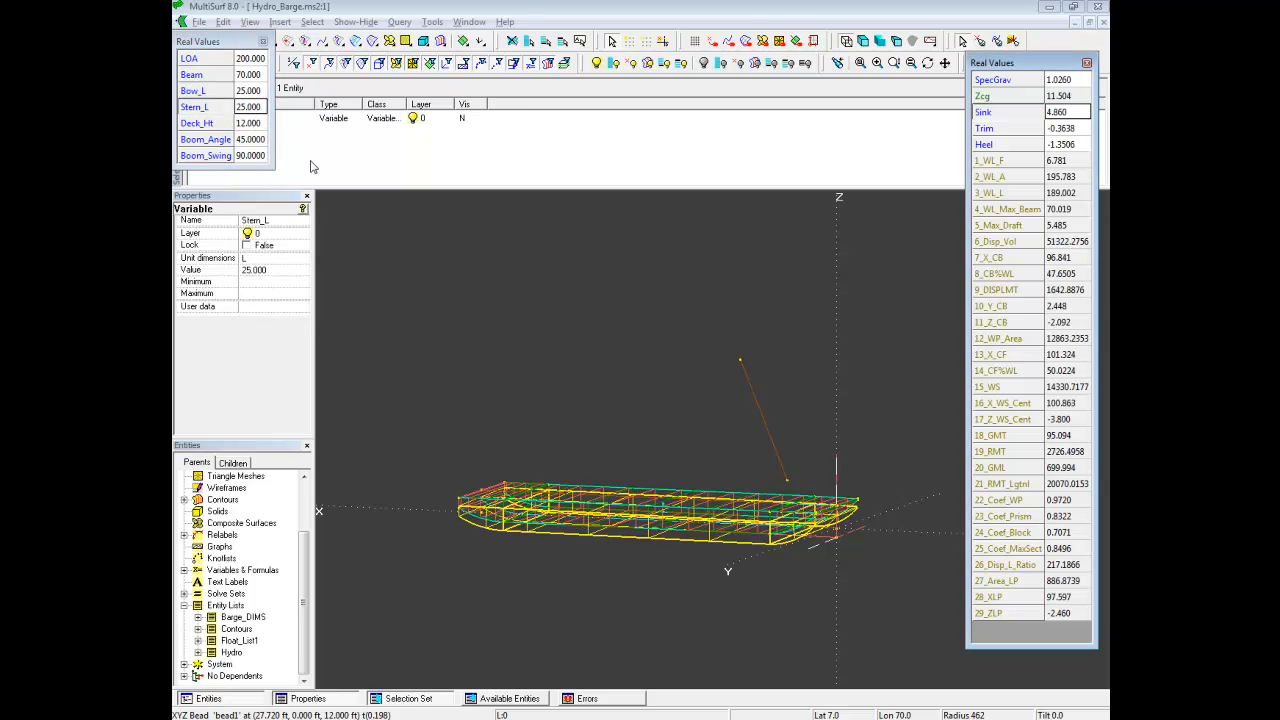
mouse_move(350, 153)
text(15.000)
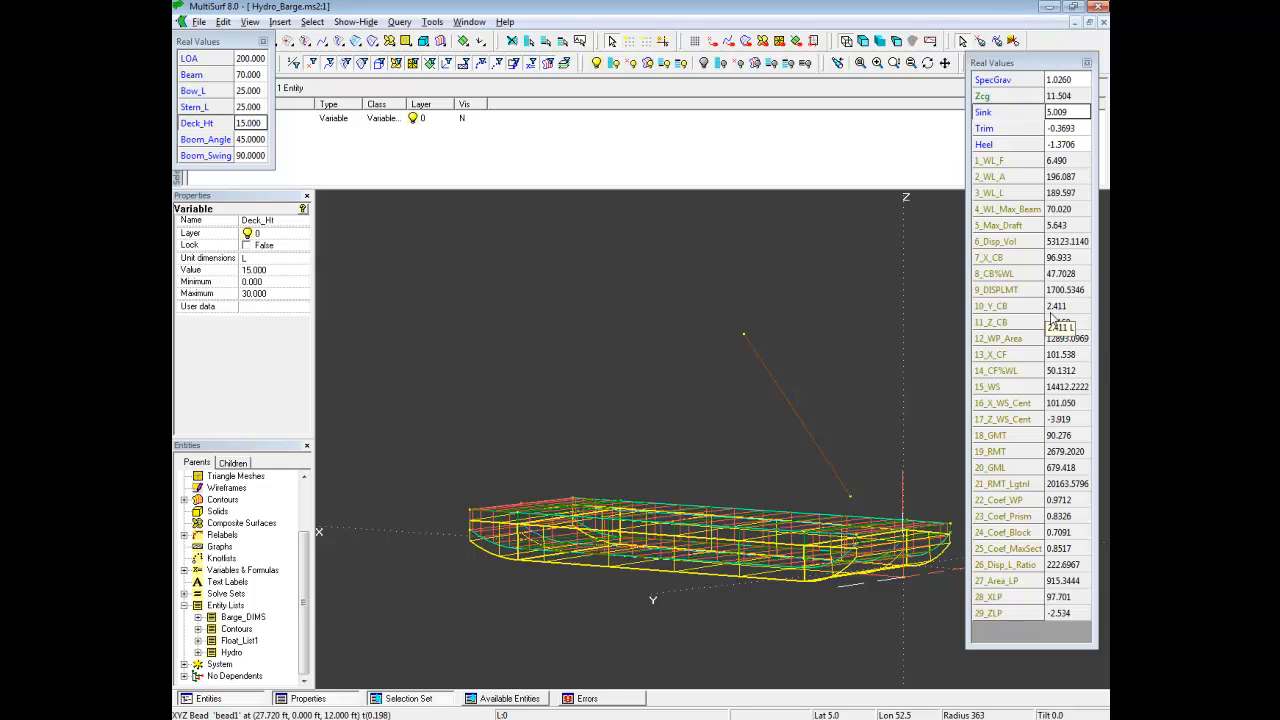
mouse_move(773, 305)
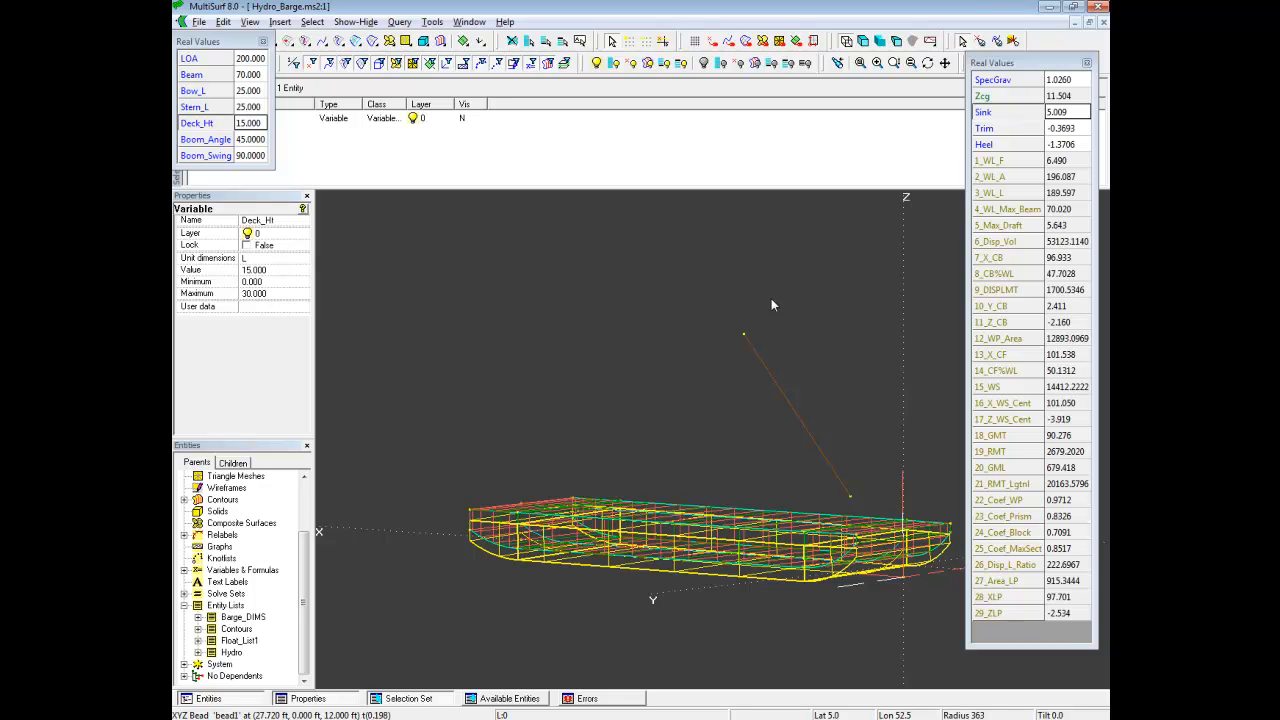
drag(773, 305, 770, 319)
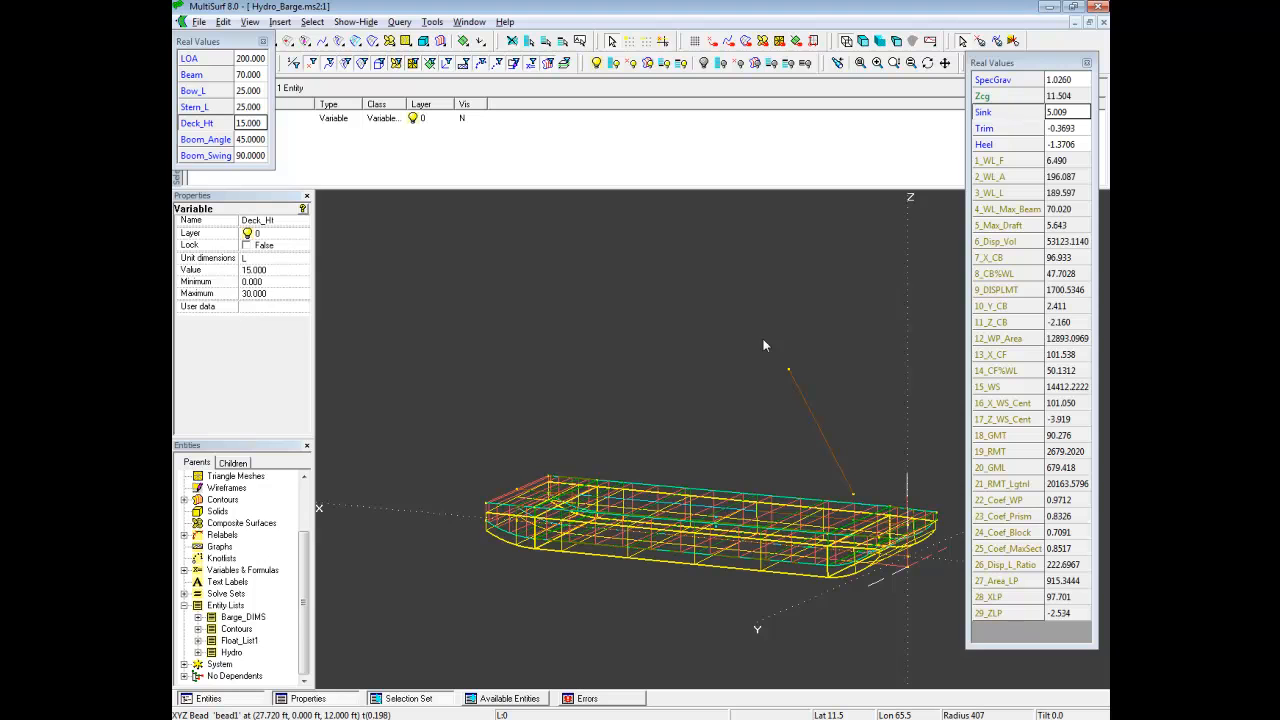
mouse_move(790, 352)
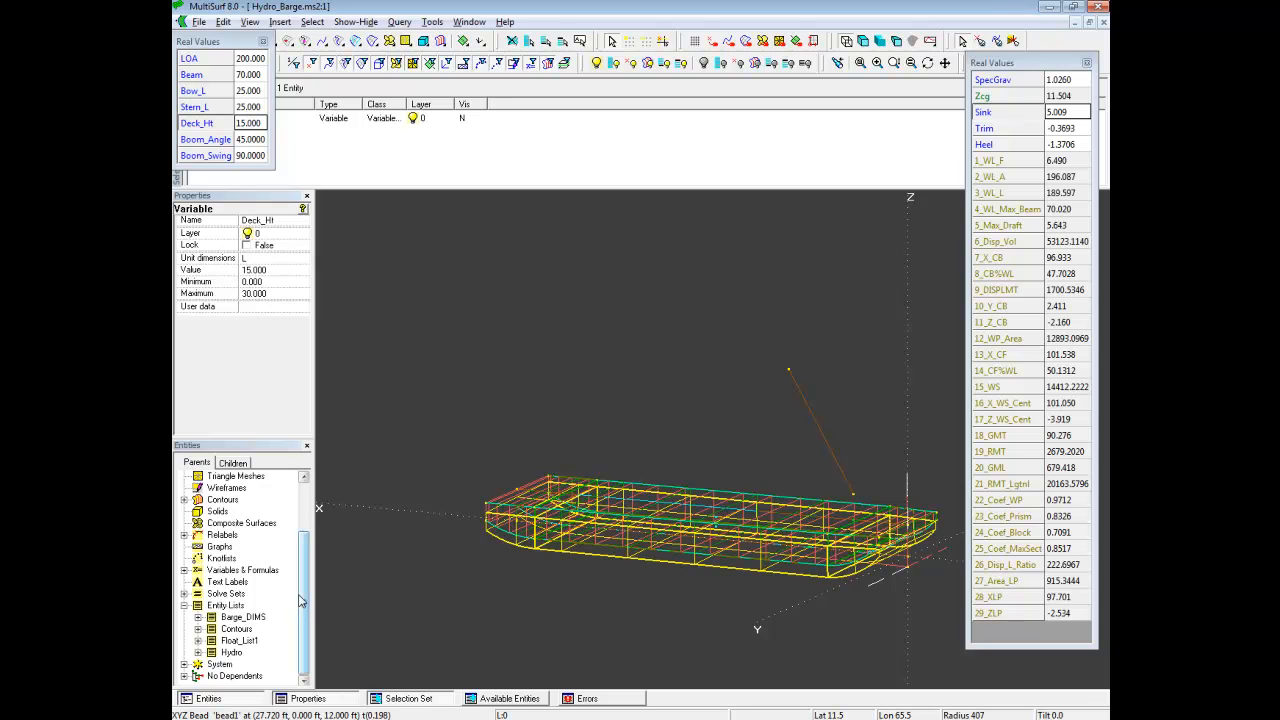
Expand the Solve Sets node in the Entities window and select solve set ss1.
click(236, 475)
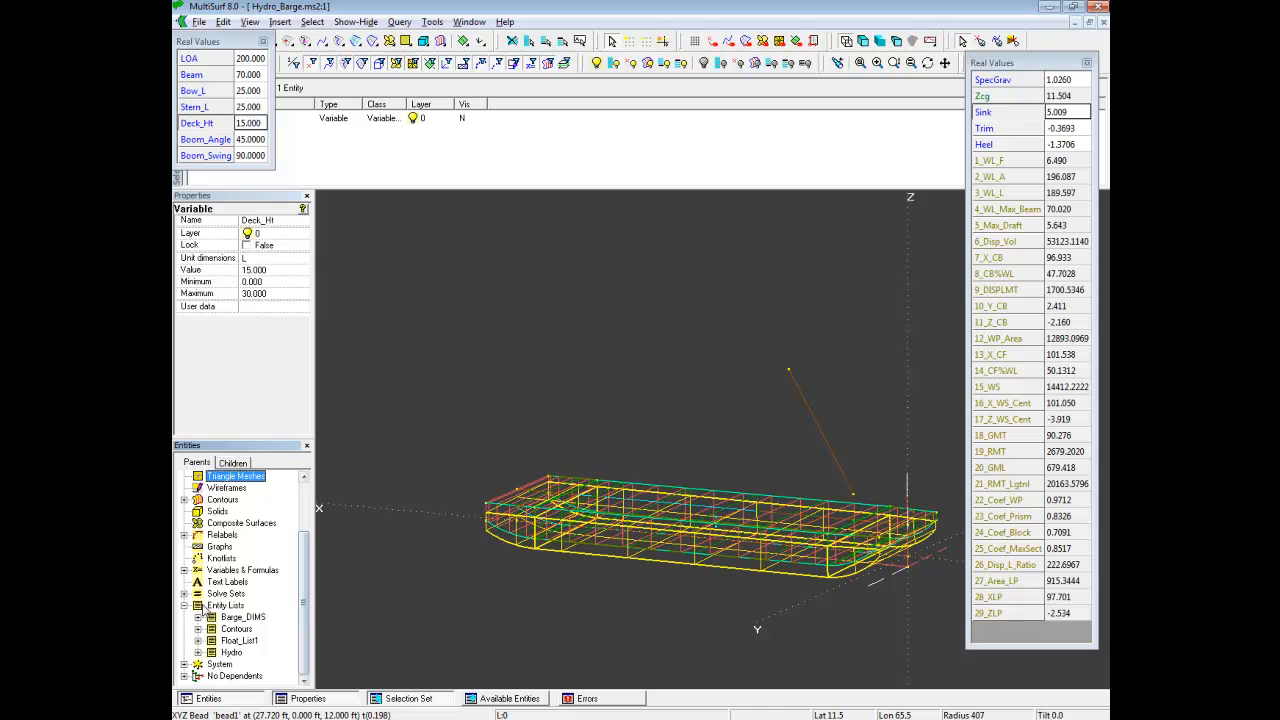
click(185, 593)
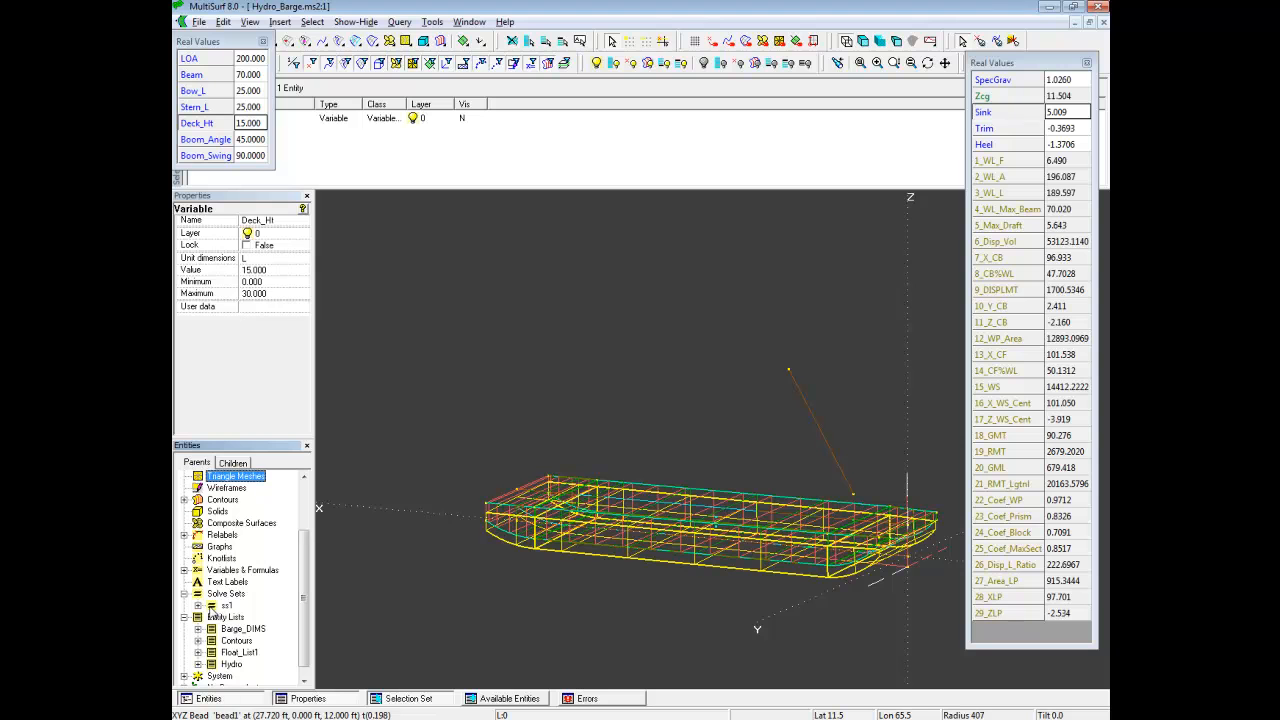
click(226, 605)
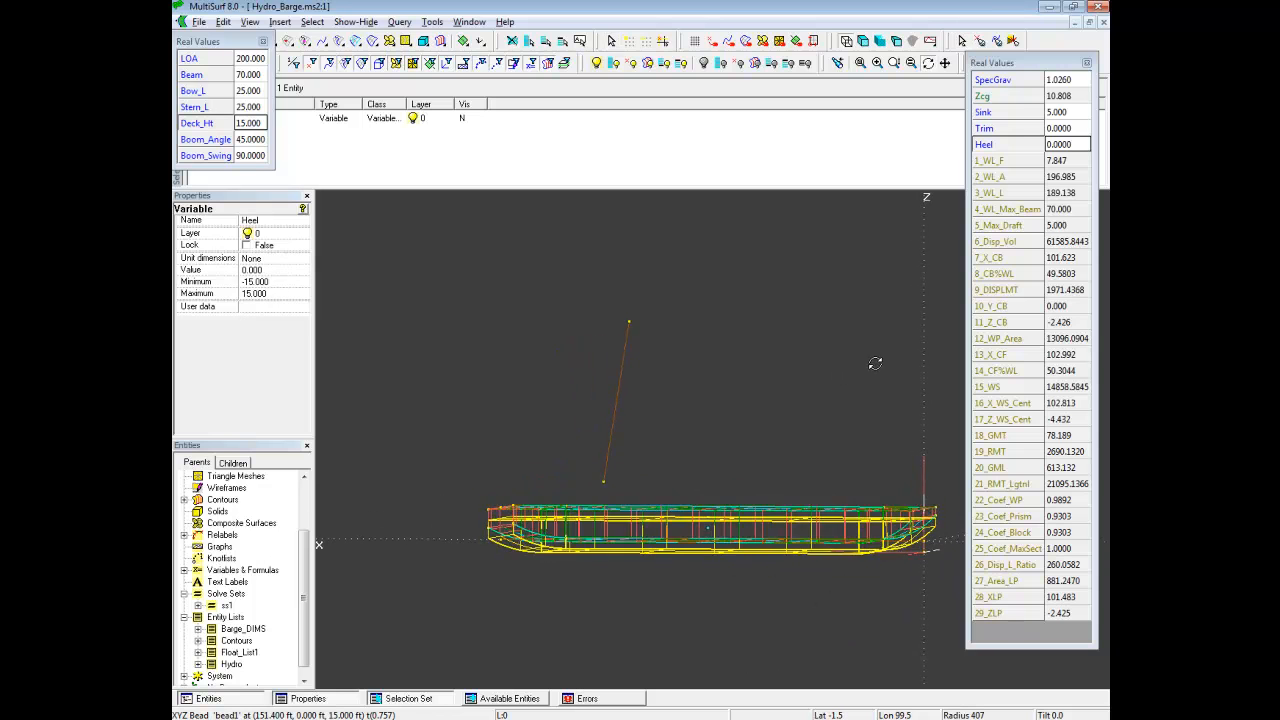
Orbit the level barge between oblique and side views to inspect it at the waterline.
drag(875, 363, 837, 376)
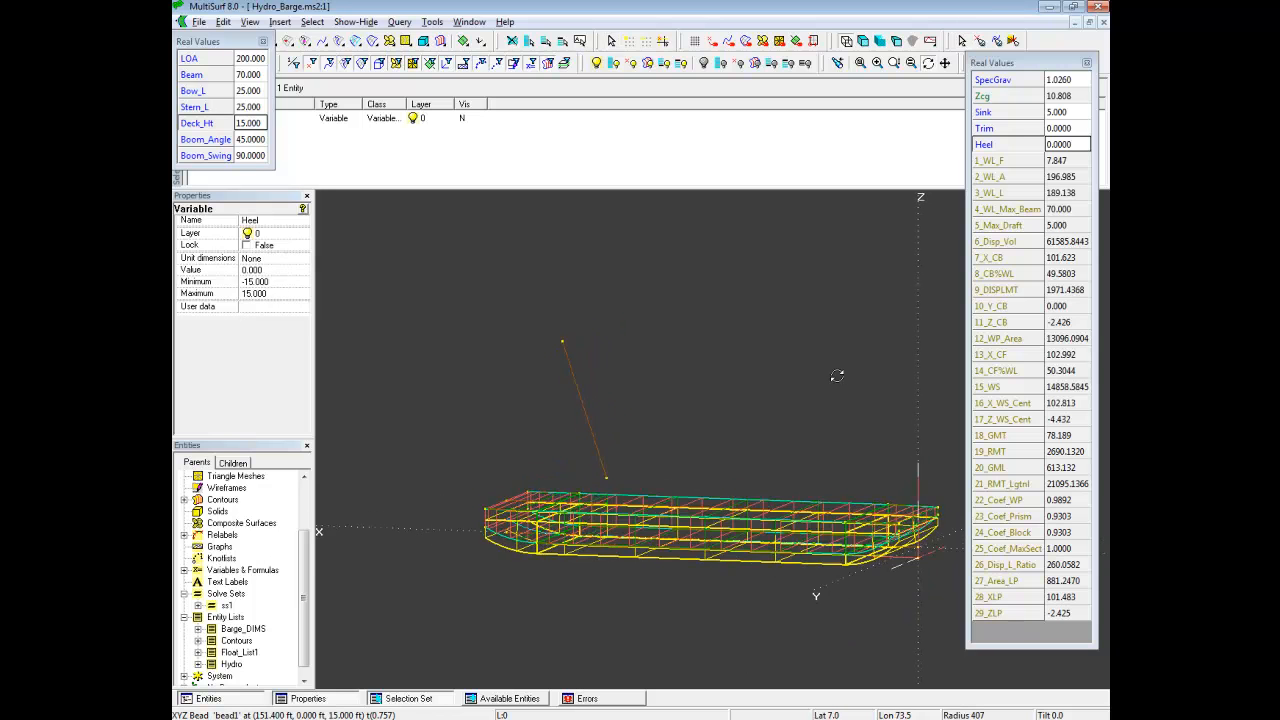
drag(700, 450, 817, 430)
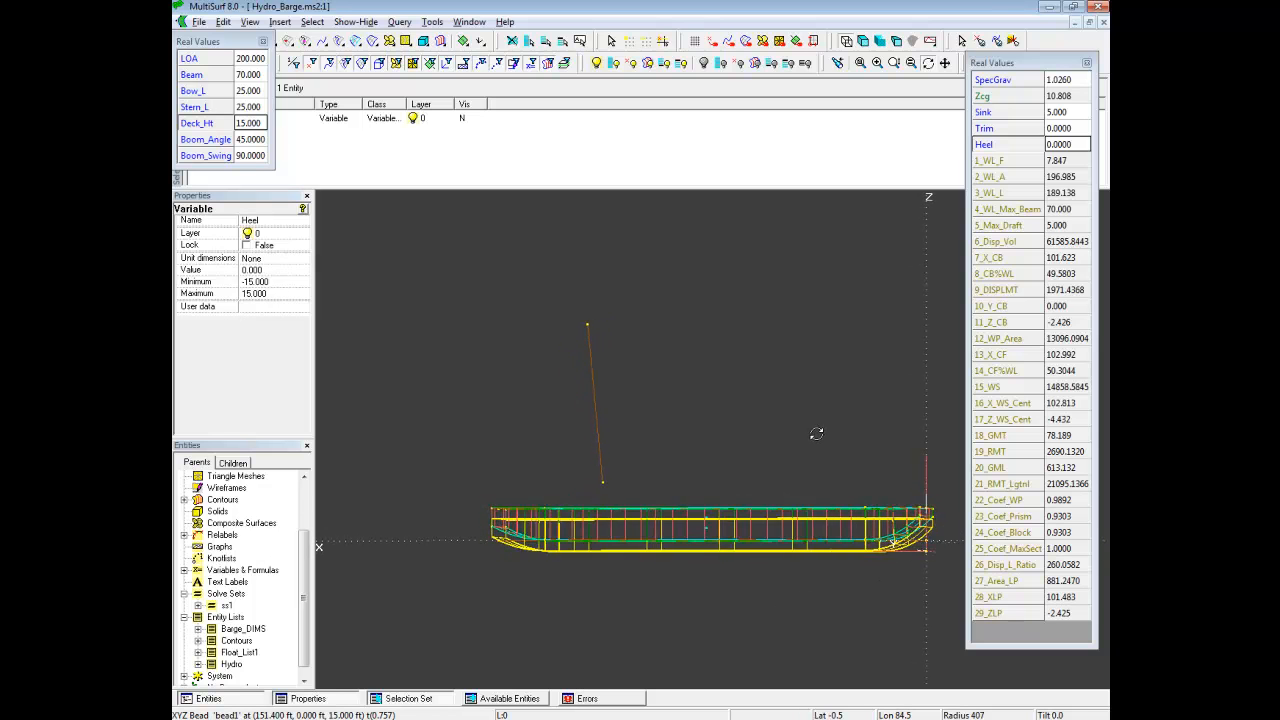
drag(700, 430, 817, 432)
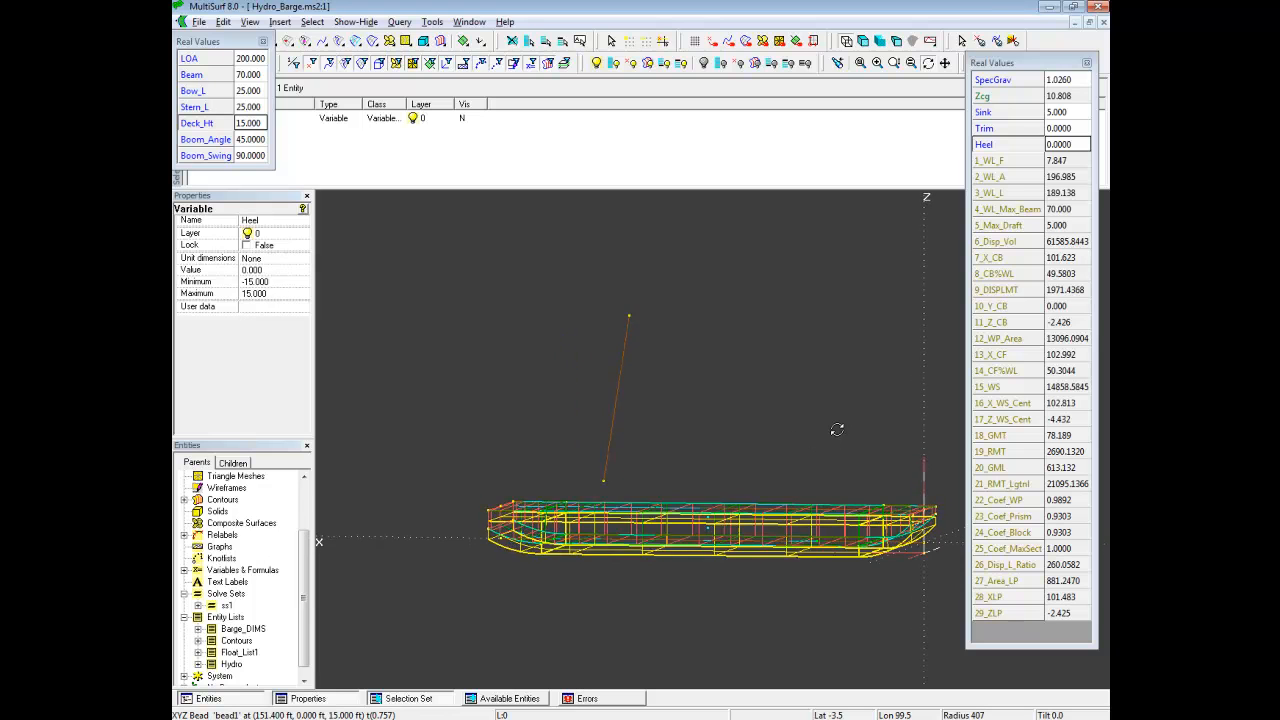